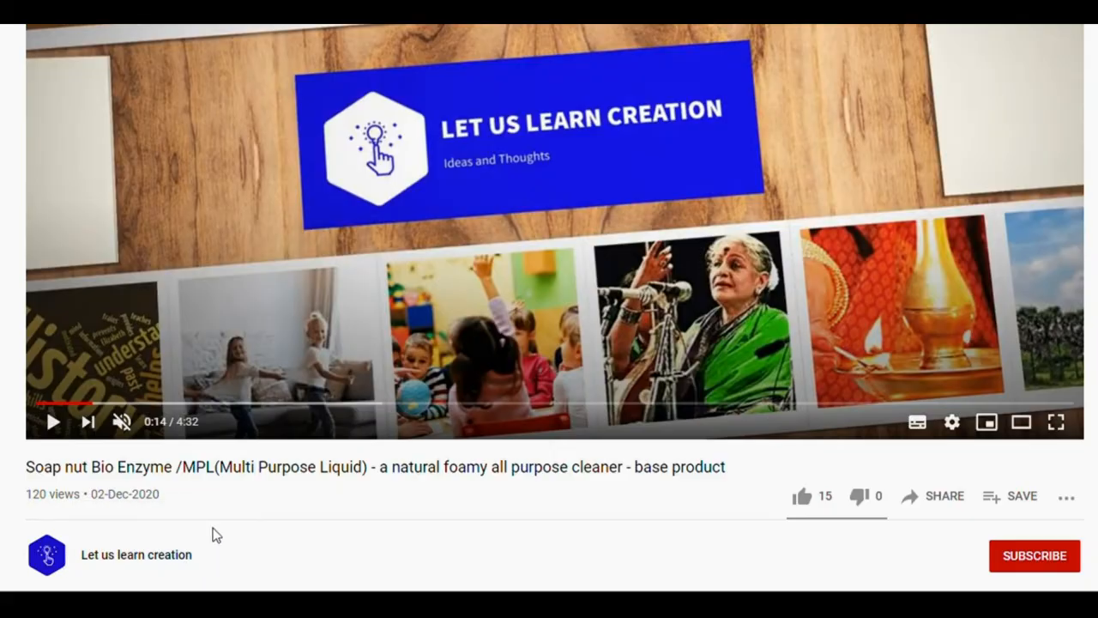
- Like the soap nut cleaner video and subscribe to its channel
{"action": "left_click", "coordinate": [805, 494]}
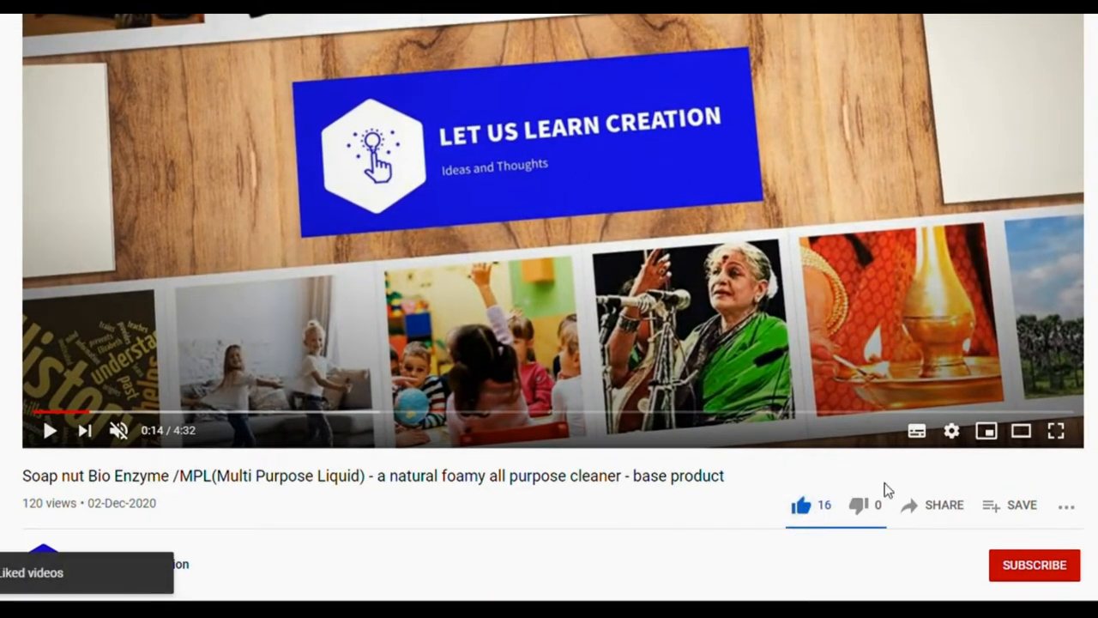
{"action": "left_click", "coordinate": [944, 504]}
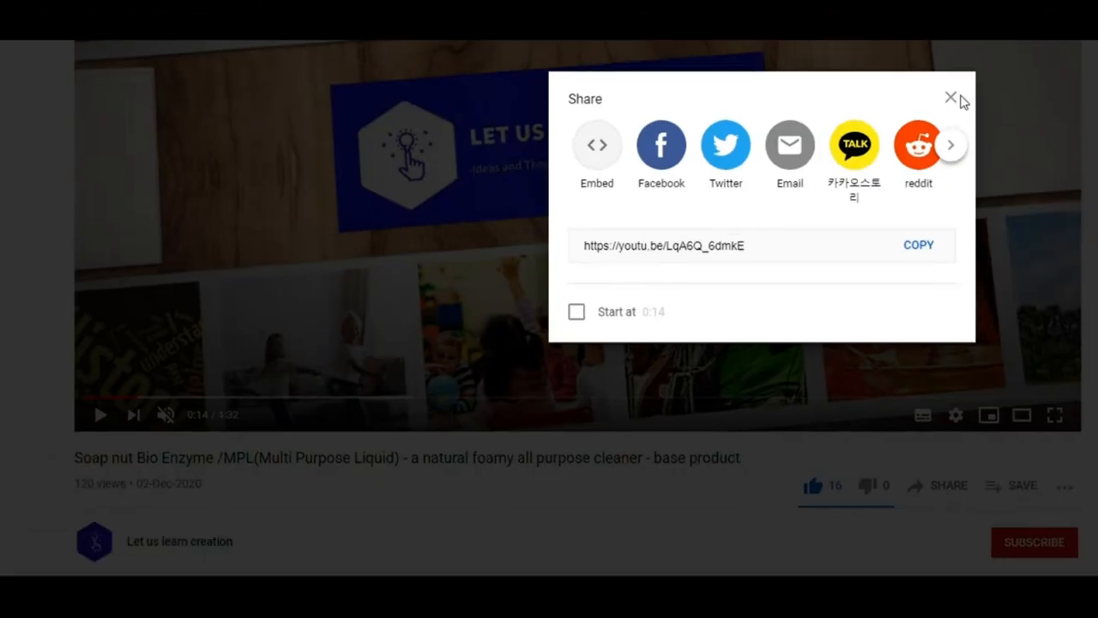
{"action": "left_click", "coordinate": [951, 96]}
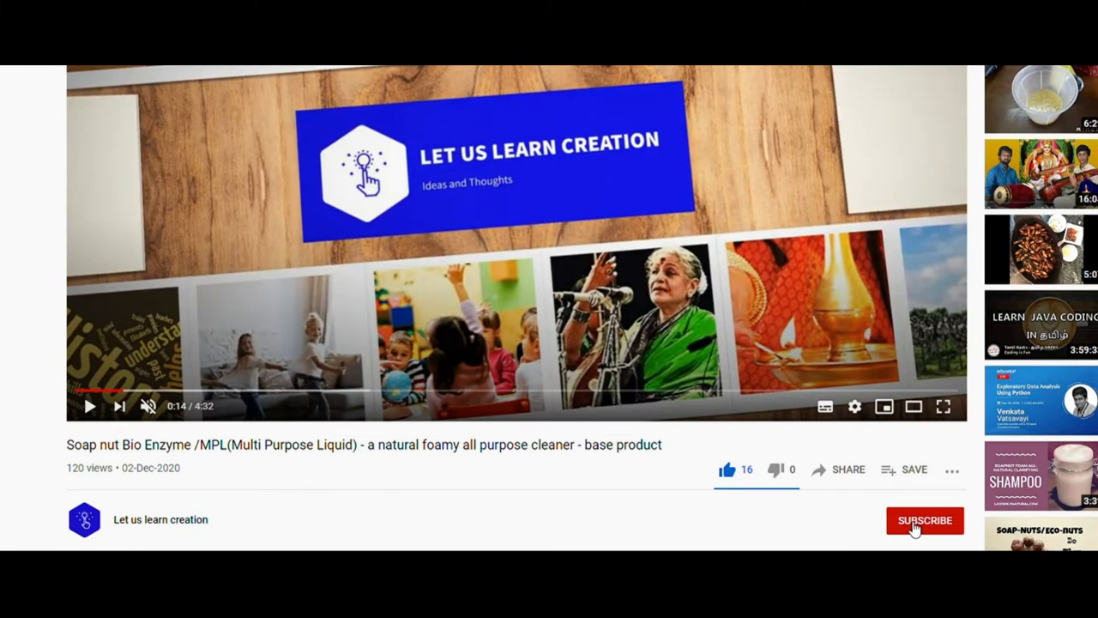
{"action": "left_click", "coordinate": [926, 522]}
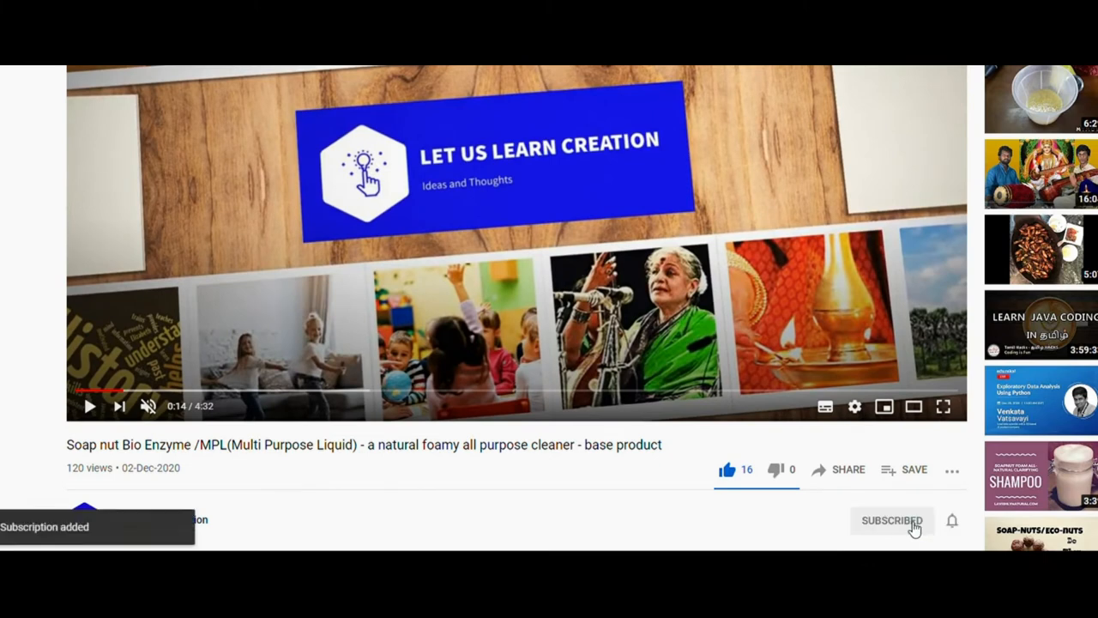
- Turn on the bell notifications for the channel's new uploads
{"action": "scroll", "scroll_direction": "down", "scroll_amount": 3}
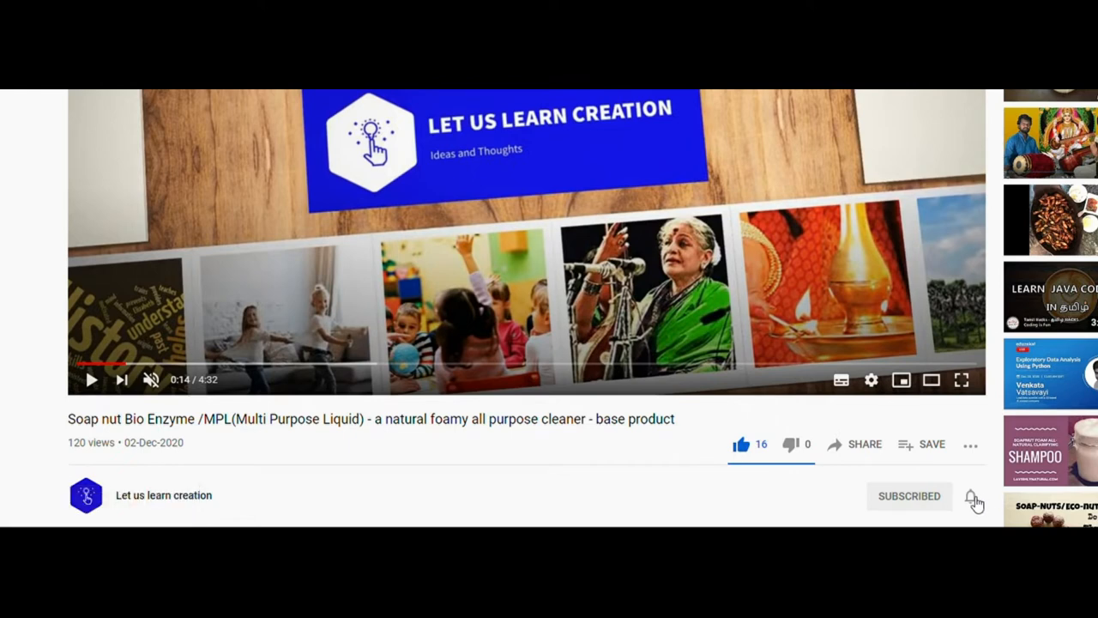
{"action": "left_click", "coordinate": [969, 496]}
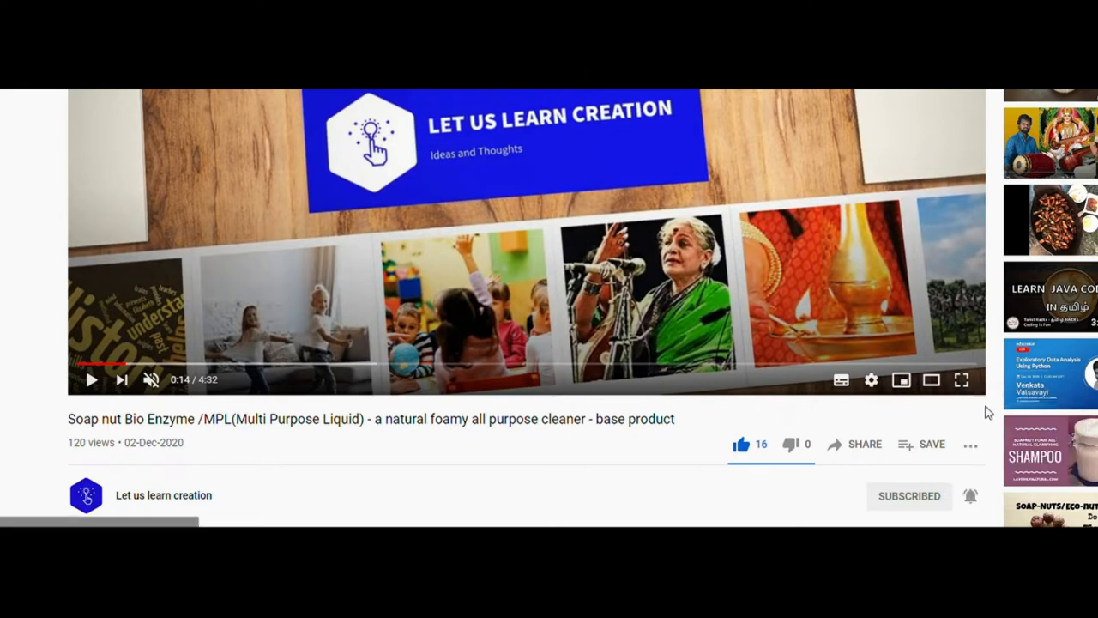
{"action": "left_click", "coordinate": [971, 494]}
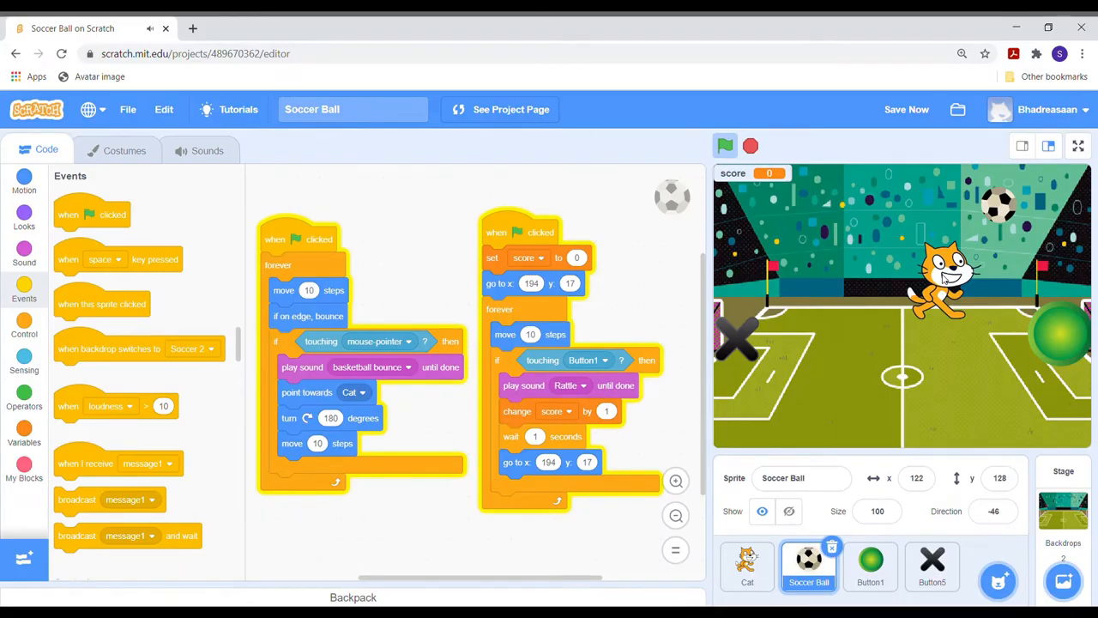
- Browse the sprite library for a new sprite such as a button
{"action": "left_click", "coordinate": [1063, 506]}
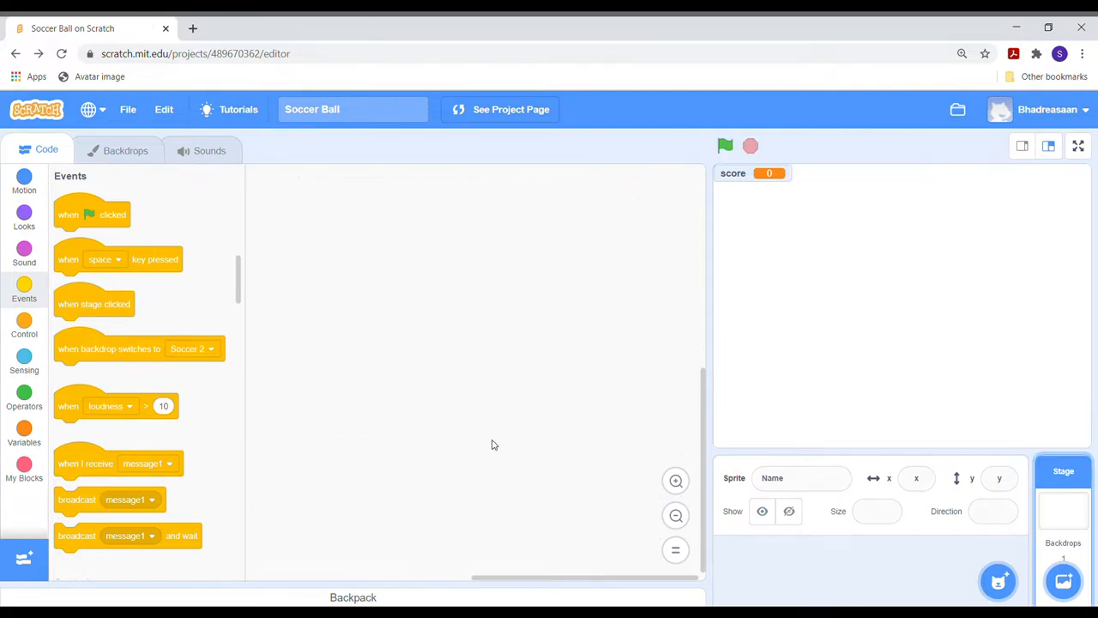
{"action": "left_click", "coordinate": [999, 582]}
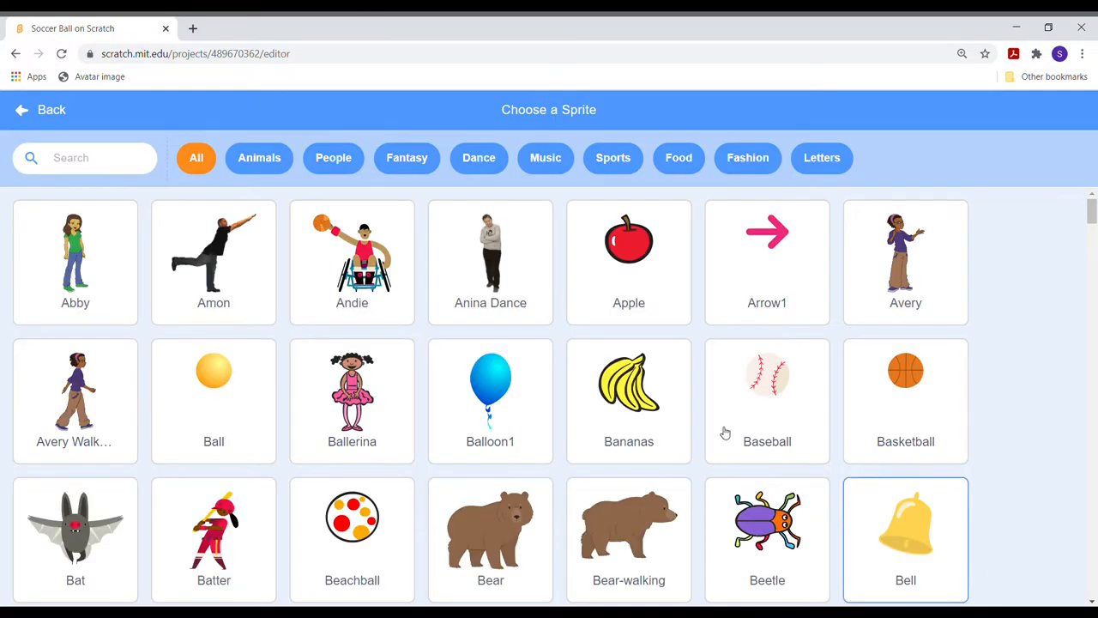
{"action": "scroll", "scroll_direction": "down", "scroll_amount": 3}
{"action": "type", "text": "d"}
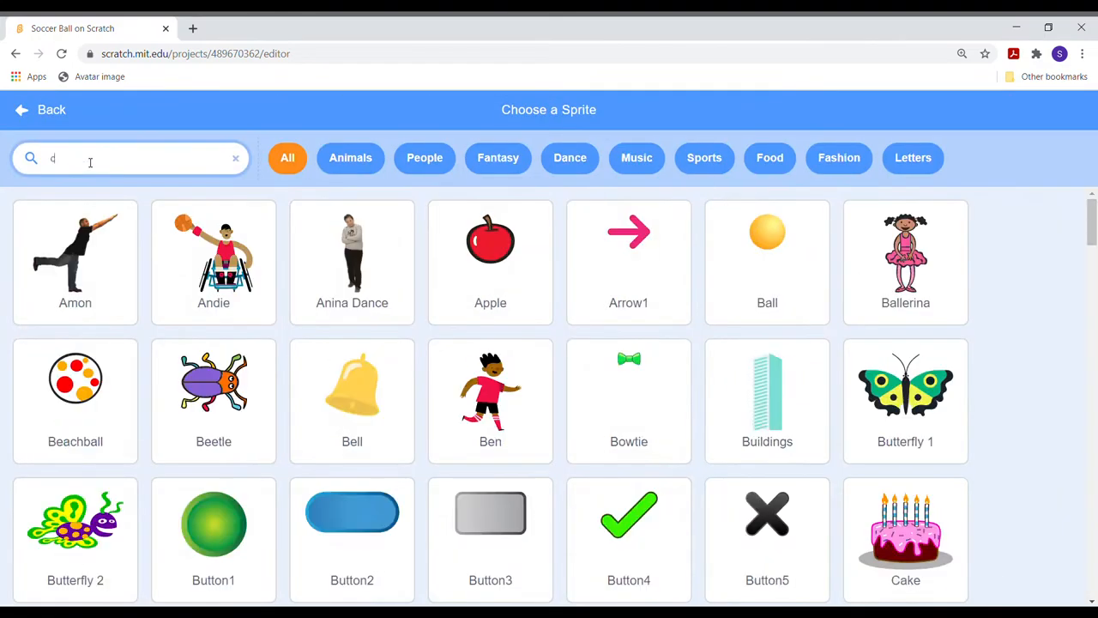
{"action": "left_click", "coordinate": [767, 523]}
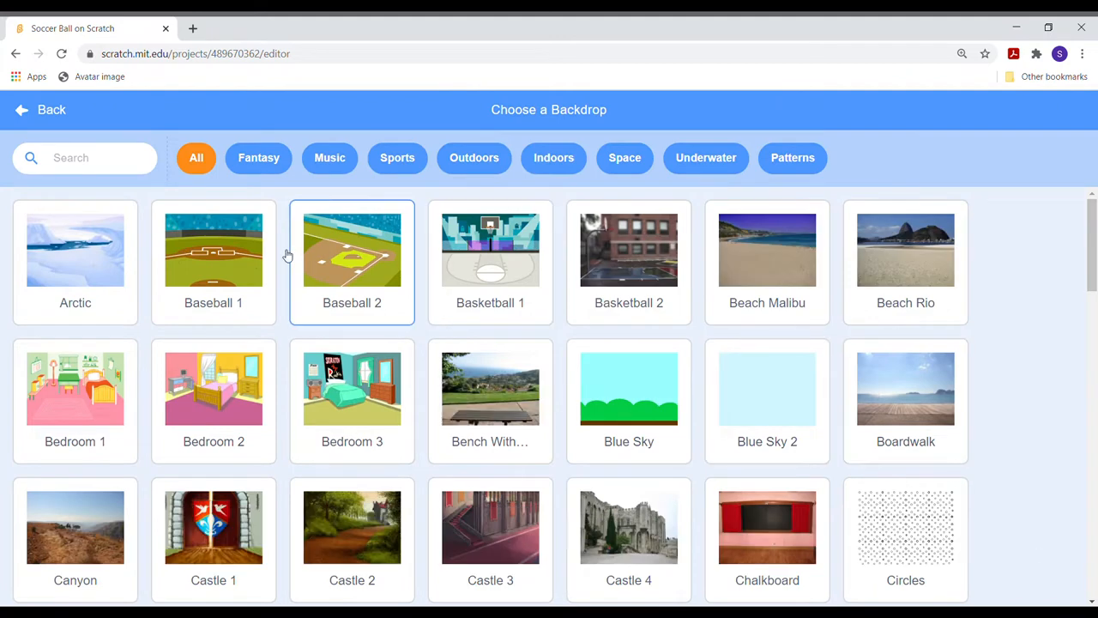
{"action": "mouse_move", "coordinate": [131, 72]}
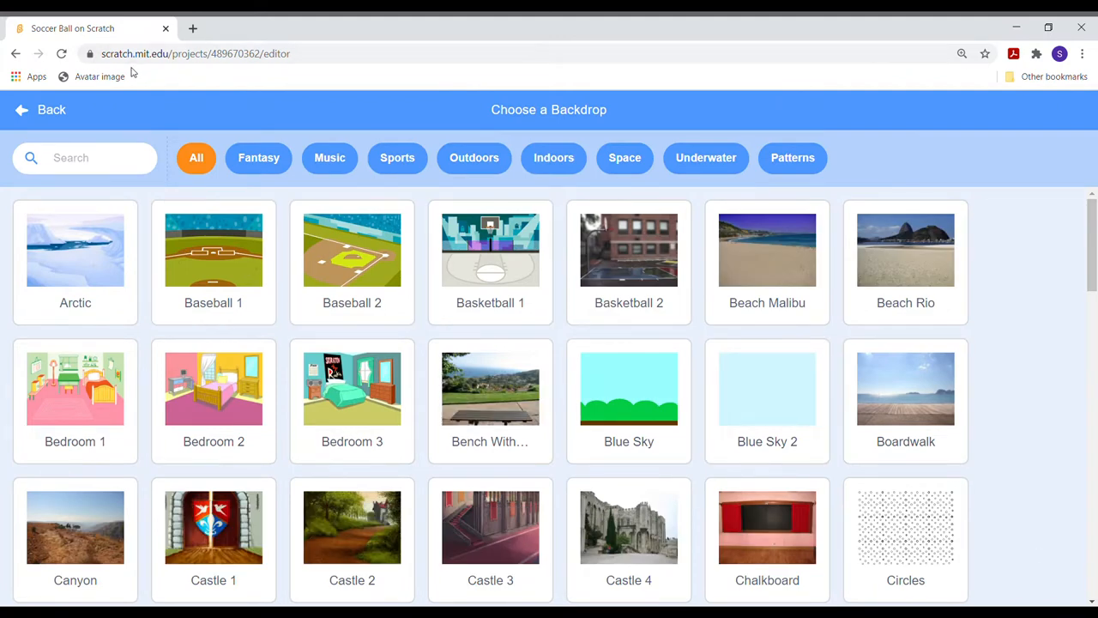
{"action": "mouse_move", "coordinate": [129, 75]}
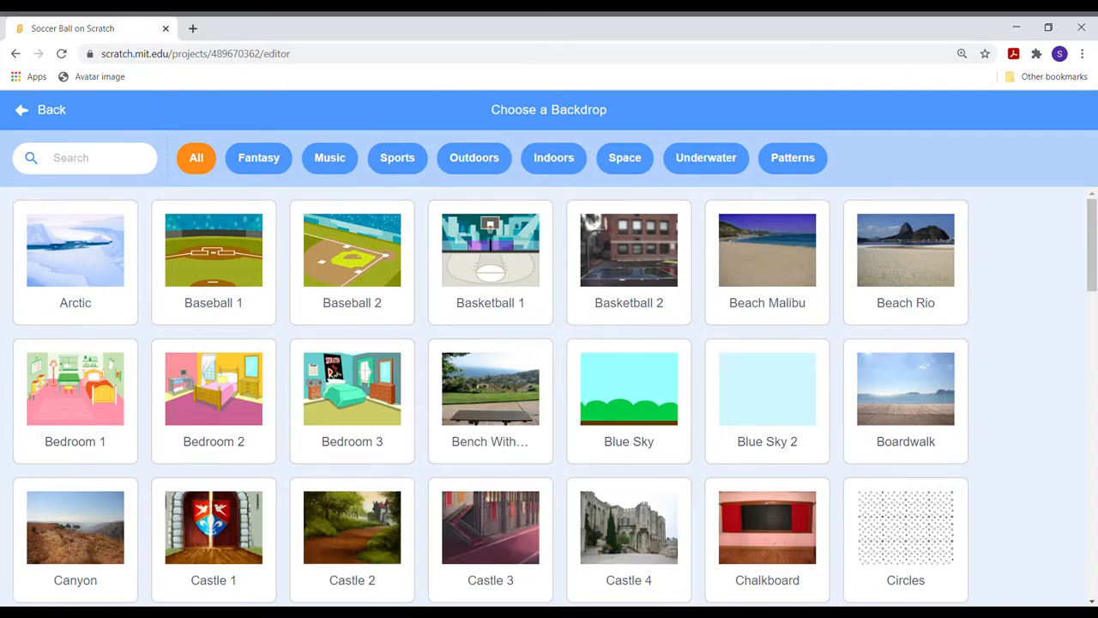
{"action": "mouse_move", "coordinate": [554, 264]}
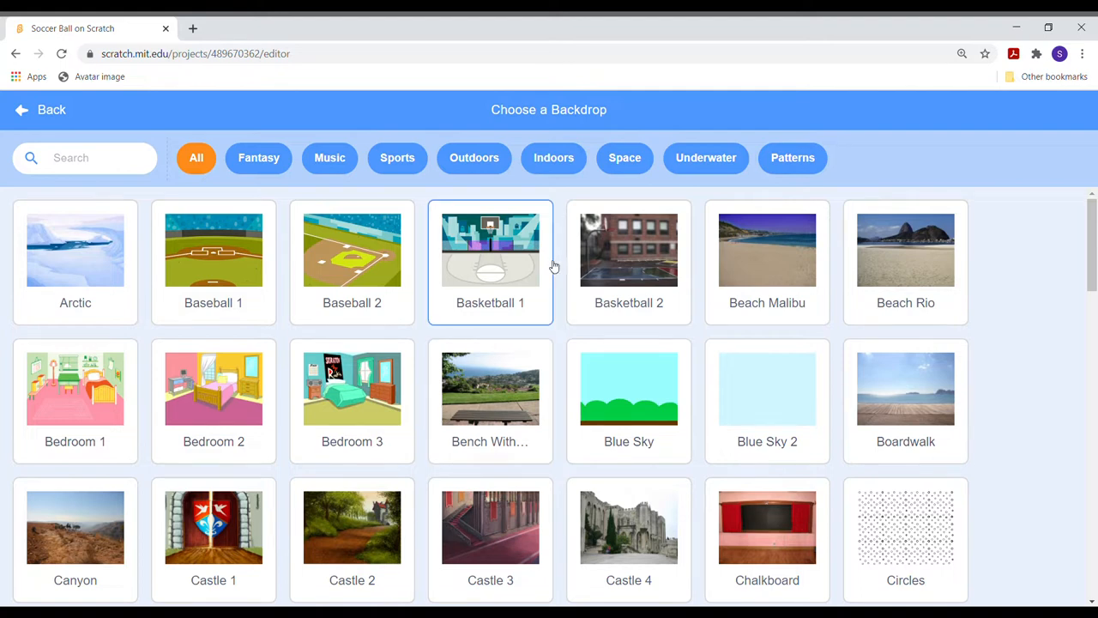
- Pick a soccer-field backdrop for the stage from the library
{"action": "left_click", "coordinate": [398, 158]}
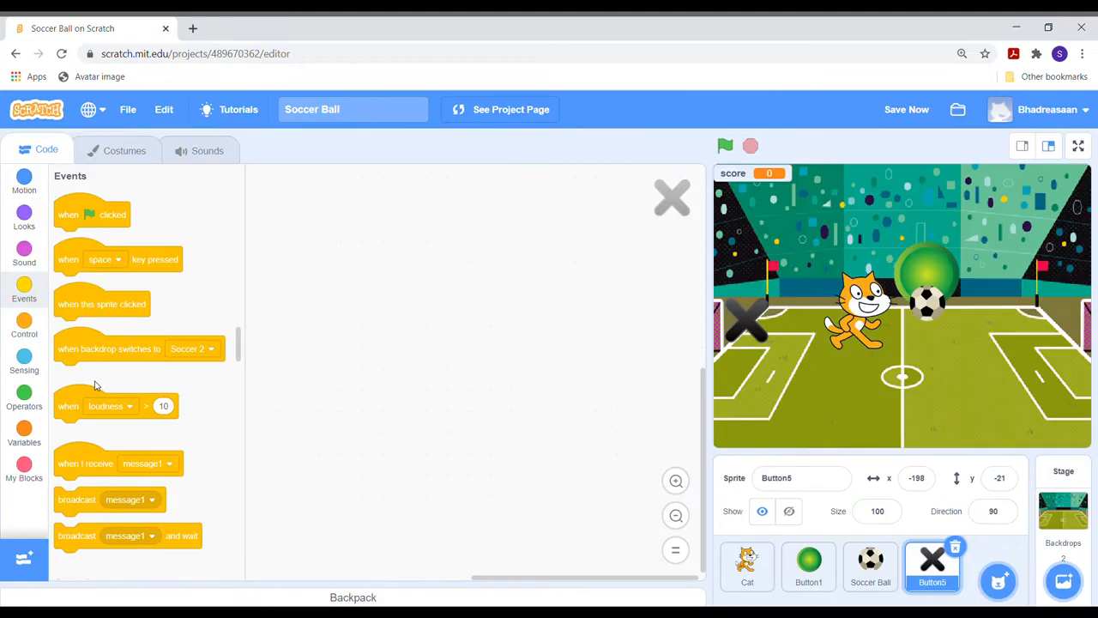
{"action": "mouse_move", "coordinate": [739, 335]}
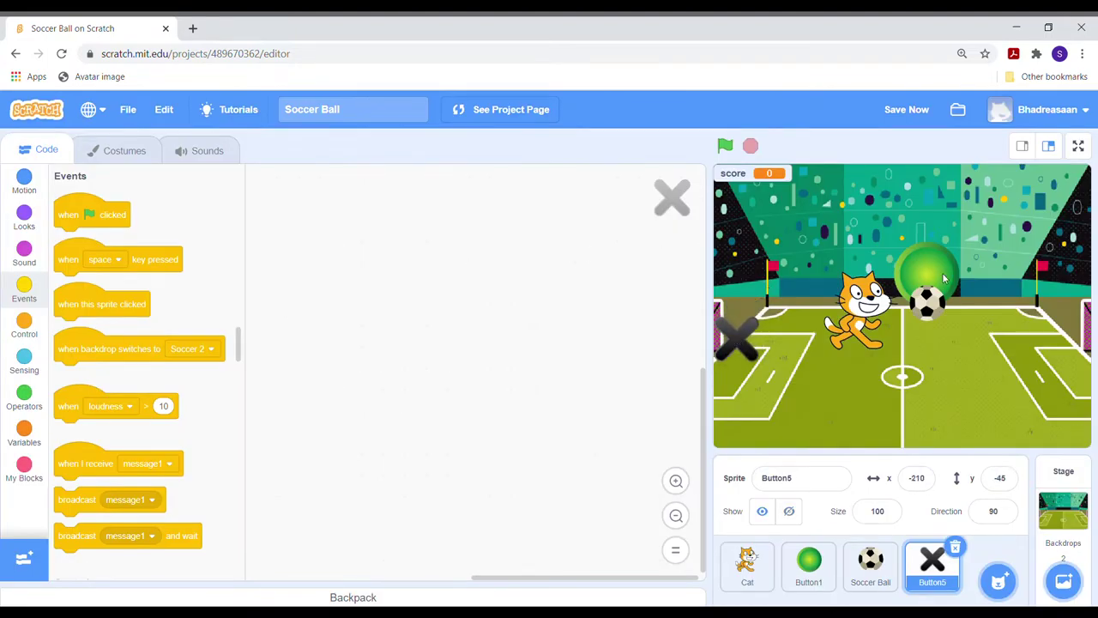
- Select the green button and Soccer Ball sprites to position them on the field
{"action": "left_click", "coordinate": [810, 566]}
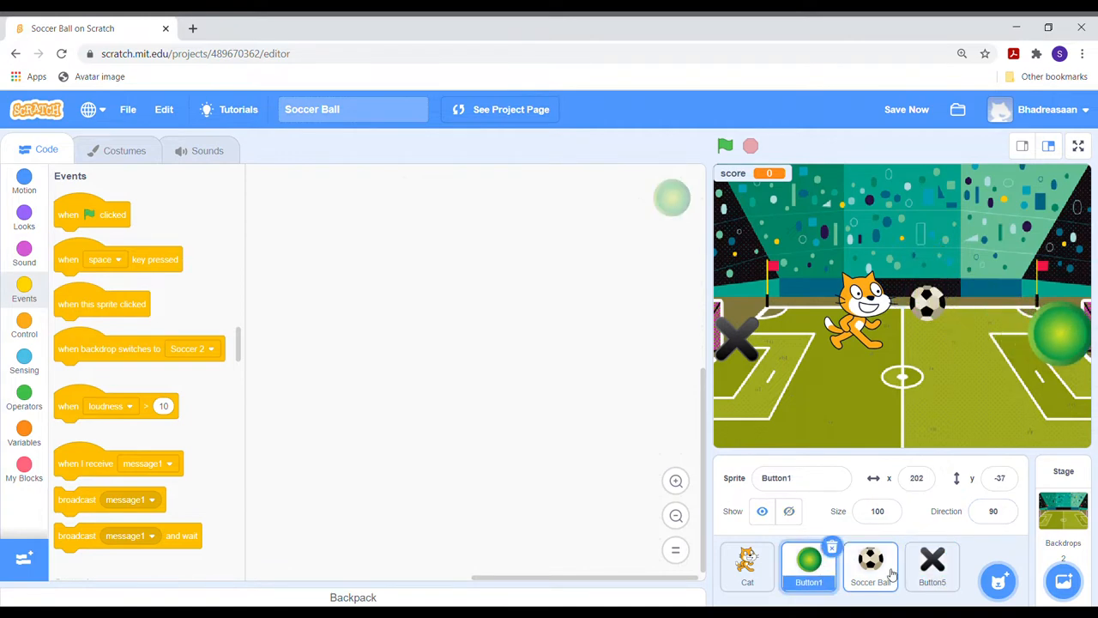
{"action": "left_click", "coordinate": [748, 566]}
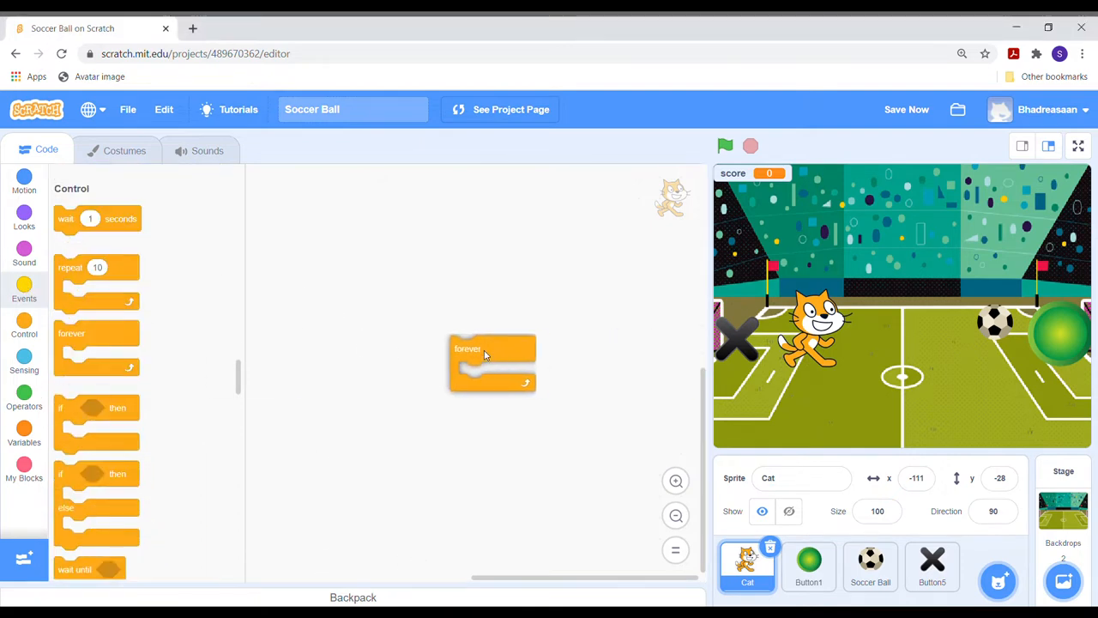
- Give the cat a forever loop that goes to the mouse-pointer
{"action": "left_click", "coordinate": [24, 364]}
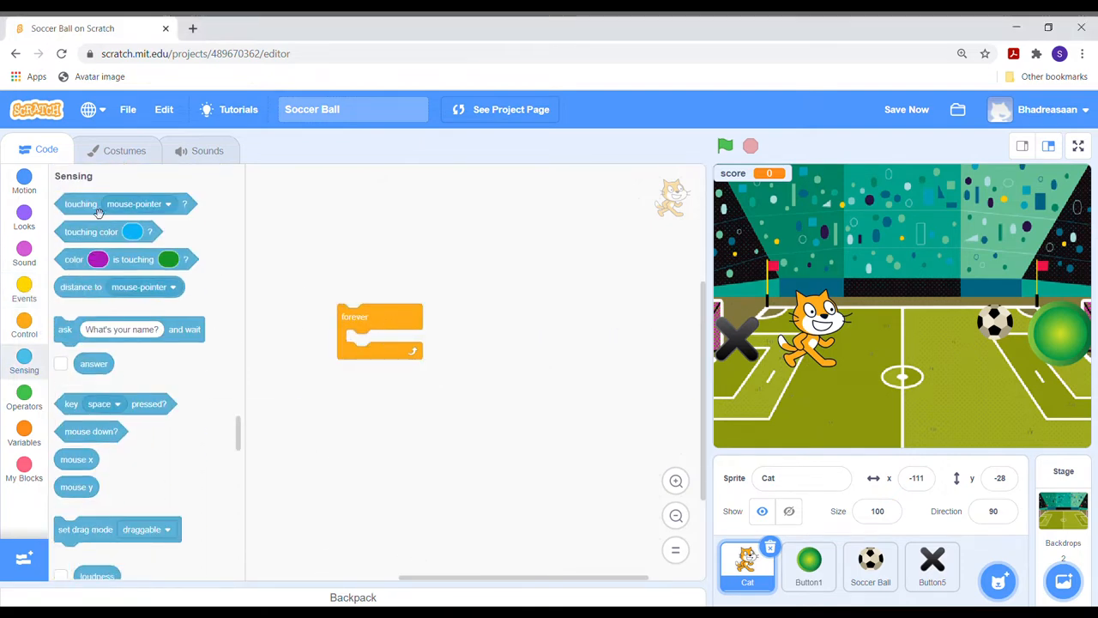
{"action": "left_click_drag", "start_coordinate": [81, 202], "coordinate": [368, 334]}
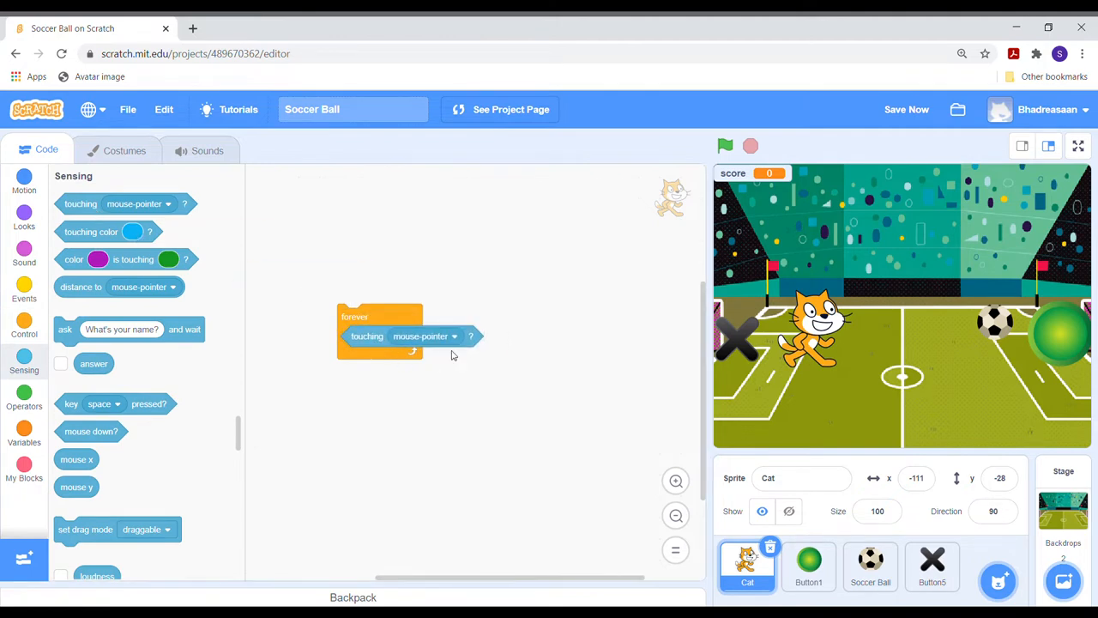
{"action": "left_click", "coordinate": [24, 292]}
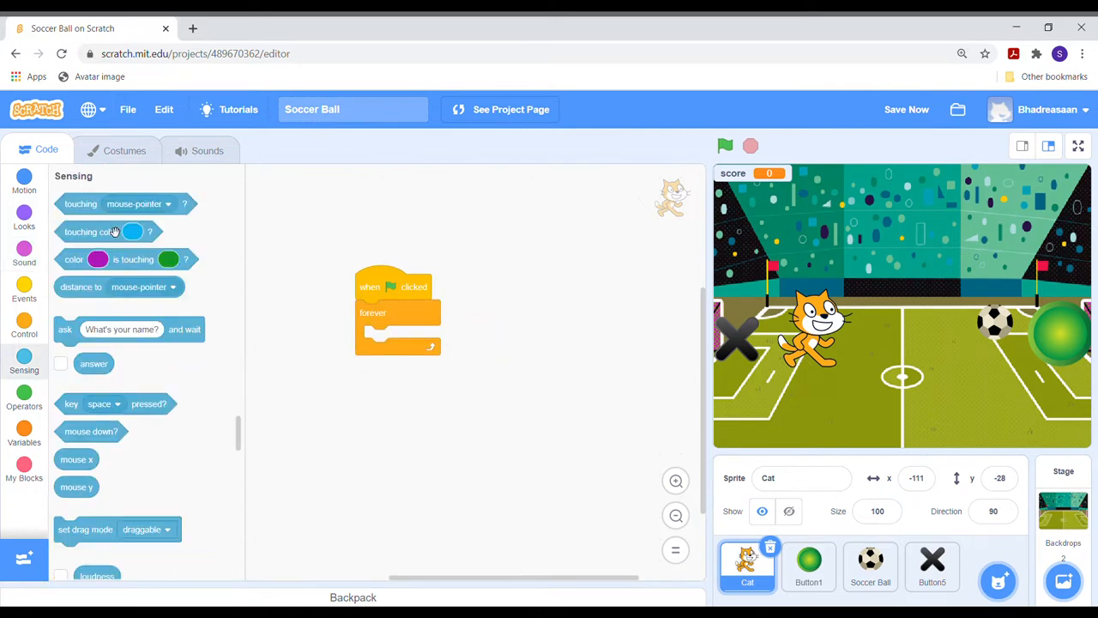
{"action": "left_click", "coordinate": [24, 180]}
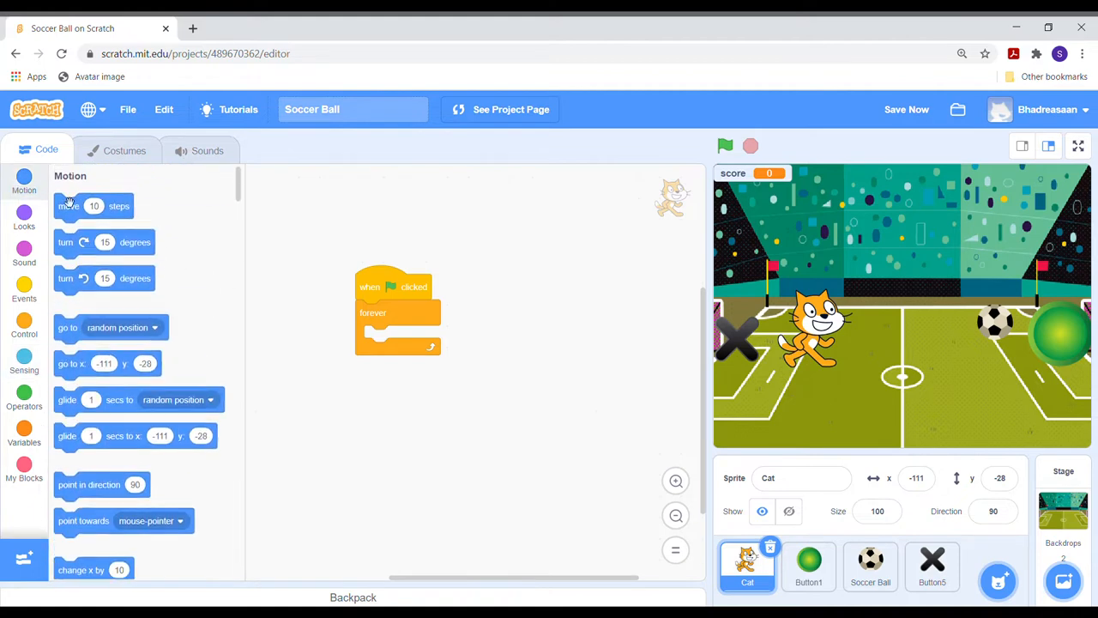
{"action": "mouse_move", "coordinate": [72, 341]}
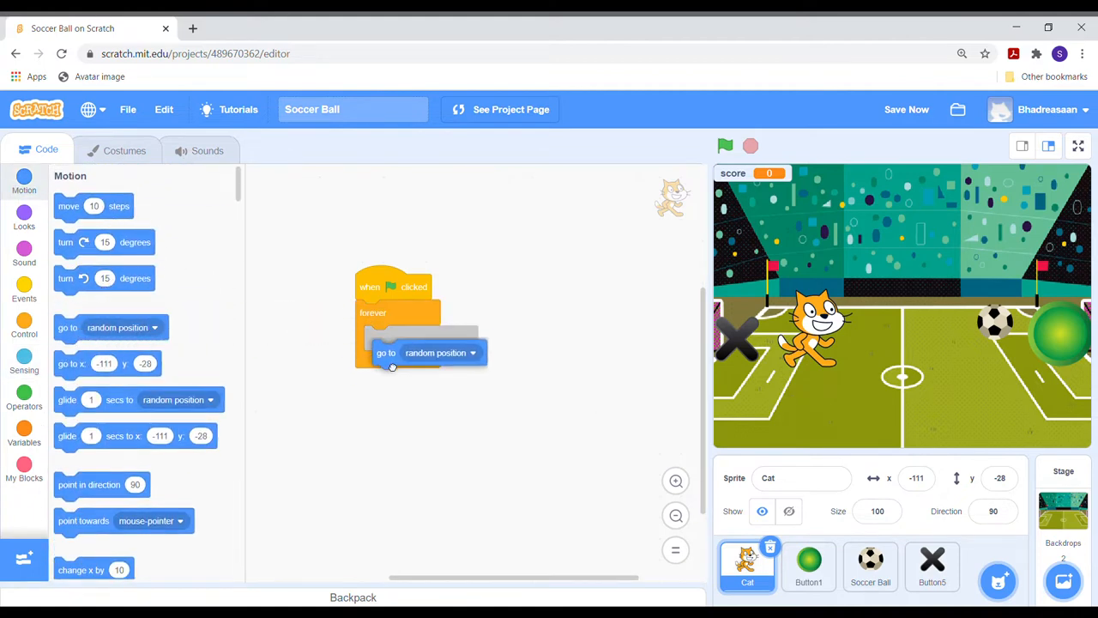
{"action": "left_click", "coordinate": [463, 338]}
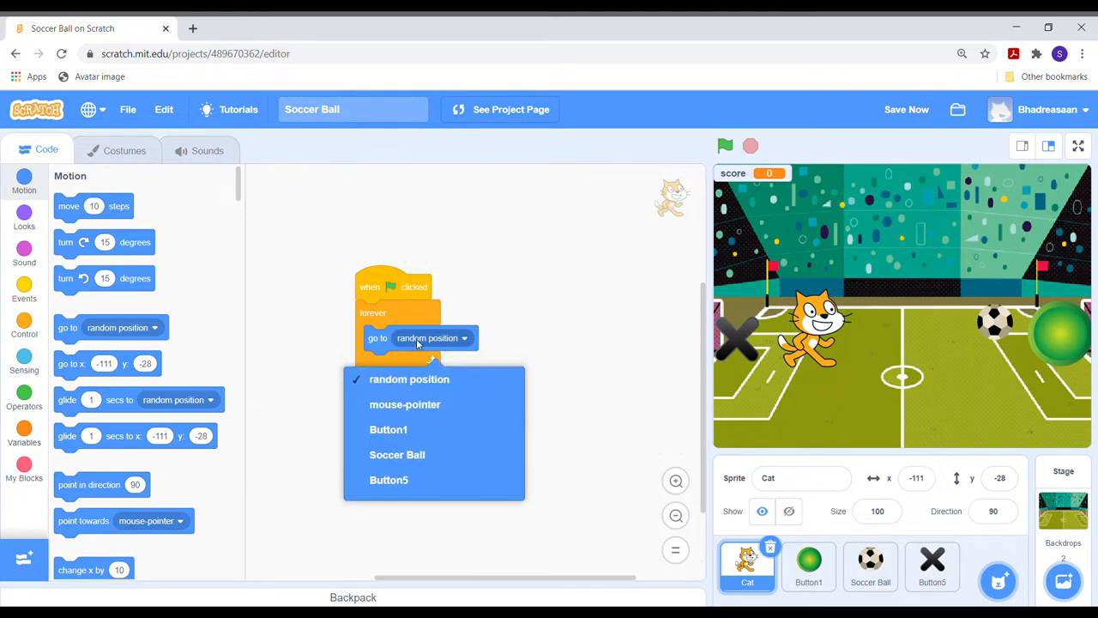
{"action": "left_click", "coordinate": [405, 404]}
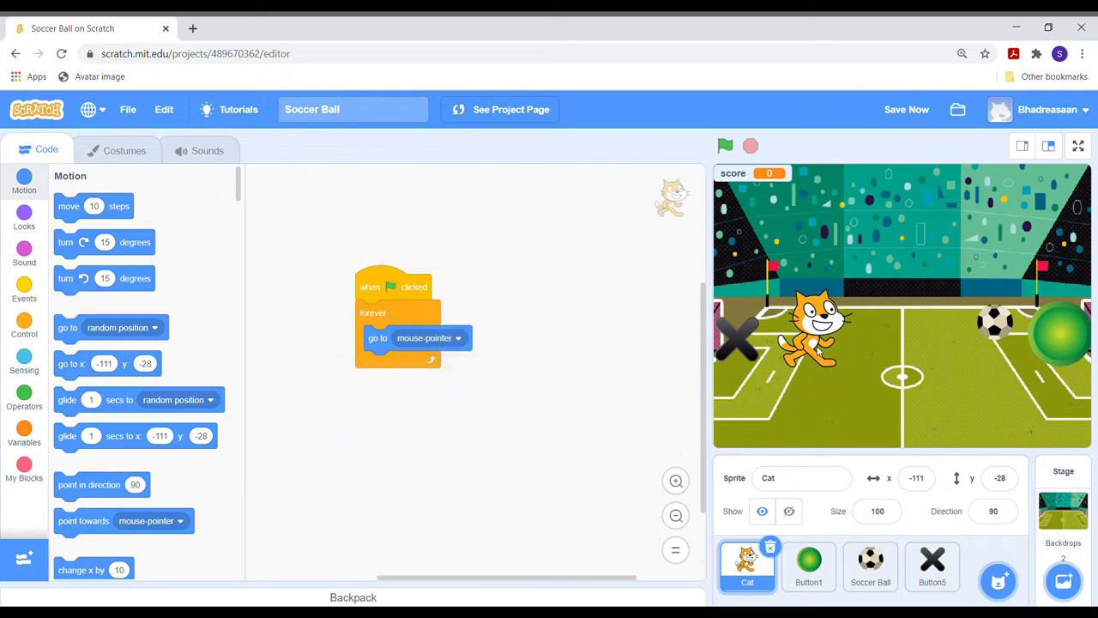
- Run the cat-following test with the green flag and stop it
{"action": "left_click", "coordinate": [724, 144]}
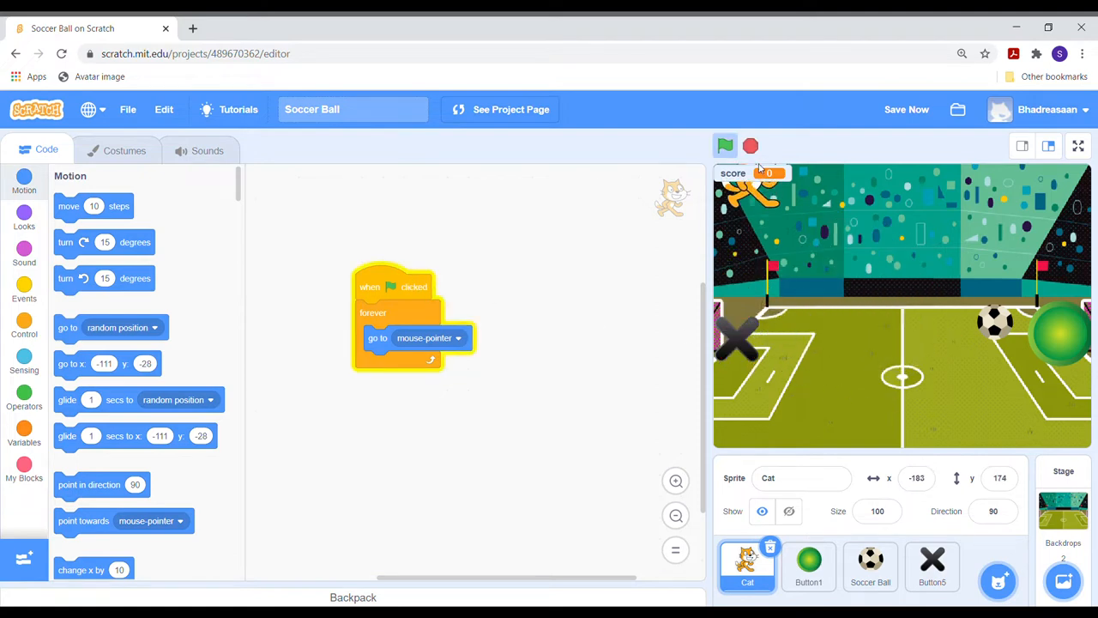
{"action": "left_click", "coordinate": [724, 145]}
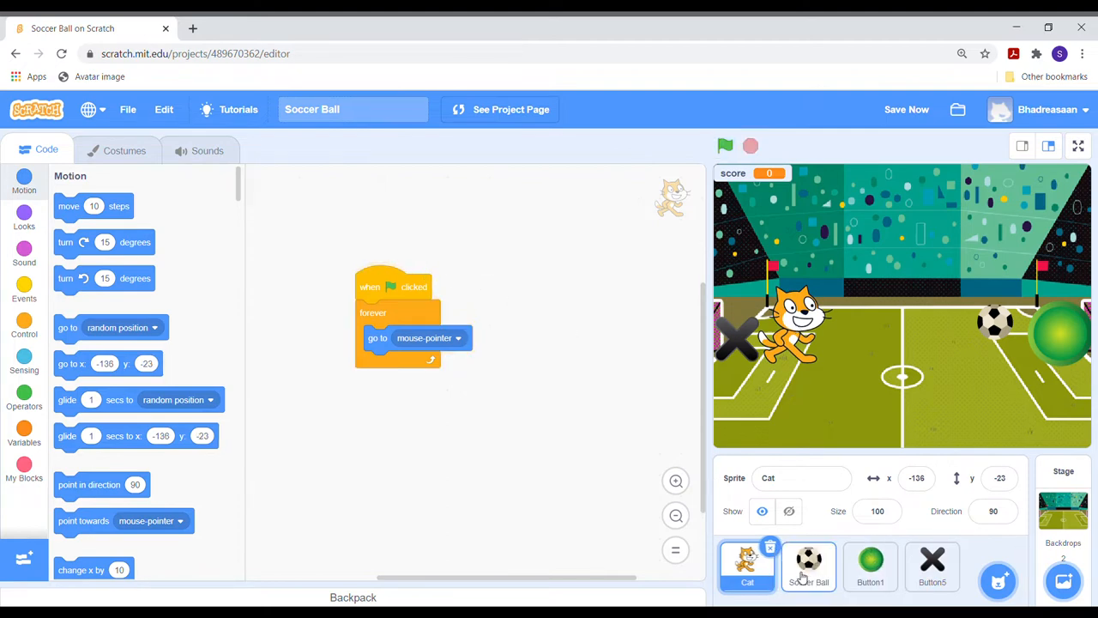
- Make the Soccer Ball move 10 steps forever and bounce when on edge
{"action": "left_click", "coordinate": [808, 565]}
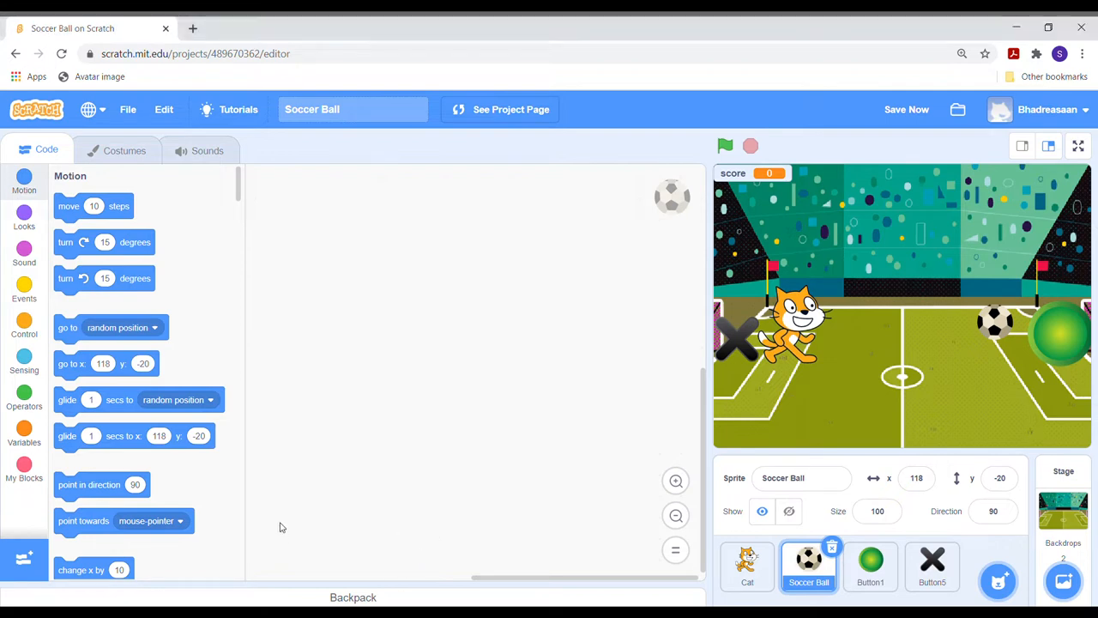
{"action": "left_click", "coordinate": [24, 326]}
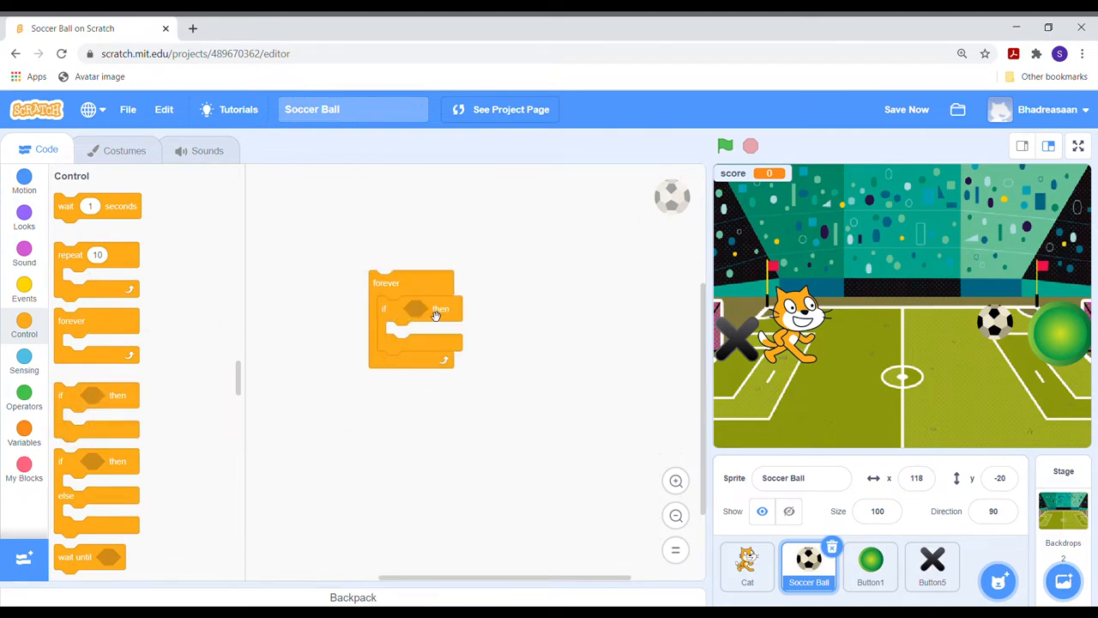
{"action": "left_click", "coordinate": [24, 361]}
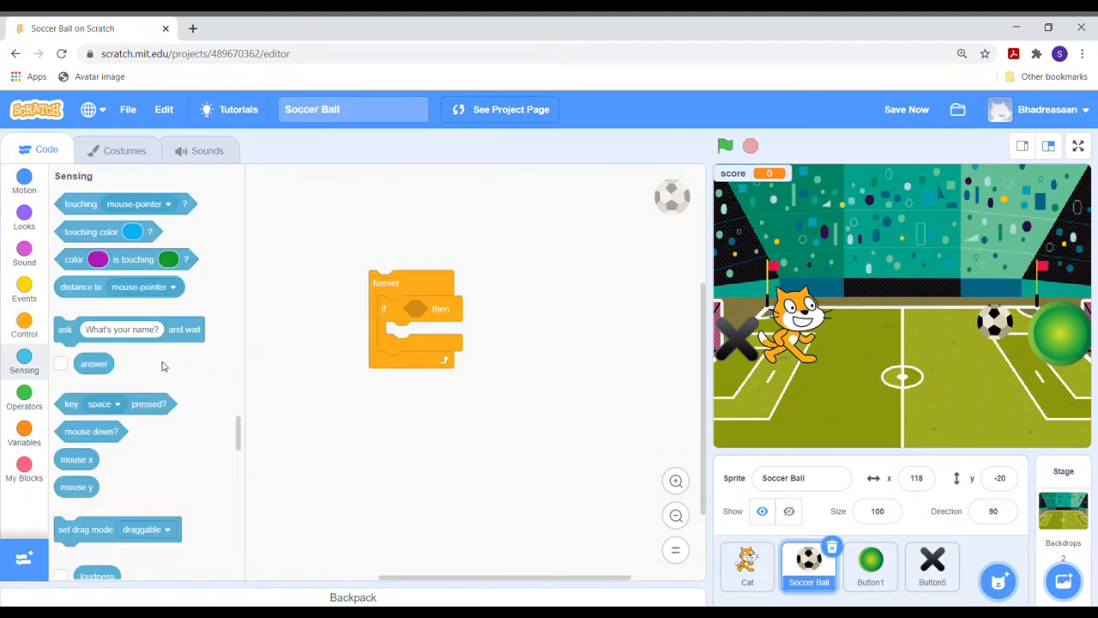
{"action": "left_click", "coordinate": [24, 181]}
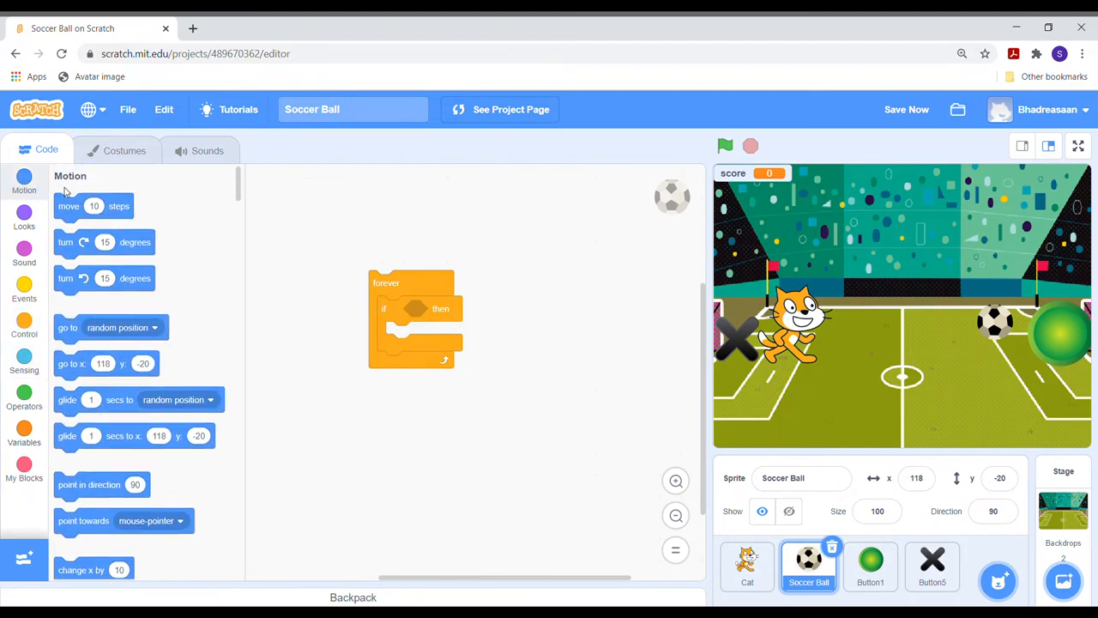
{"action": "left_click_drag", "start_coordinate": [69, 206], "coordinate": [415, 316]}
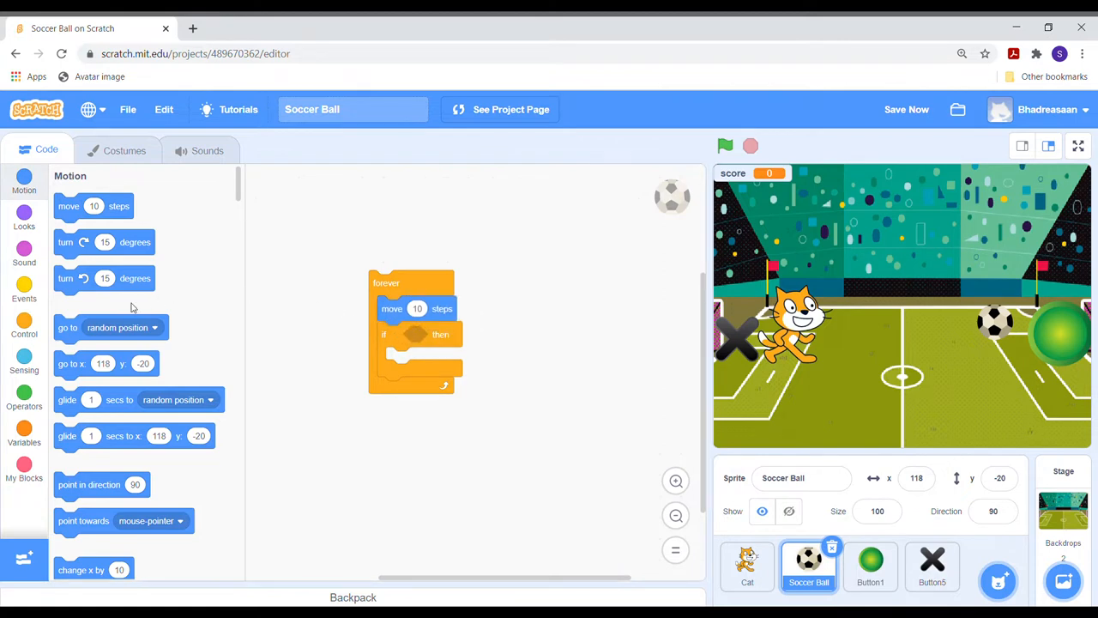
{"action": "scroll", "scroll_direction": "down", "scroll_amount": 3}
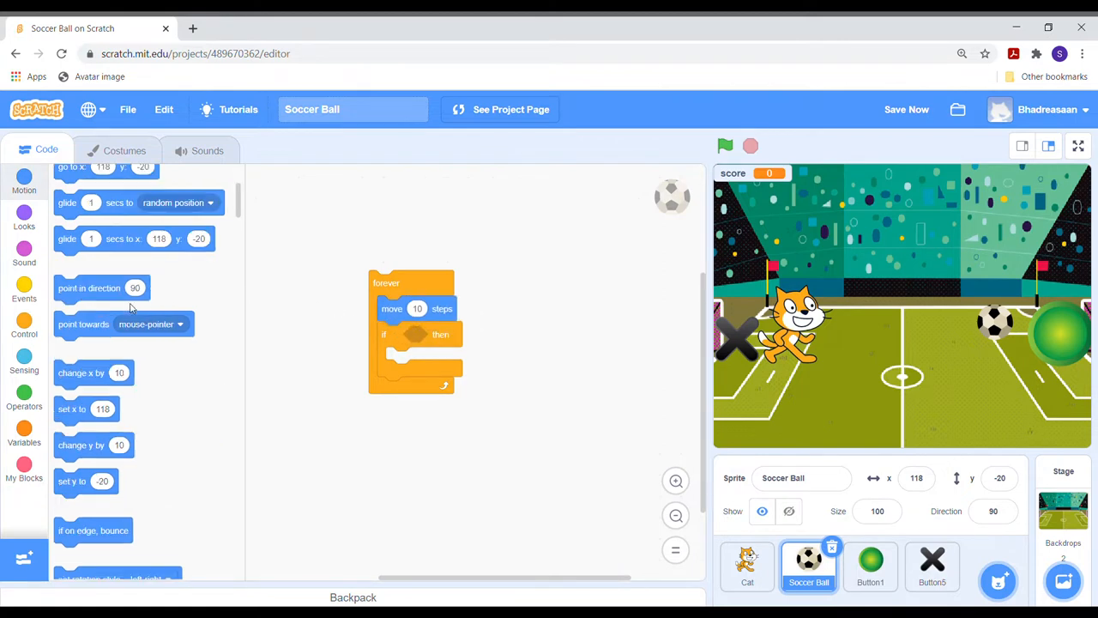
{"action": "scroll", "scroll_direction": "down", "scroll_amount": 3}
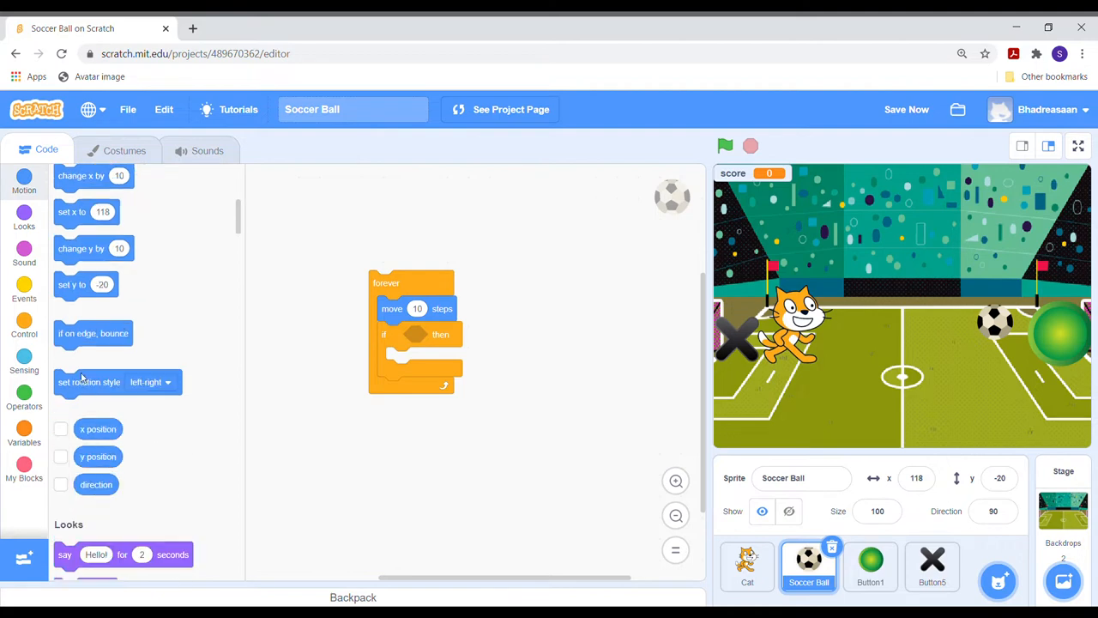
{"action": "left_click_drag", "start_coordinate": [92, 333], "coordinate": [438, 338]}
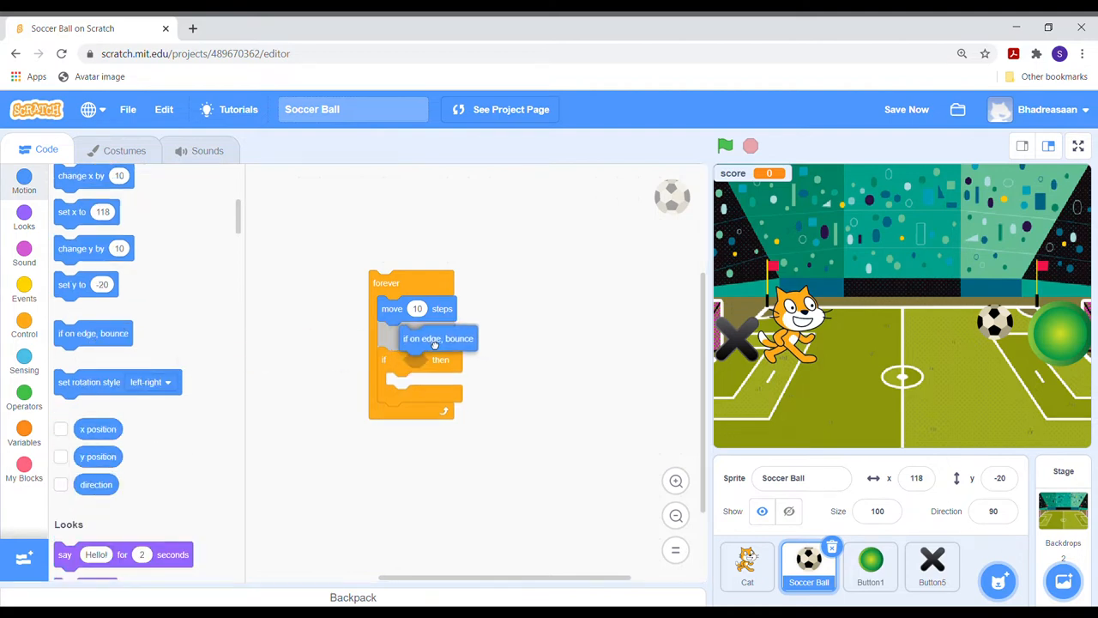
{"action": "left_click_drag", "start_coordinate": [438, 337], "coordinate": [415, 333]}
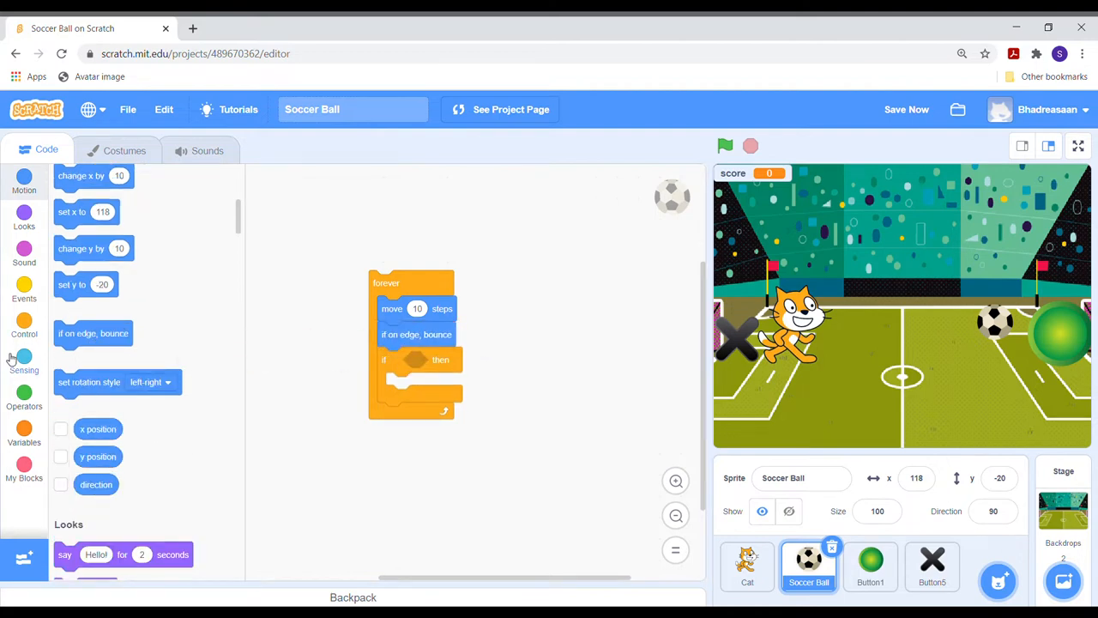
- Add an if touching edge check that plays the basketball bounce sound until done
{"action": "left_click", "coordinate": [24, 355]}
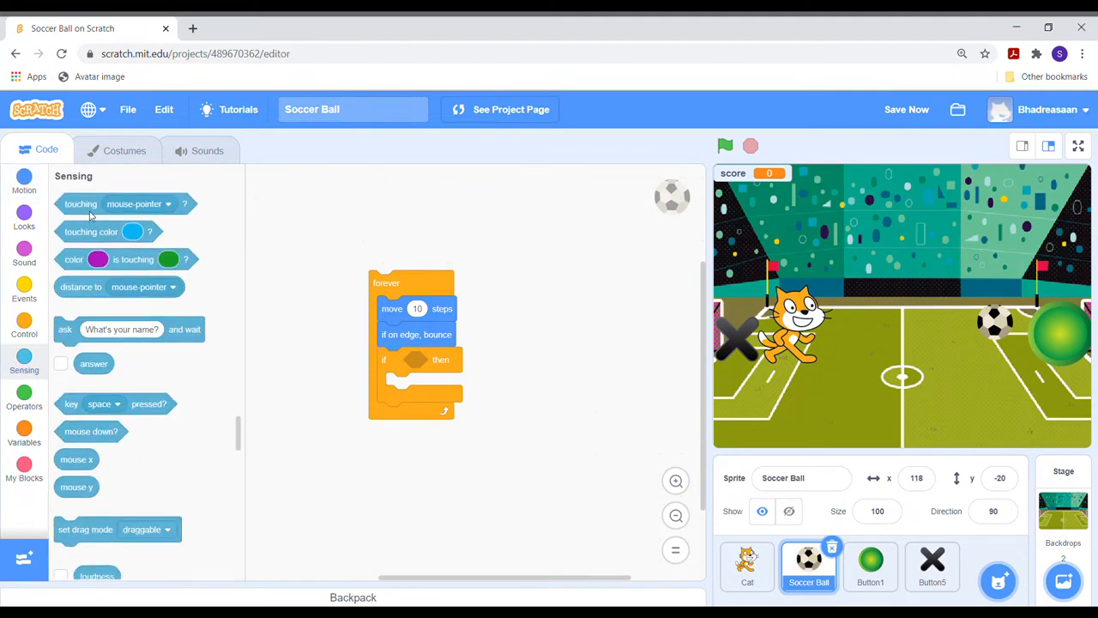
{"action": "left_click_drag", "start_coordinate": [80, 202], "coordinate": [429, 360]}
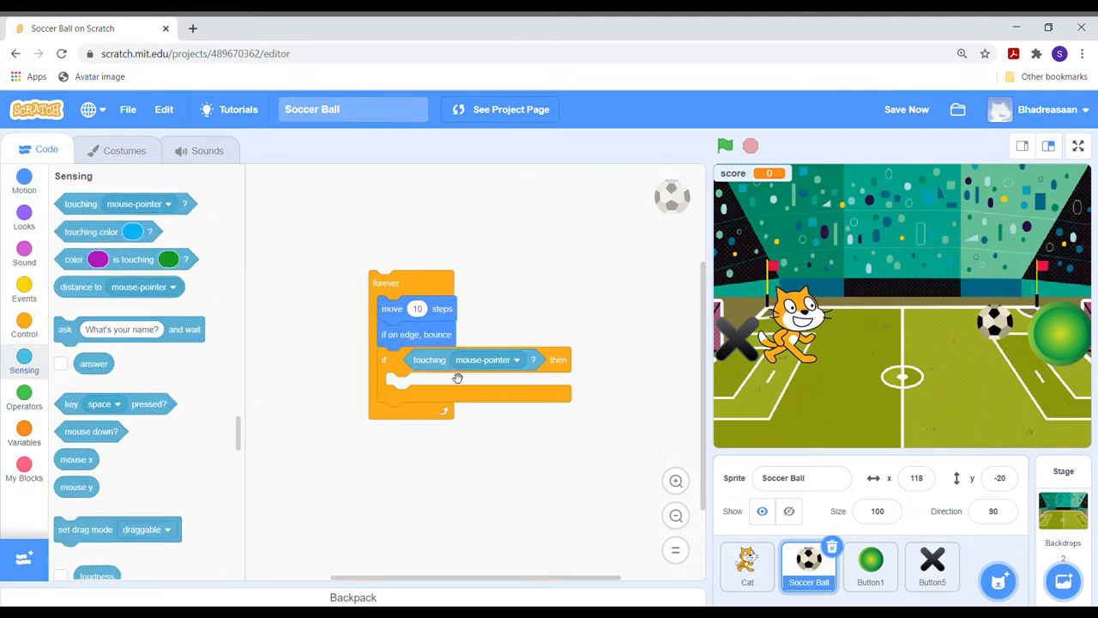
{"action": "left_click", "coordinate": [519, 360]}
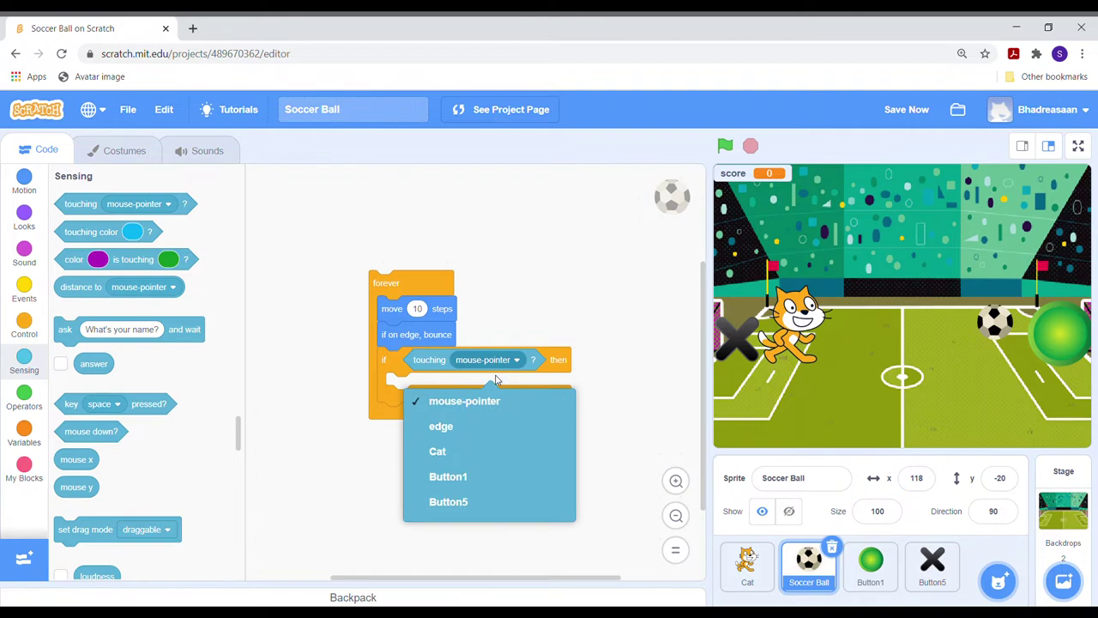
{"action": "left_click", "coordinate": [439, 425]}
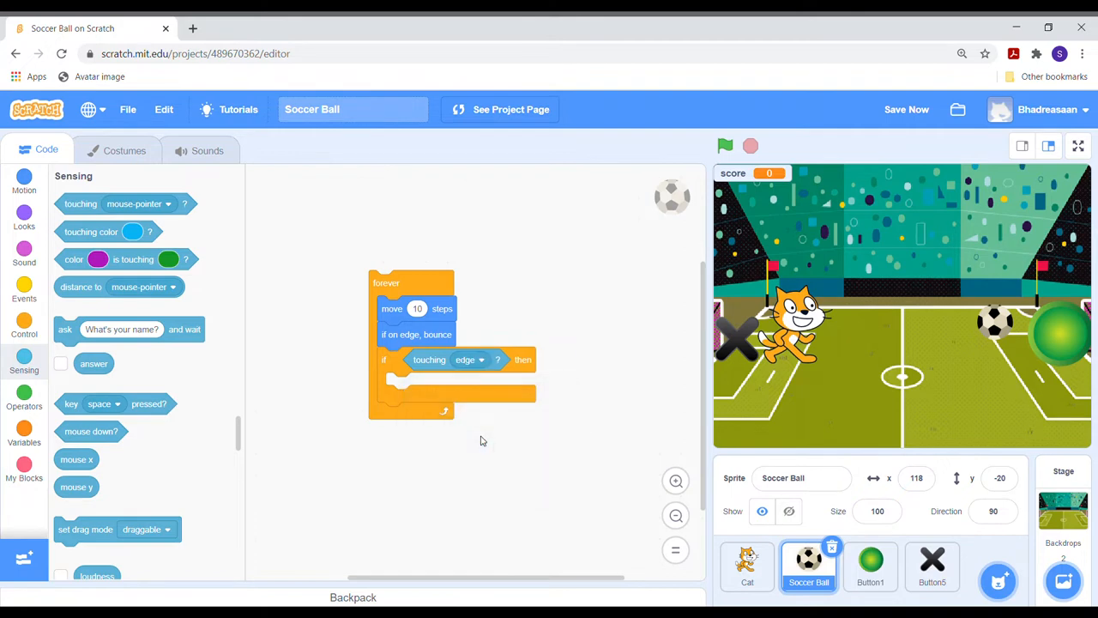
{"action": "left_click", "coordinate": [24, 292]}
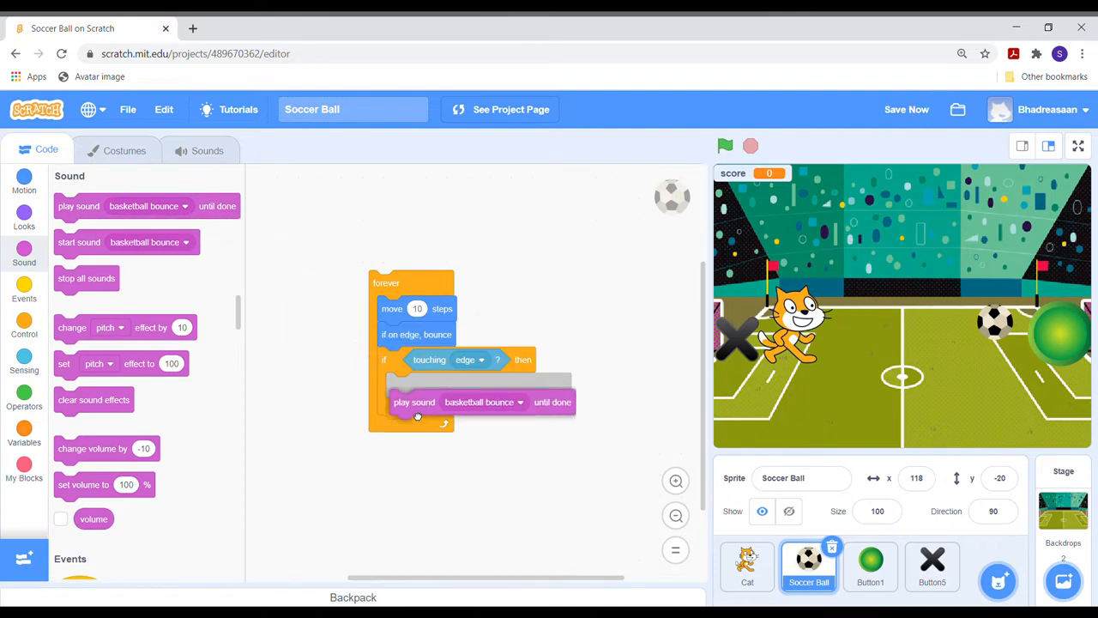
{"action": "left_click", "coordinate": [24, 352]}
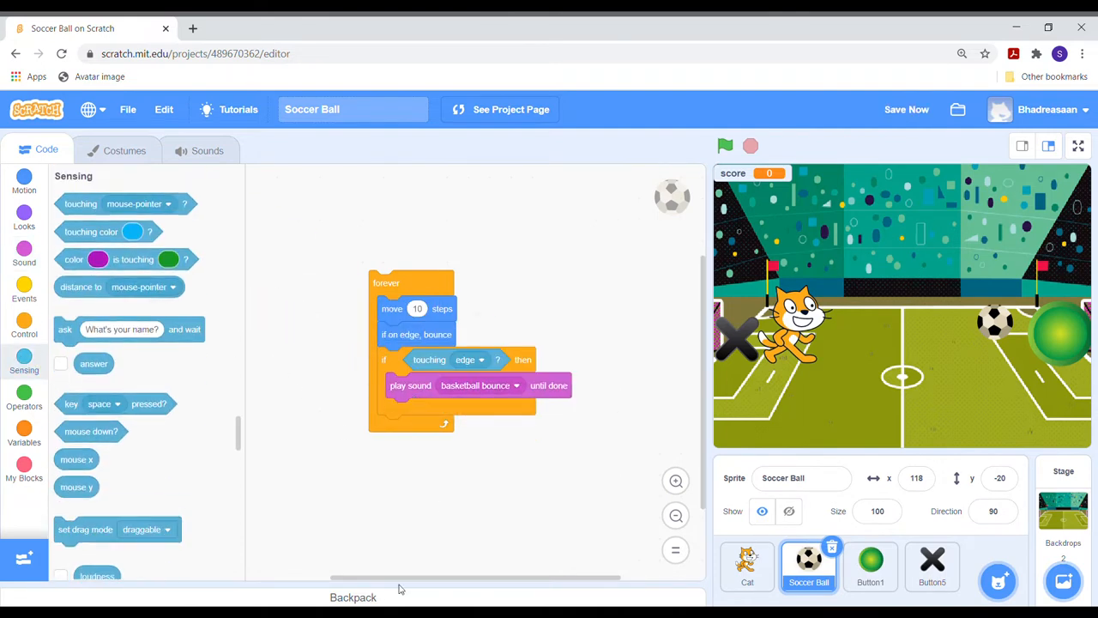
{"action": "mouse_move", "coordinate": [422, 566]}
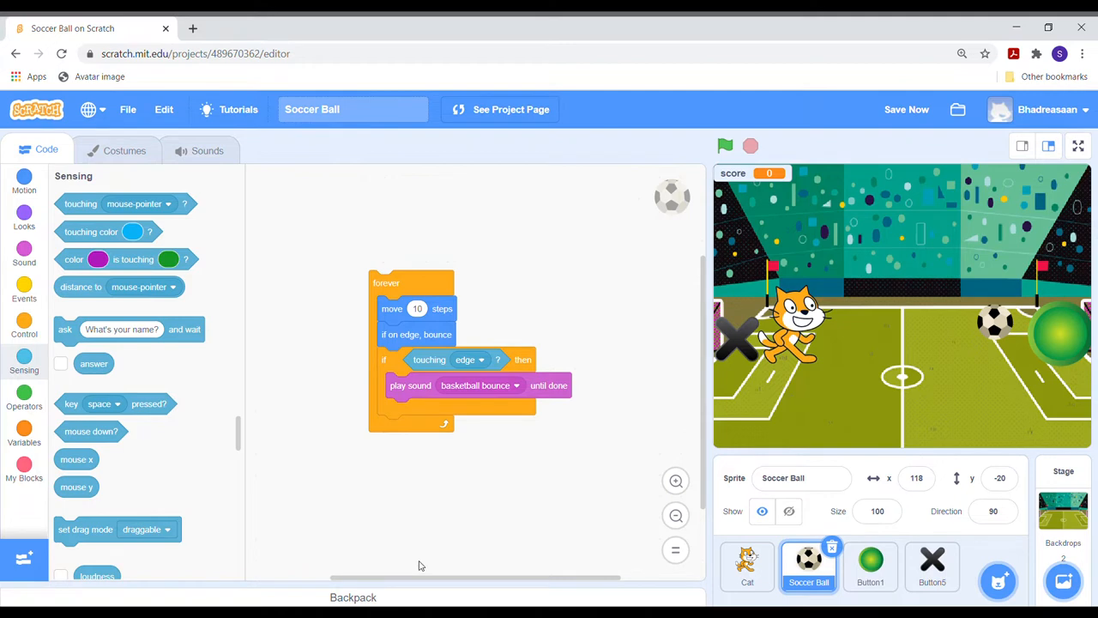
{"action": "mouse_move", "coordinate": [359, 413]}
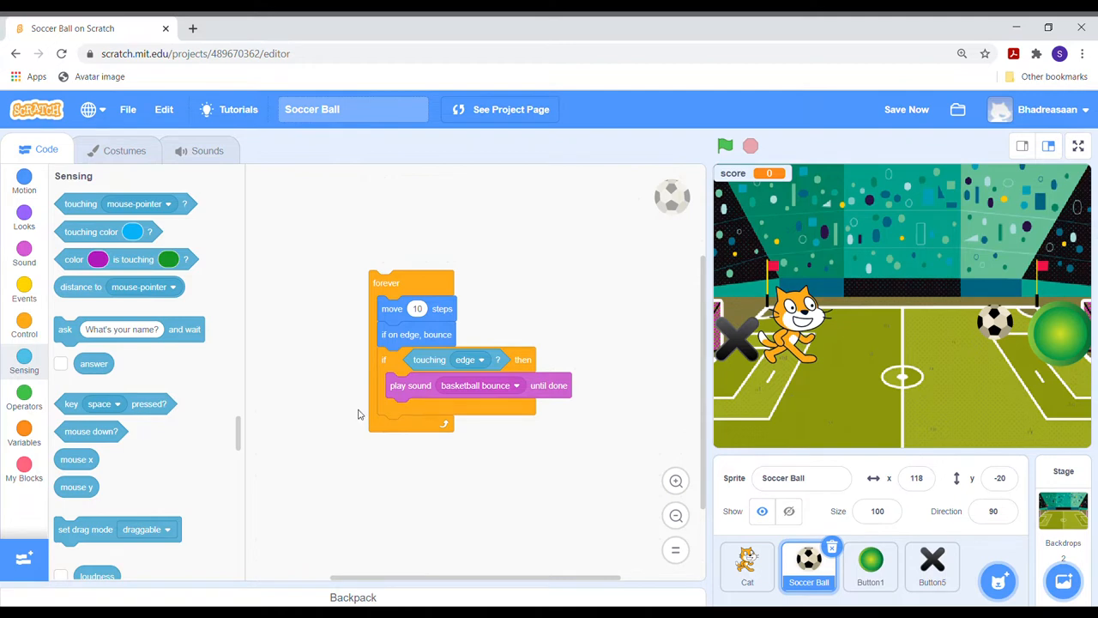
{"action": "left_click", "coordinate": [24, 186]}
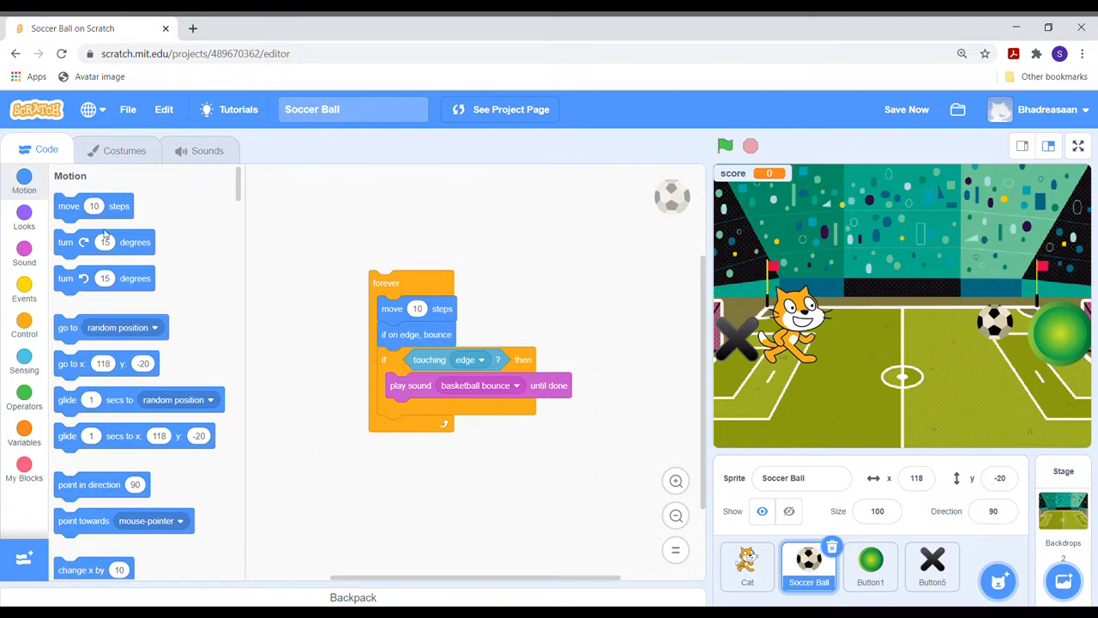
{"action": "mouse_move", "coordinate": [96, 316]}
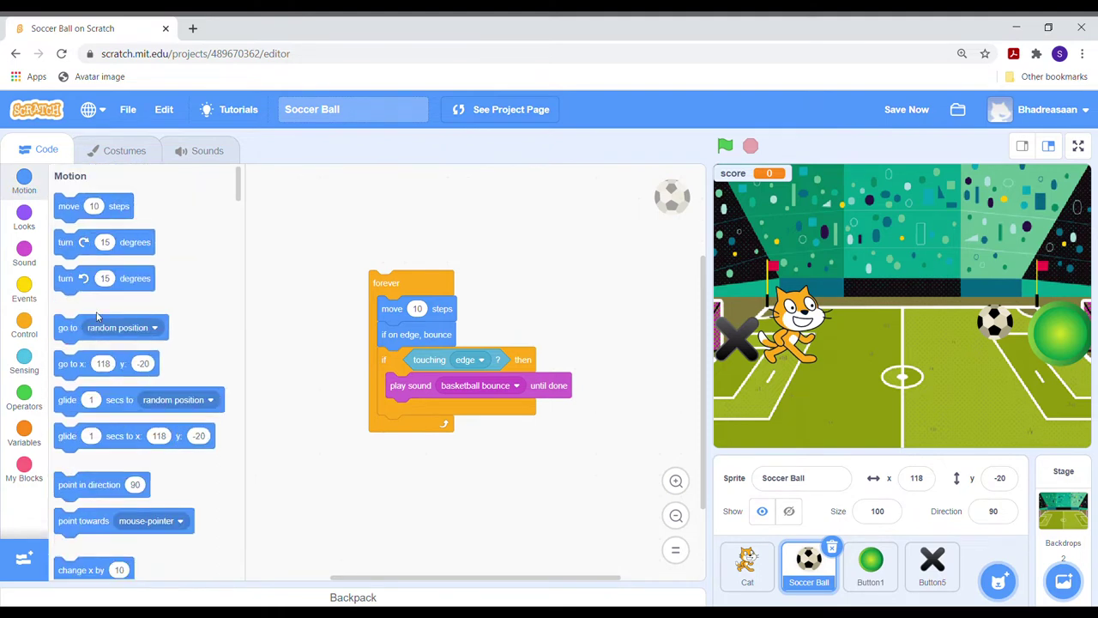
{"action": "mouse_move", "coordinate": [96, 487]}
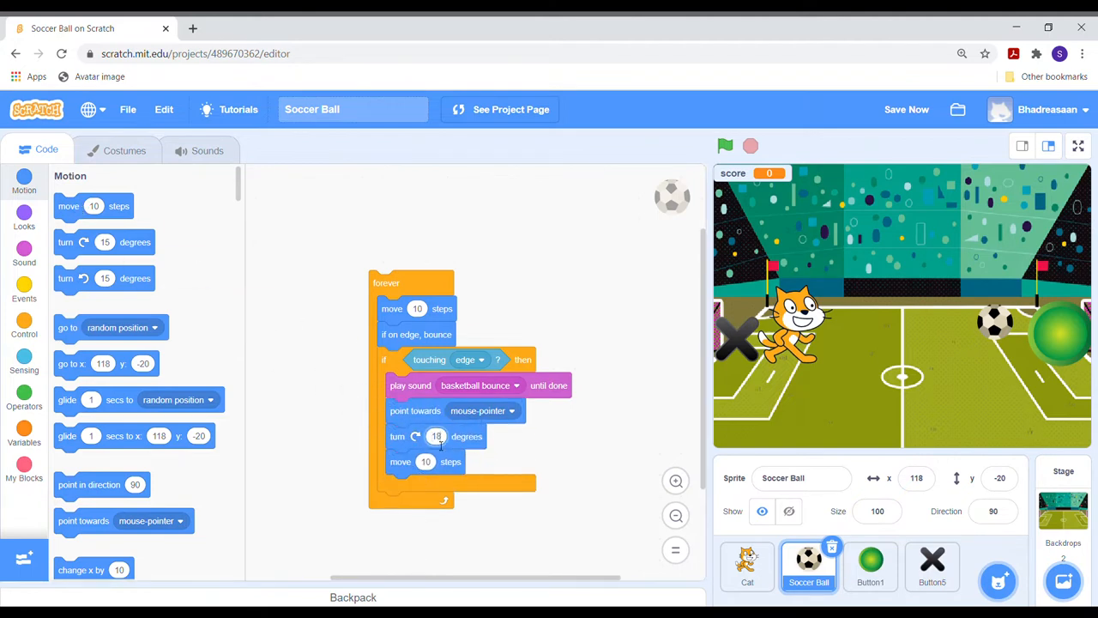
- Set the turn block to 180 degrees and shift the ball's script left in the workspace
{"action": "type", "text": "180"}
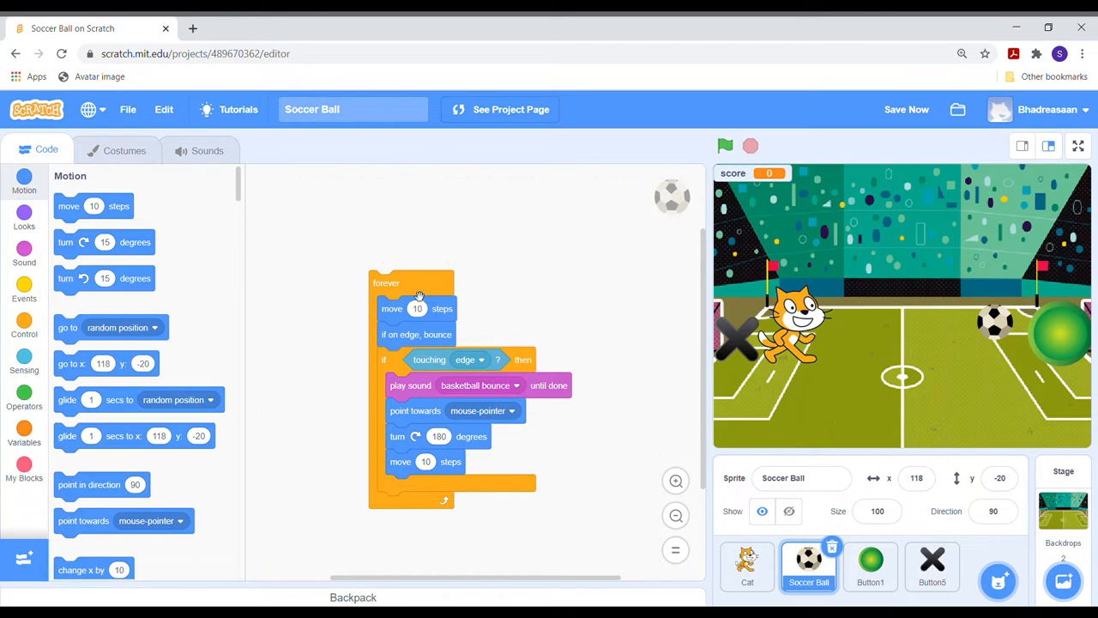
{"action": "left_click_drag", "start_coordinate": [411, 282], "coordinate": [322, 275]}
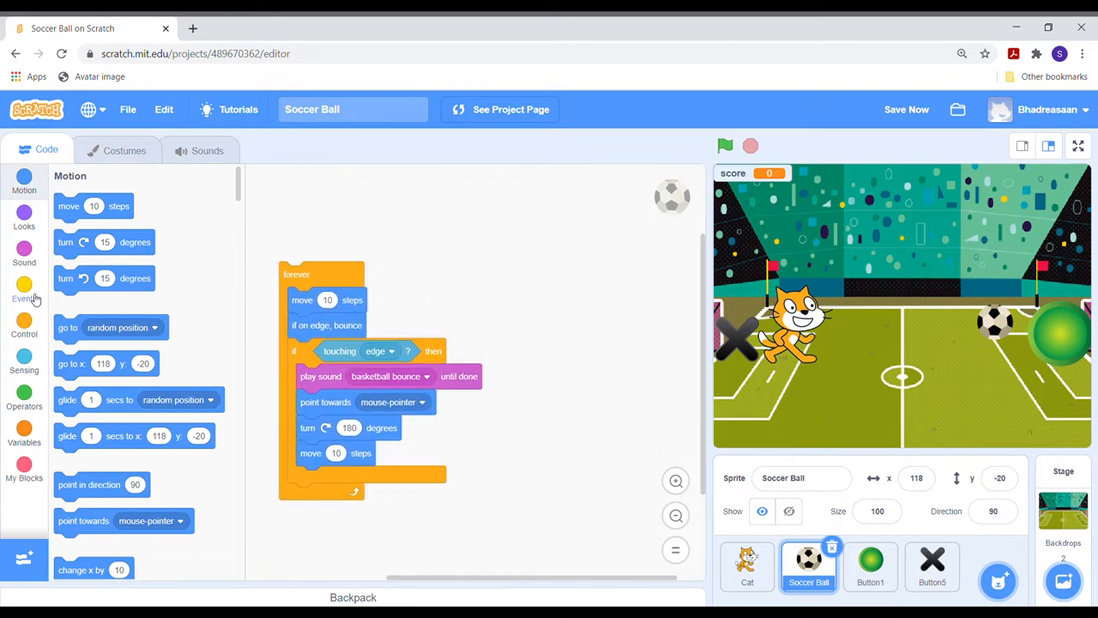
{"action": "left_click", "coordinate": [24, 299]}
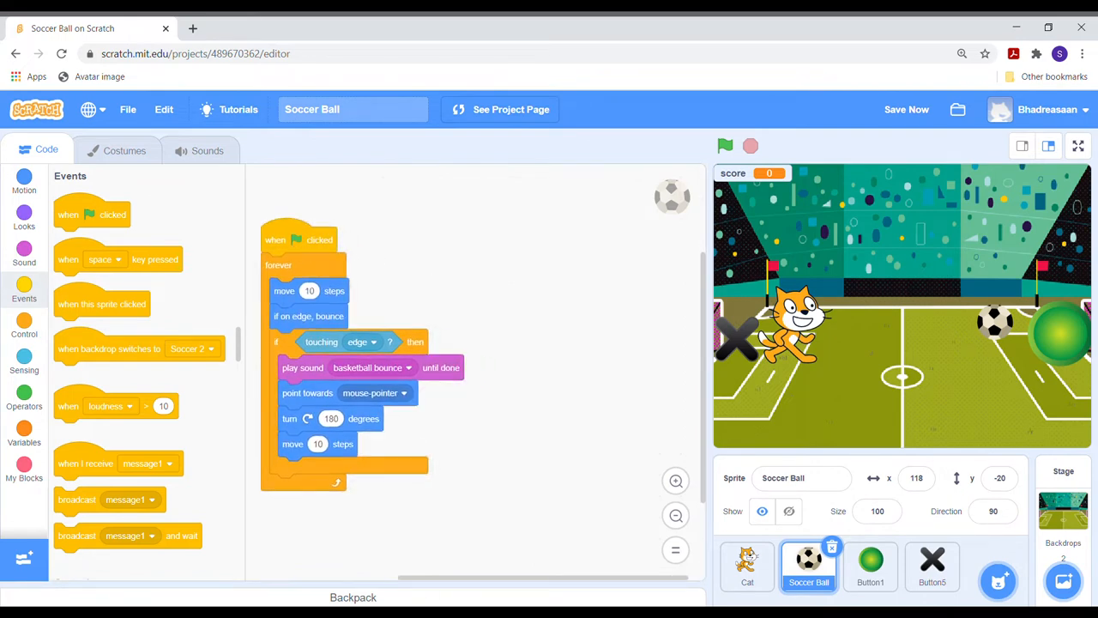
{"action": "mouse_move", "coordinate": [408, 570]}
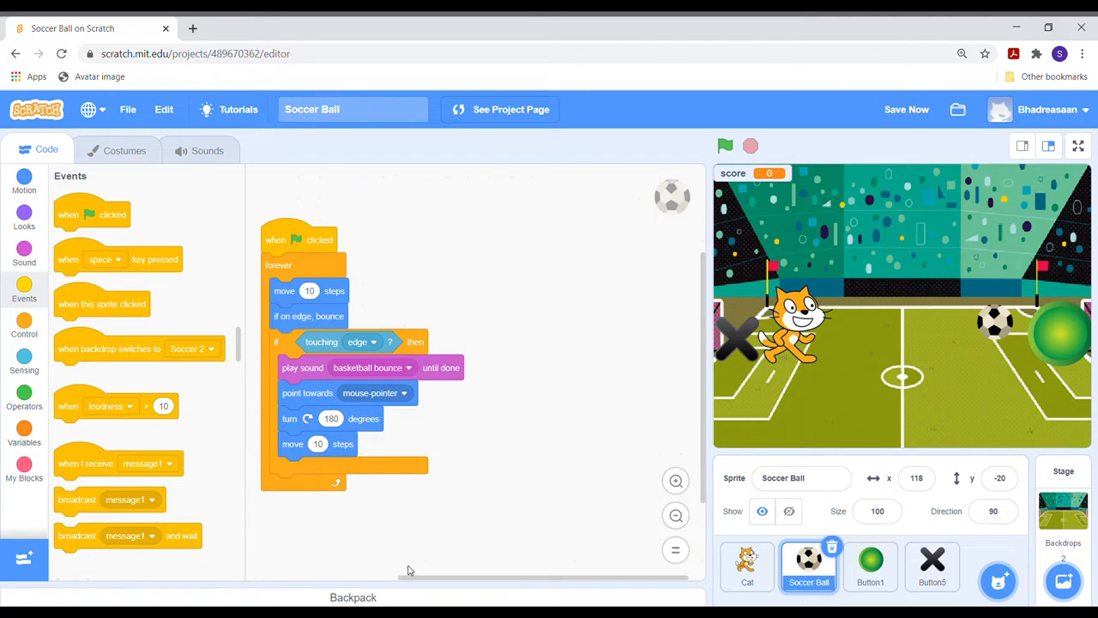
{"action": "mouse_move", "coordinate": [429, 426]}
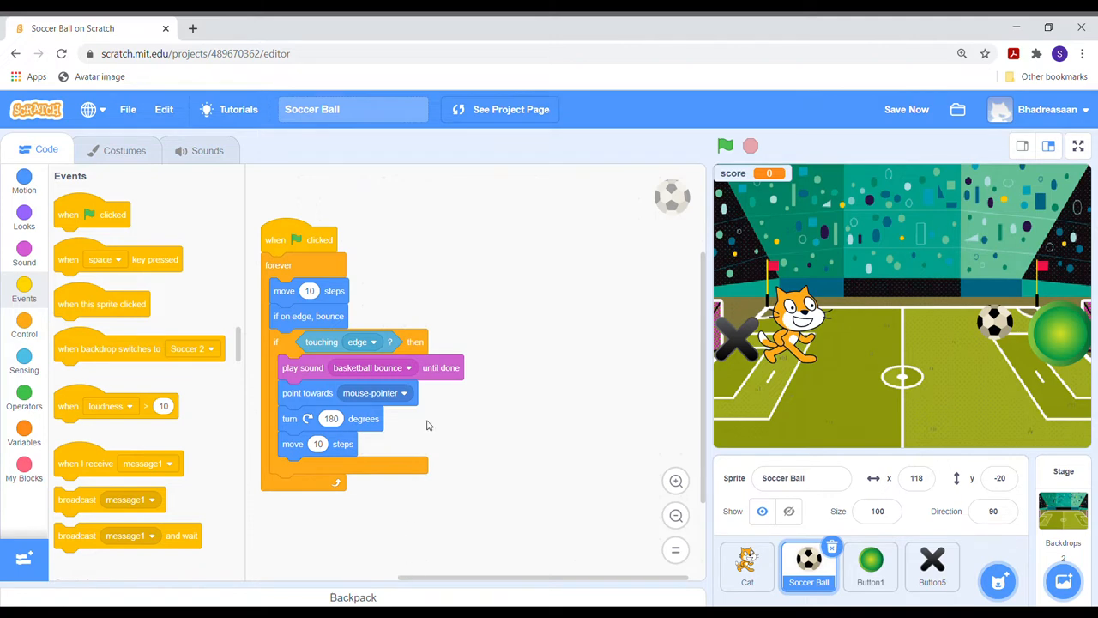
- Start a separate ball script with a set score to 0 block
{"action": "left_click", "coordinate": [24, 426]}
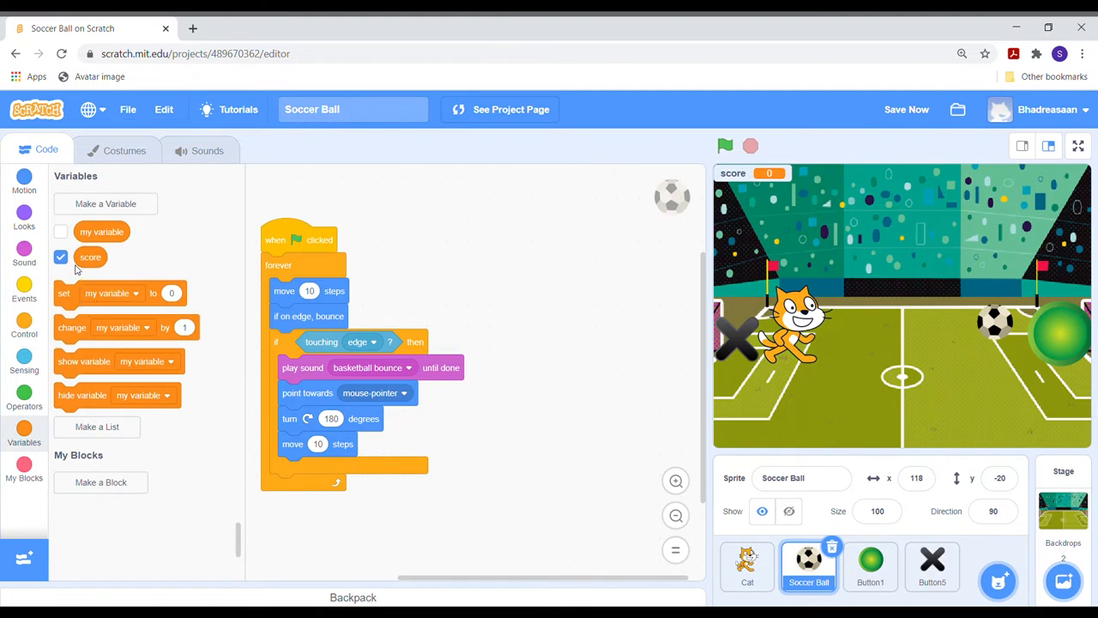
{"action": "left_click", "coordinate": [112, 292]}
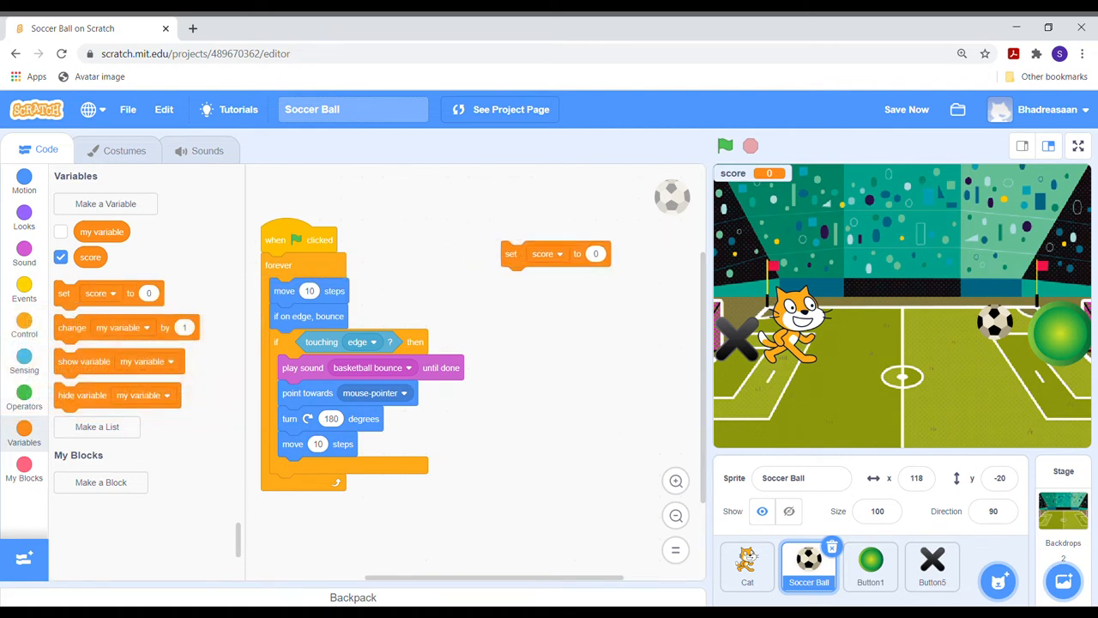
{"action": "mouse_move", "coordinate": [412, 573]}
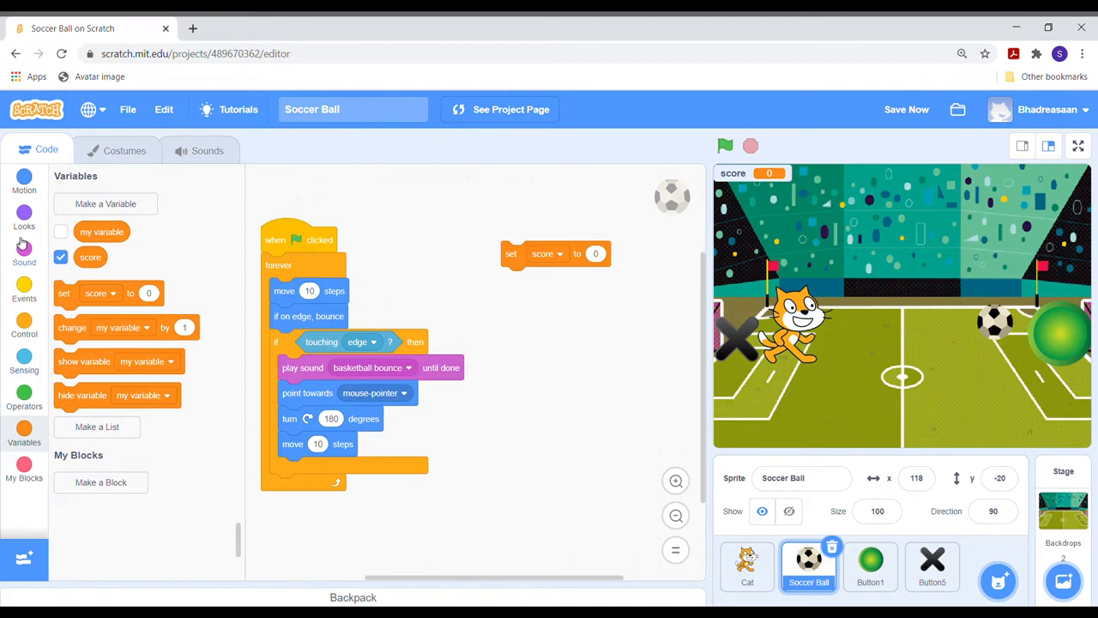
{"action": "left_click", "coordinate": [24, 185]}
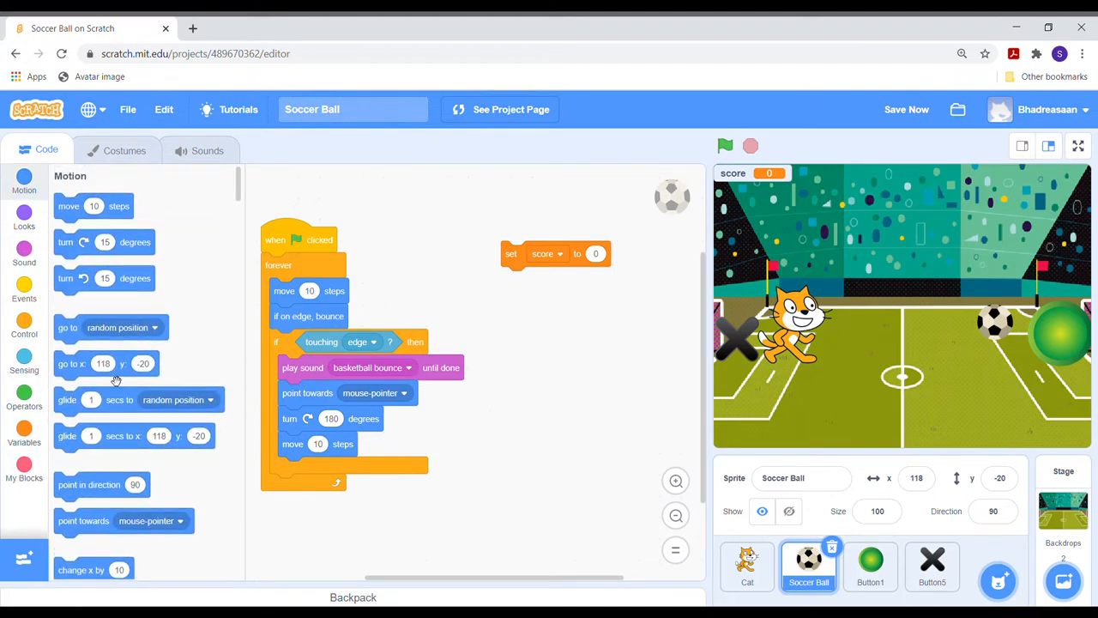
- Attach a go to x/y block under the score reset and set x to 194
{"action": "scroll", "scroll_direction": "down", "scroll_amount": 3}
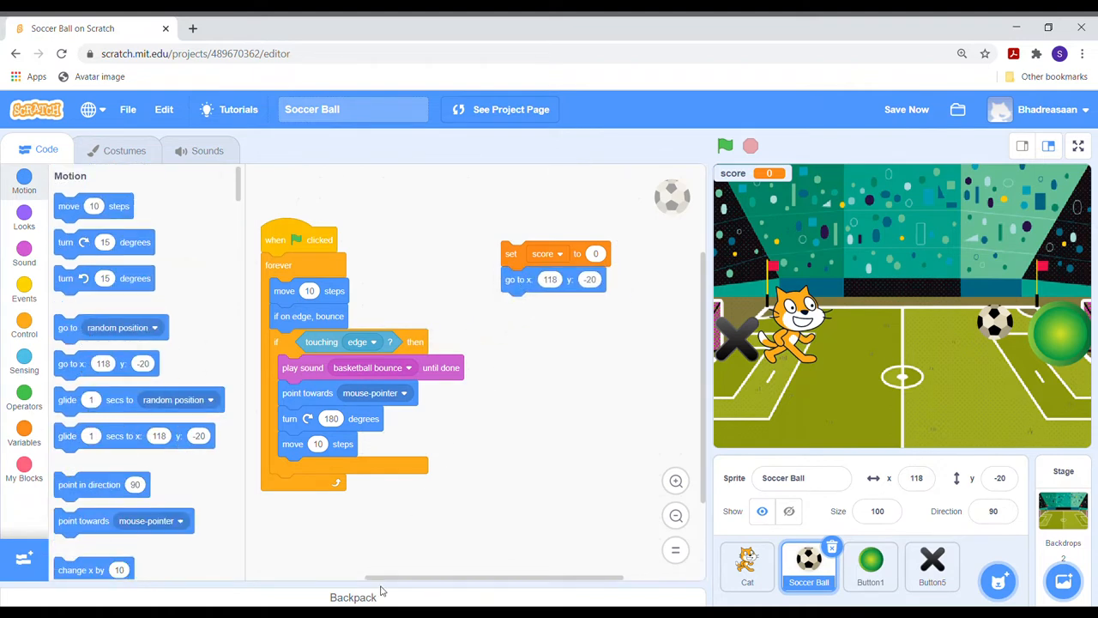
{"action": "mouse_move", "coordinate": [429, 563]}
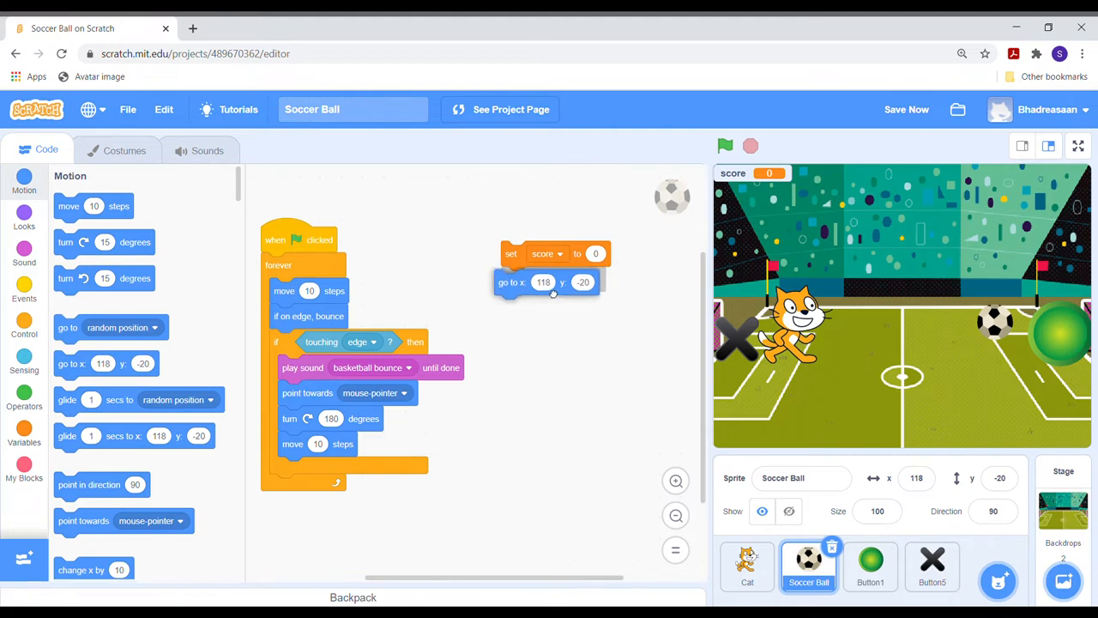
{"action": "left_click_drag", "start_coordinate": [511, 281], "coordinate": [523, 278]}
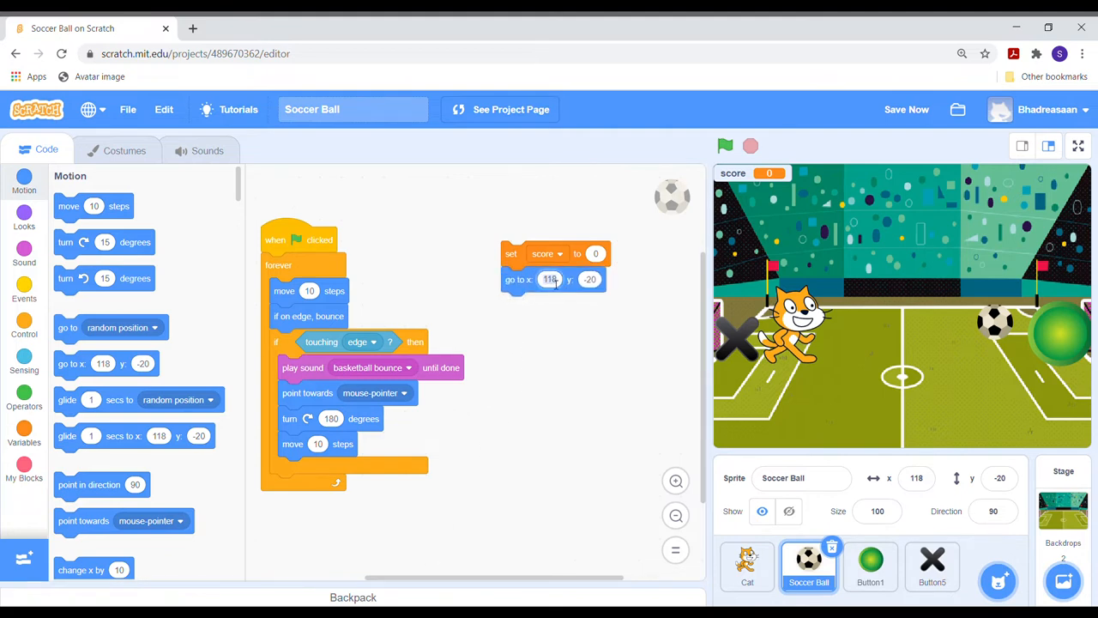
{"action": "type", "text": "194"}
{"action": "left_click", "coordinate": [590, 280]}
{"action": "type", "text": "-17"}
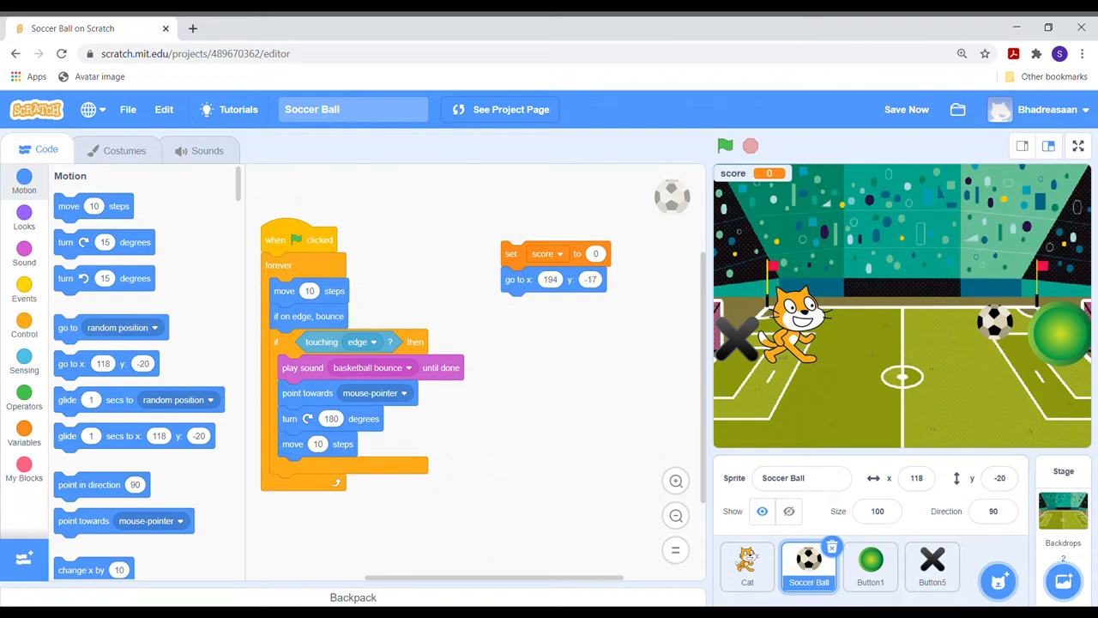
{"action": "mouse_move", "coordinate": [457, 559]}
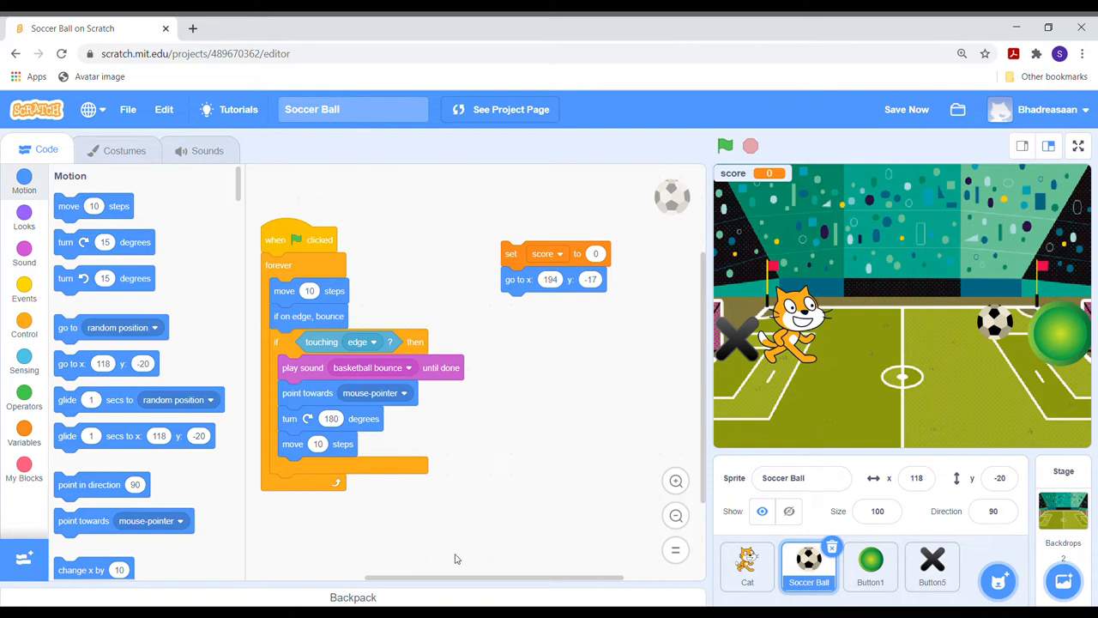
{"action": "mouse_move", "coordinate": [67, 304]}
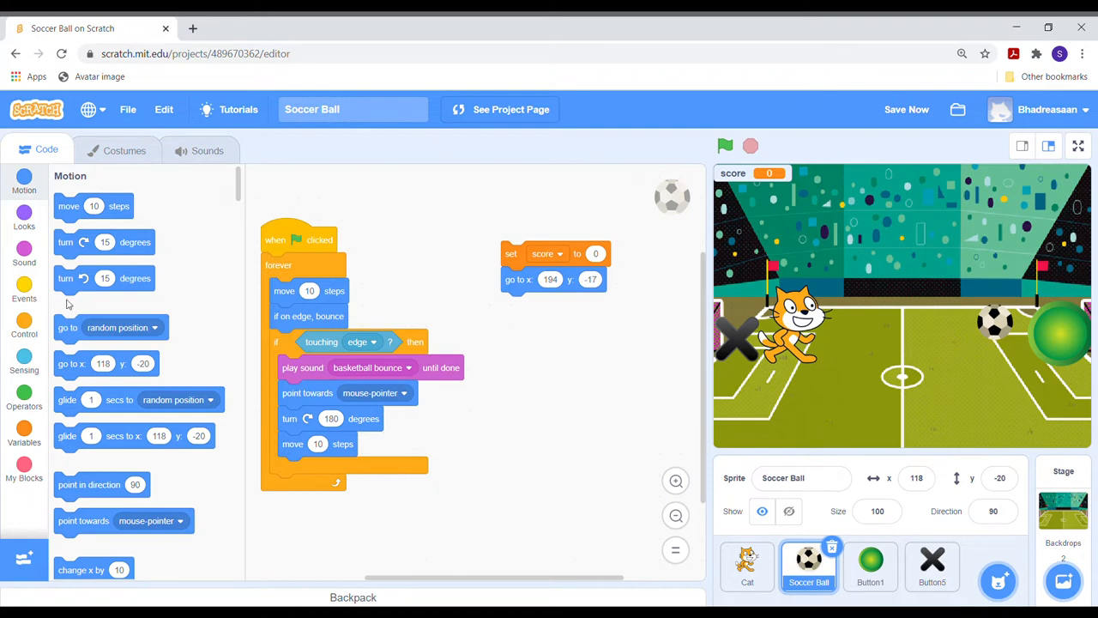
- Add a forever loop moving 10 steps with an if touching Button1 check
{"action": "left_click", "coordinate": [24, 325]}
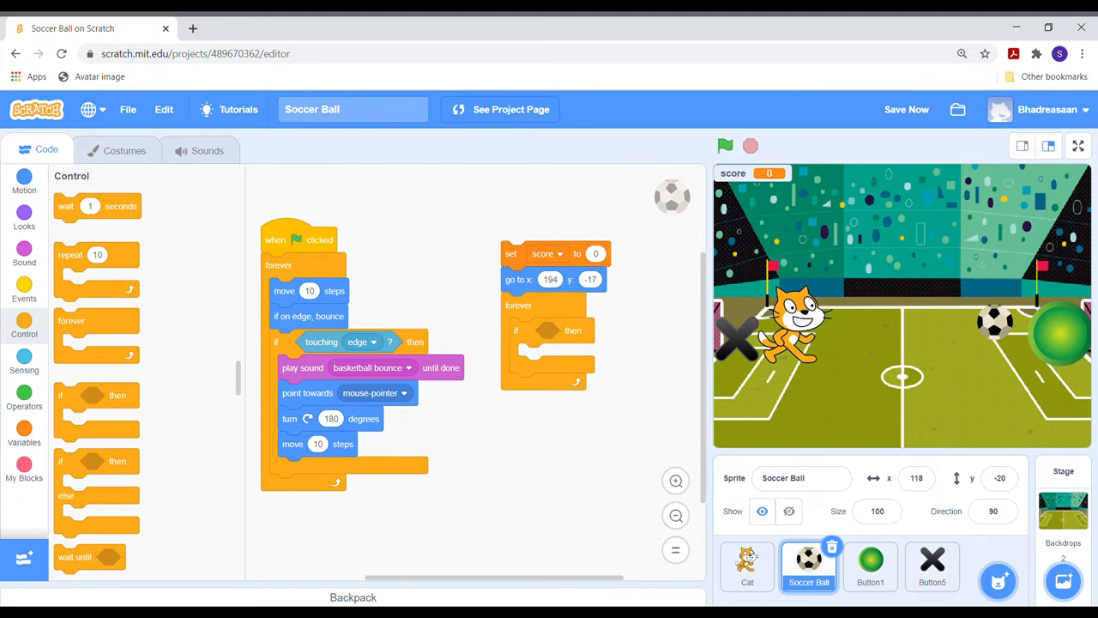
{"action": "mouse_move", "coordinate": [413, 518]}
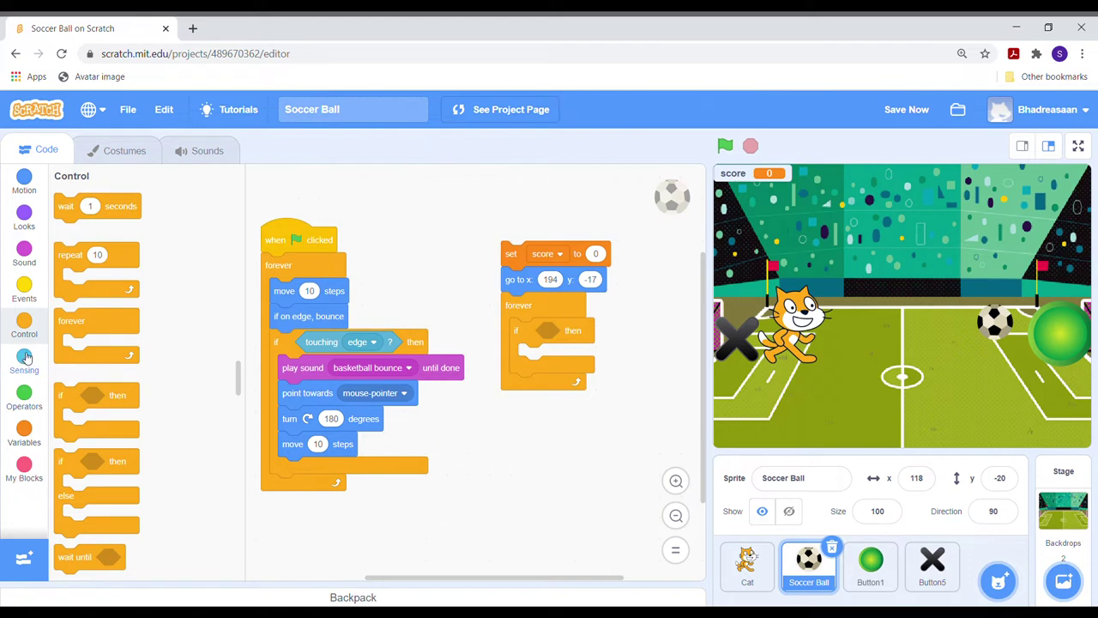
{"action": "left_click", "coordinate": [24, 188]}
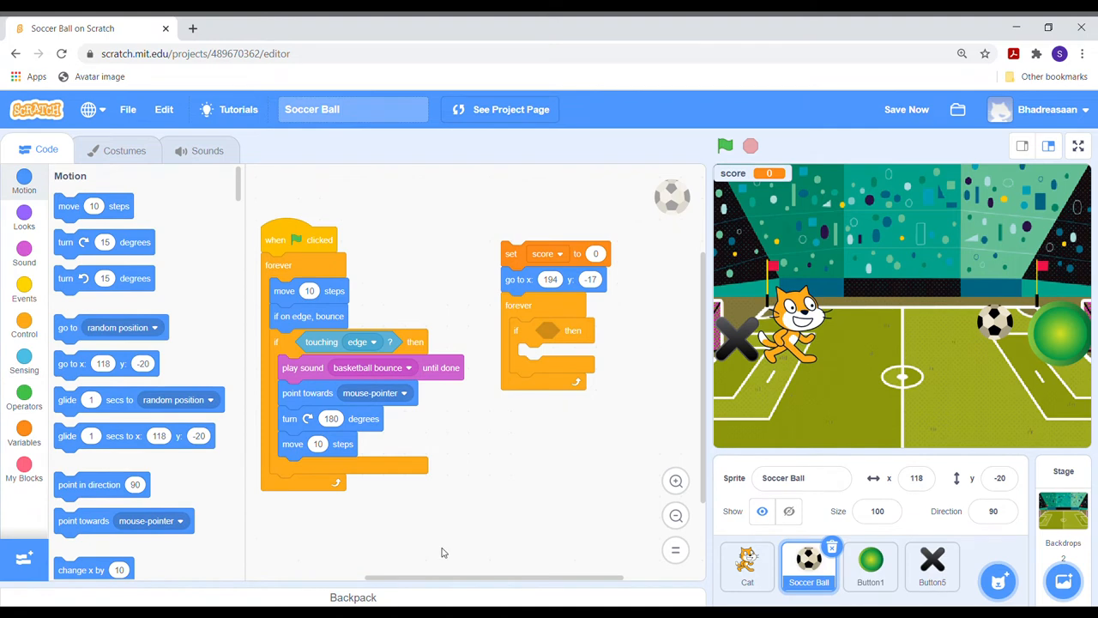
{"action": "mouse_move", "coordinate": [148, 348]}
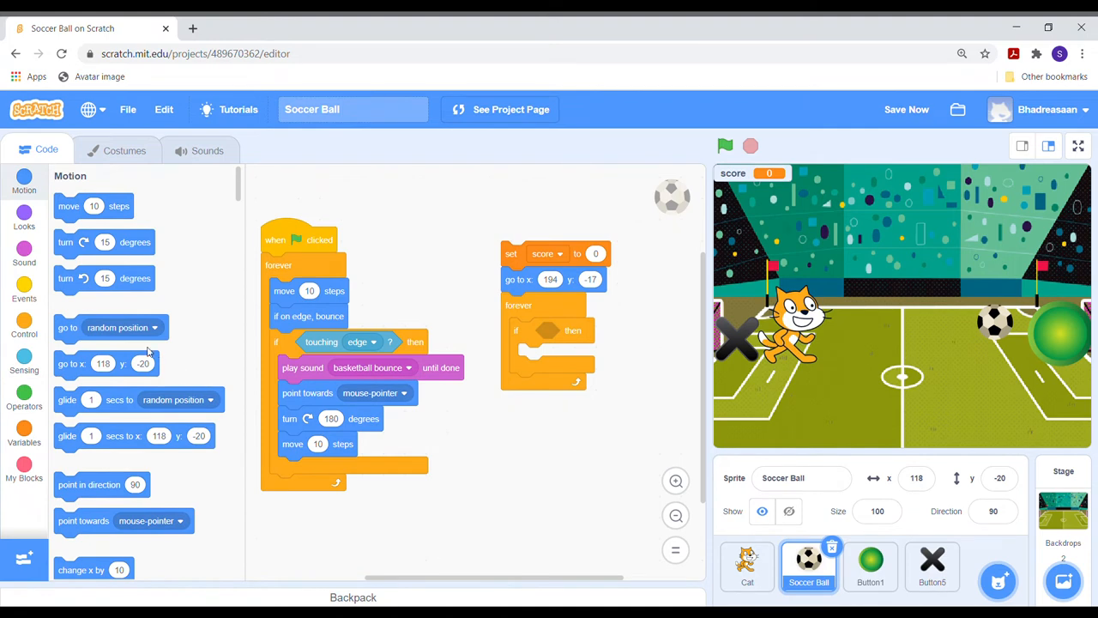
{"action": "left_click", "coordinate": [906, 110]}
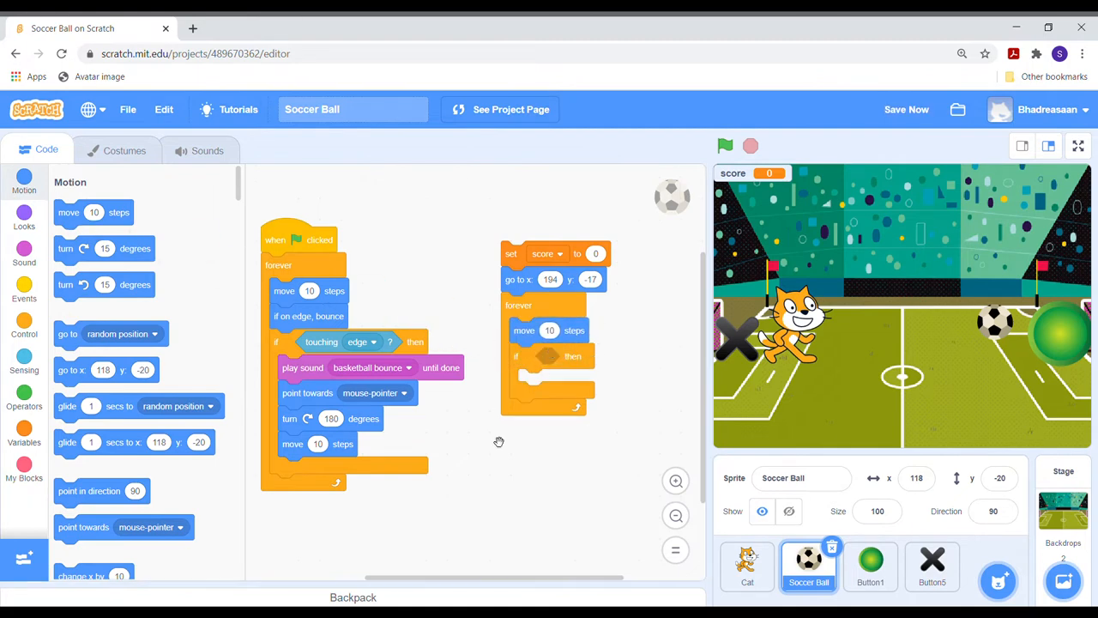
{"action": "mouse_move", "coordinate": [432, 563]}
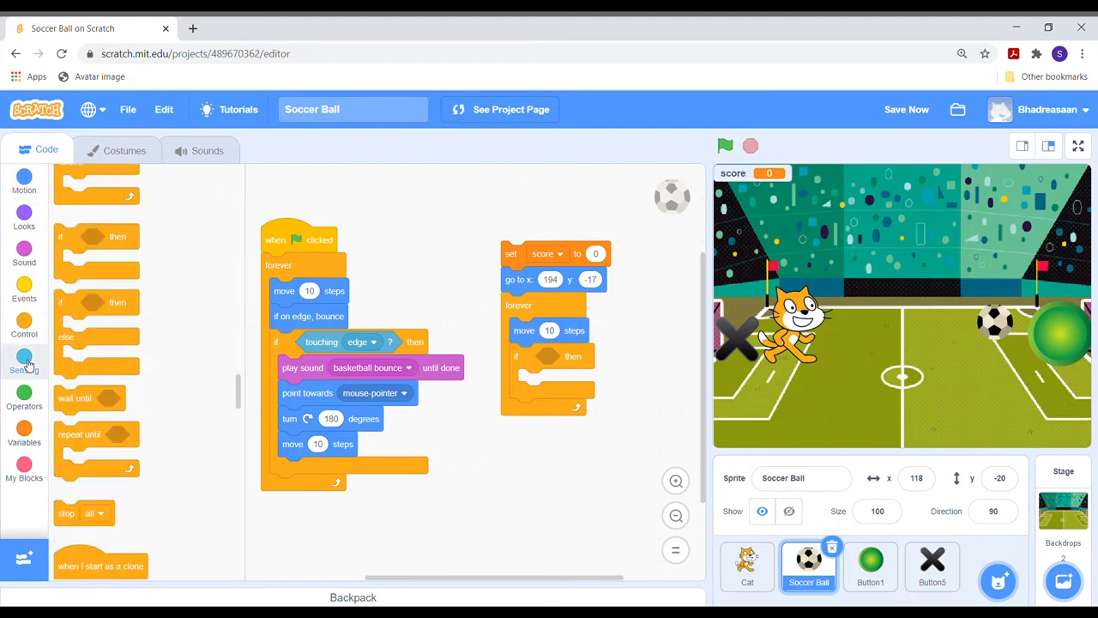
{"action": "left_click", "coordinate": [24, 355]}
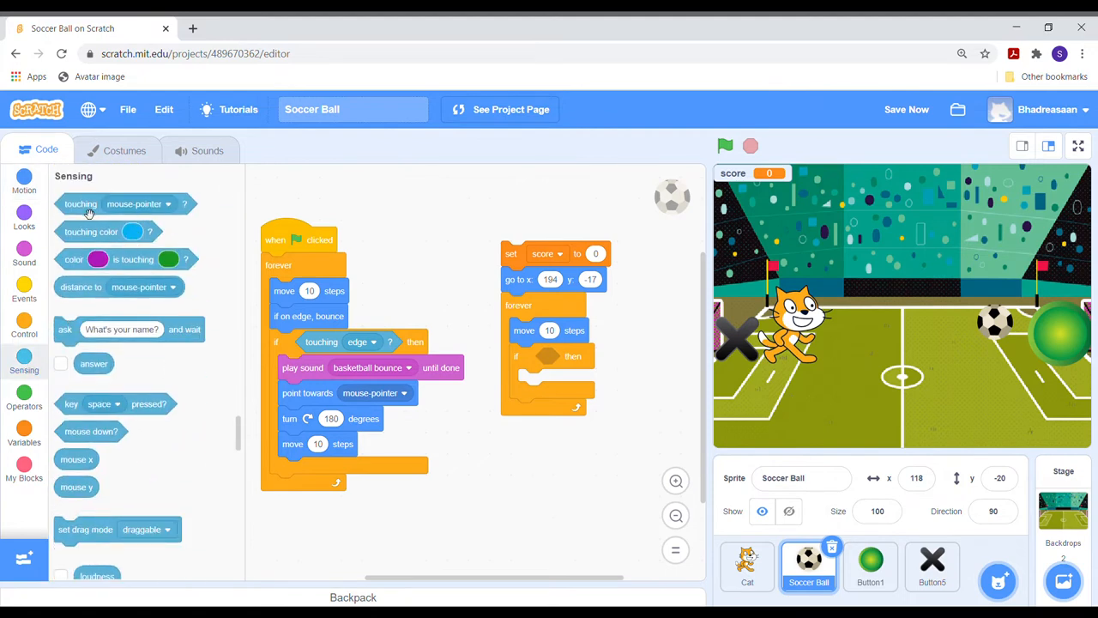
{"action": "left_click_drag", "start_coordinate": [79, 202], "coordinate": [563, 356]}
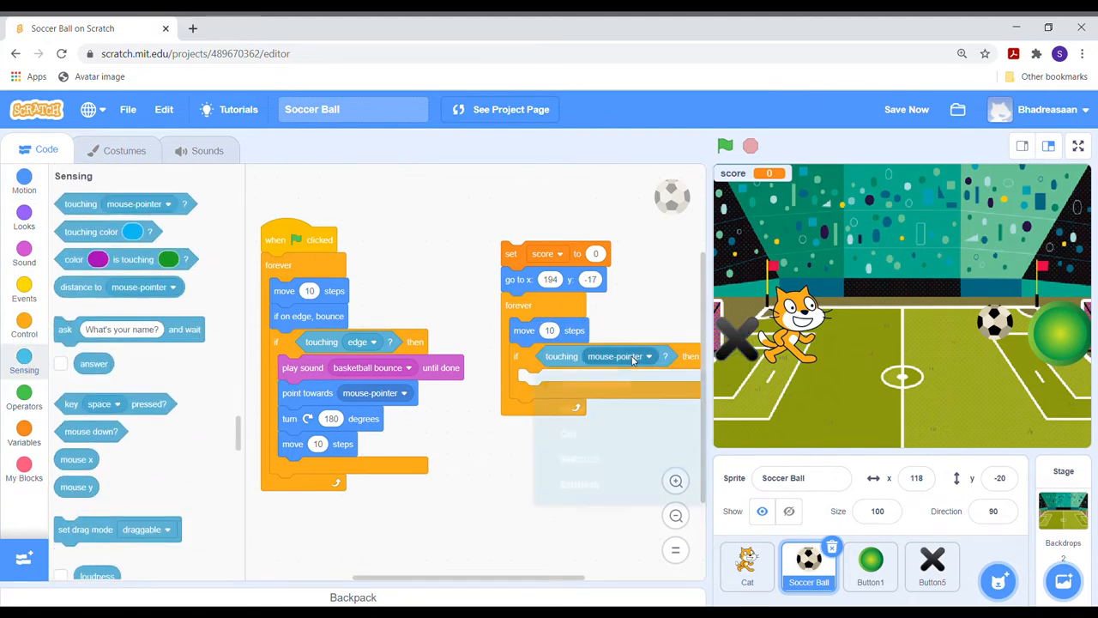
{"action": "left_click", "coordinate": [618, 355]}
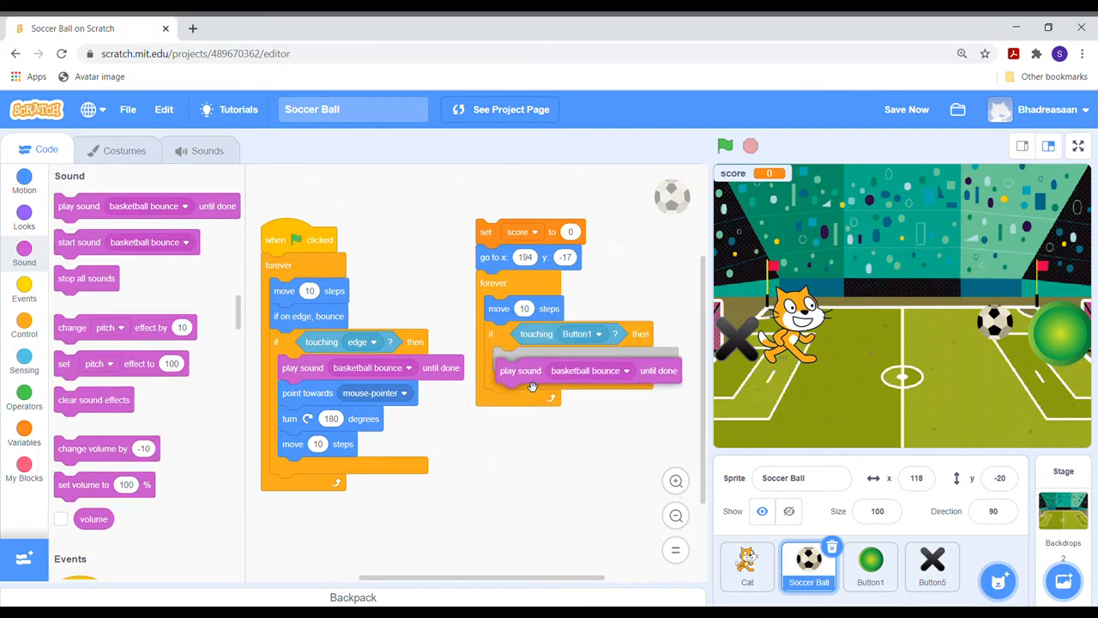
- Make the Button1 check play the Rattle sound until done
{"action": "left_click", "coordinate": [621, 371]}
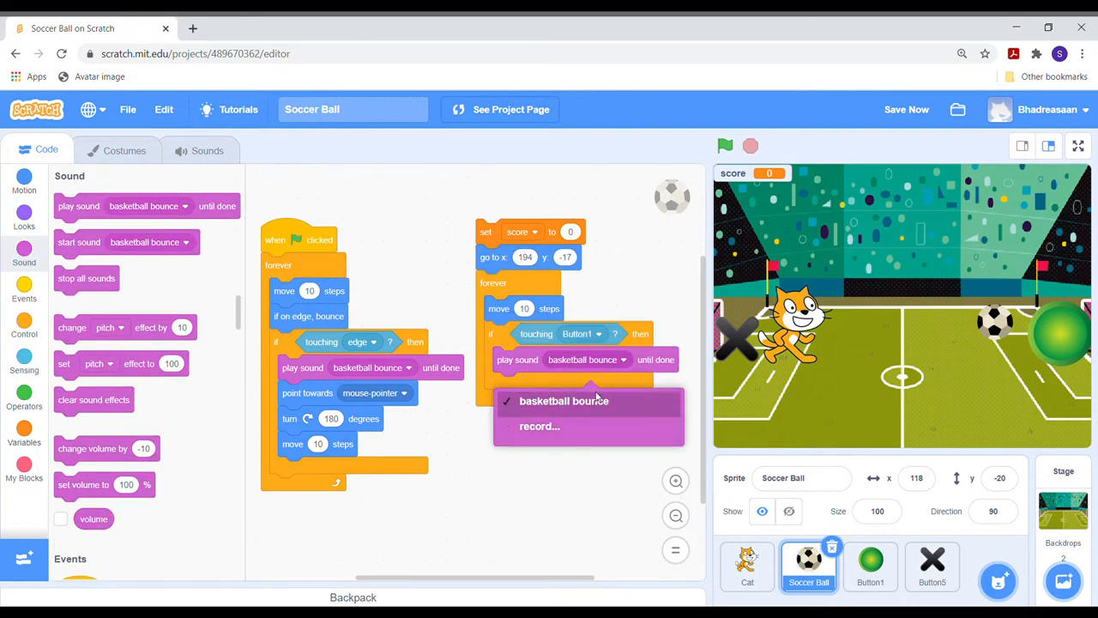
{"action": "left_click", "coordinate": [206, 149]}
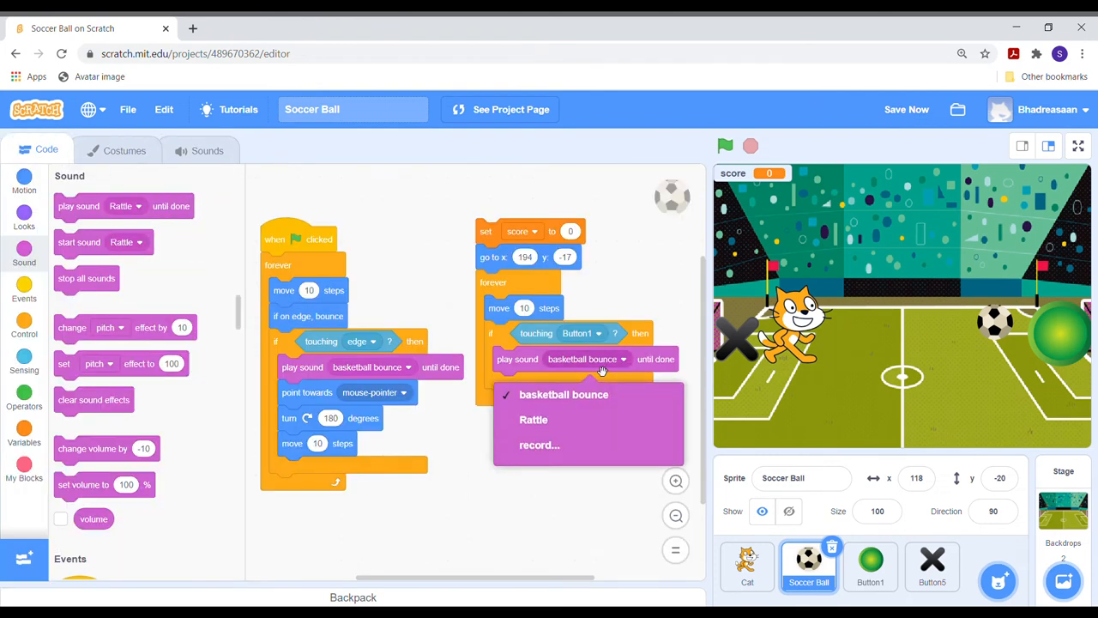
{"action": "left_click", "coordinate": [531, 419]}
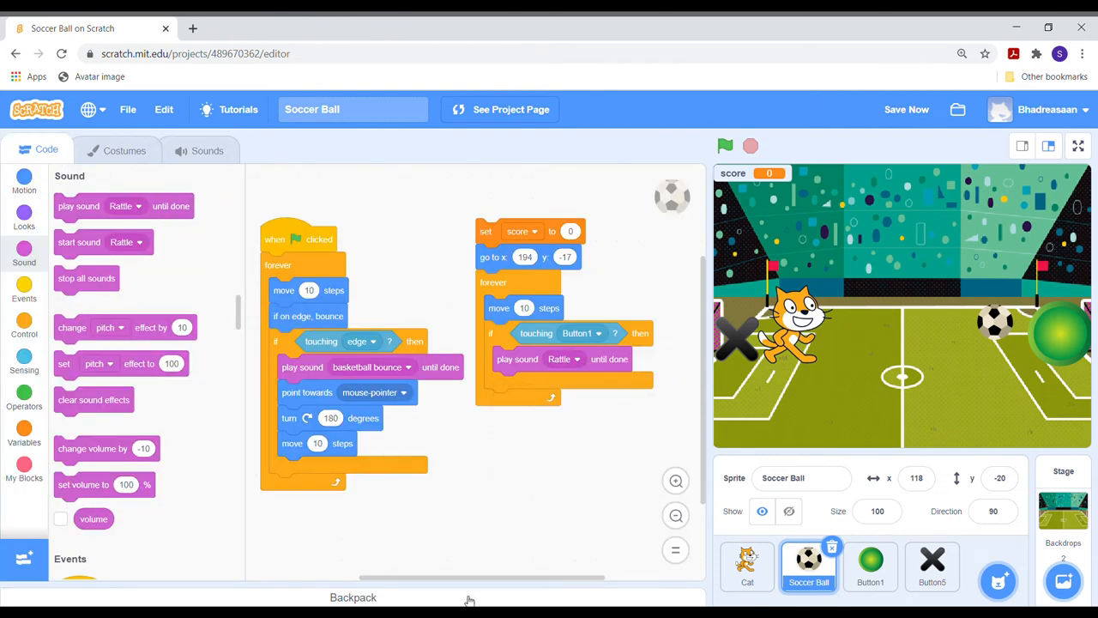
{"action": "mouse_move", "coordinate": [422, 556]}
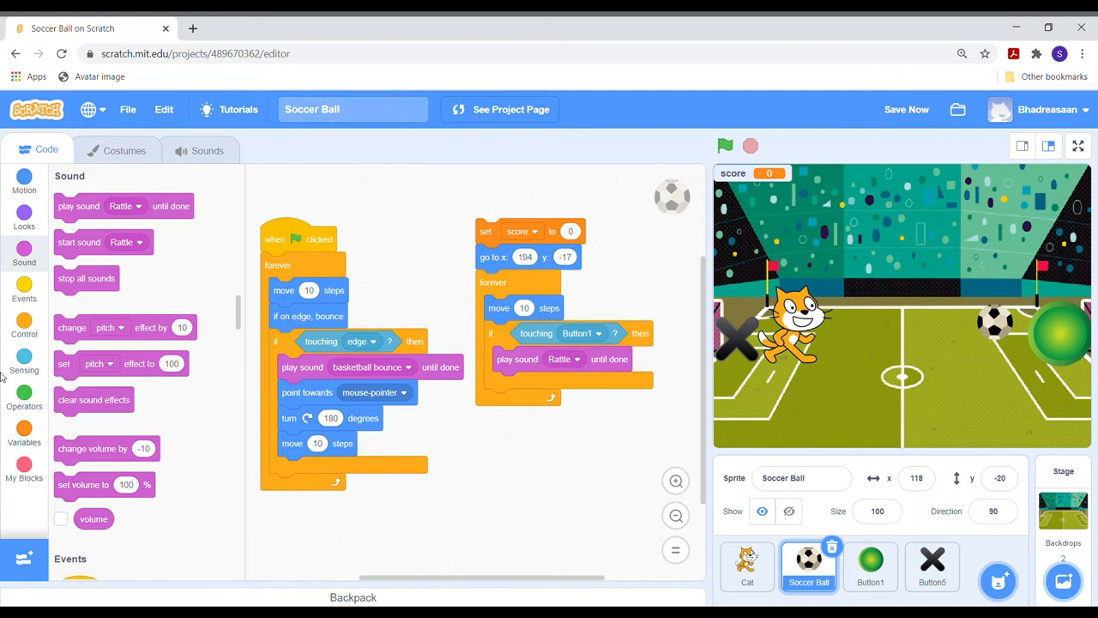
- Inside the Button1 check, change score by 1 and add a 1-second wait after scoring
{"action": "left_click", "coordinate": [24, 426]}
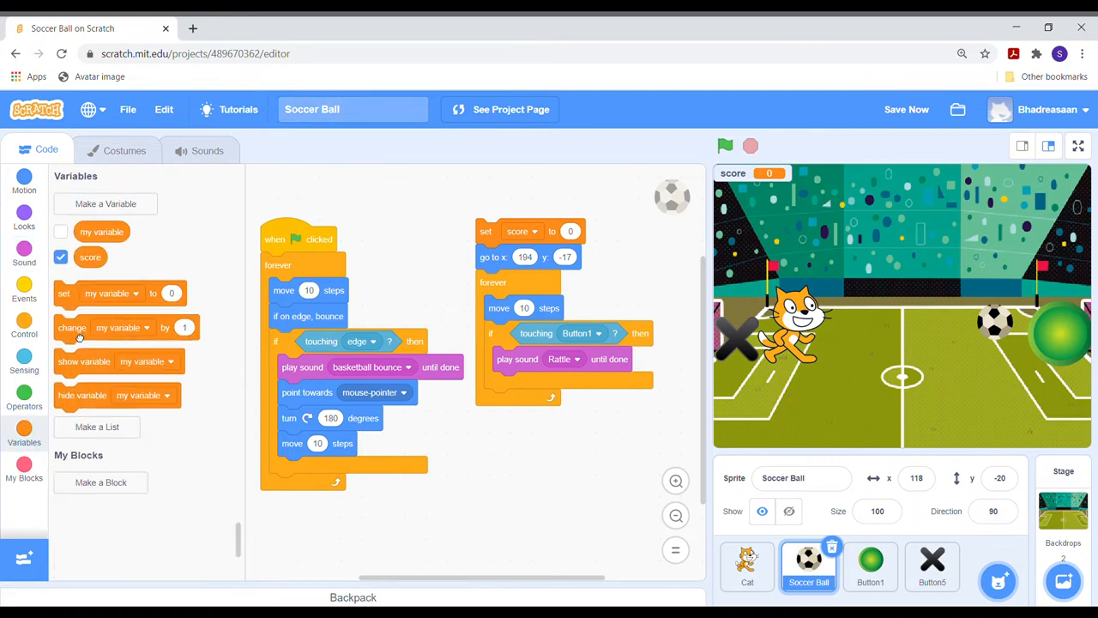
{"action": "left_click", "coordinate": [560, 384]}
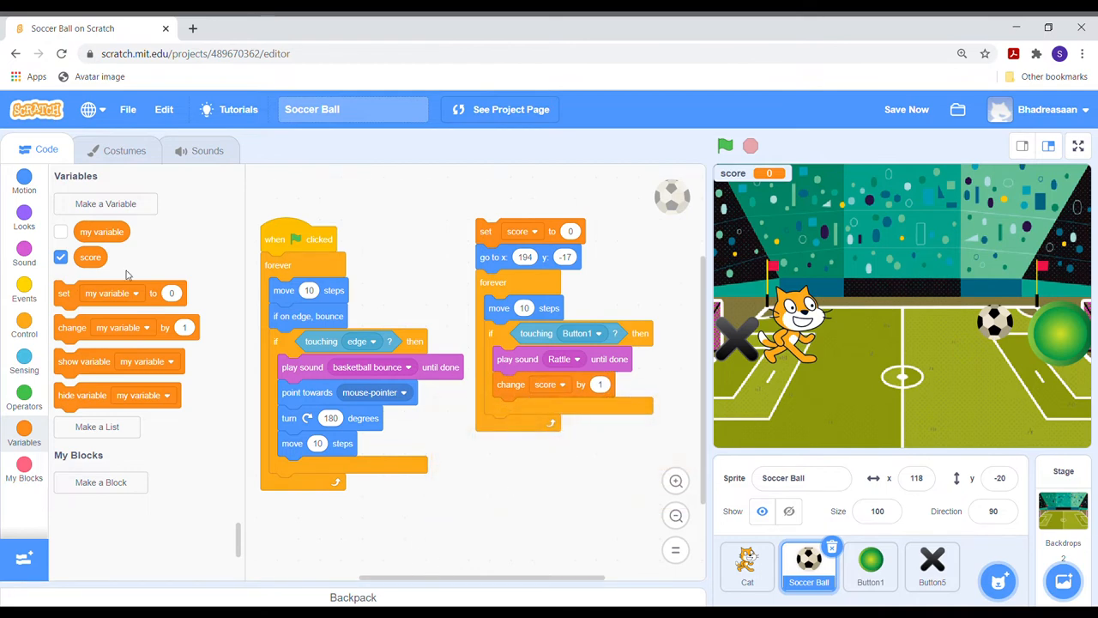
{"action": "left_click", "coordinate": [24, 292]}
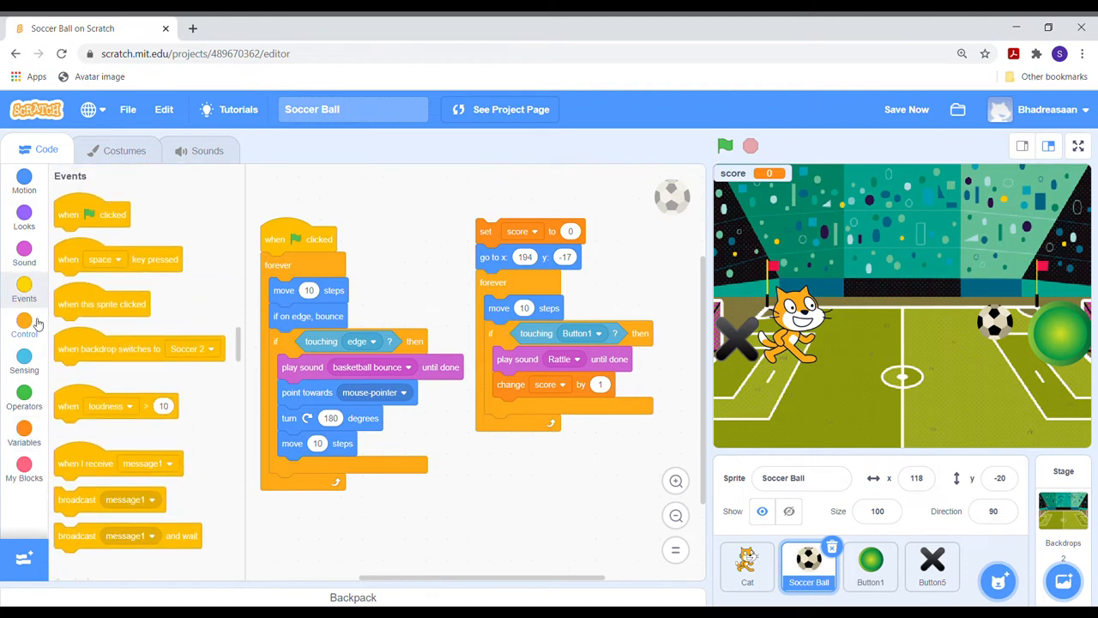
{"action": "left_click", "coordinate": [24, 324]}
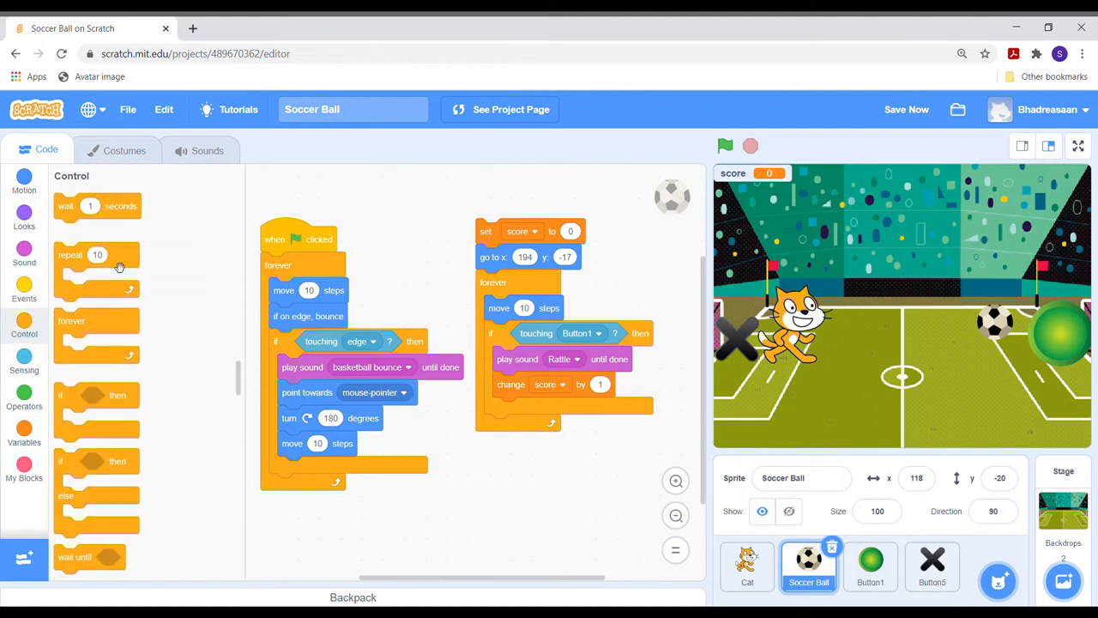
{"action": "left_click_drag", "start_coordinate": [86, 206], "coordinate": [528, 408]}
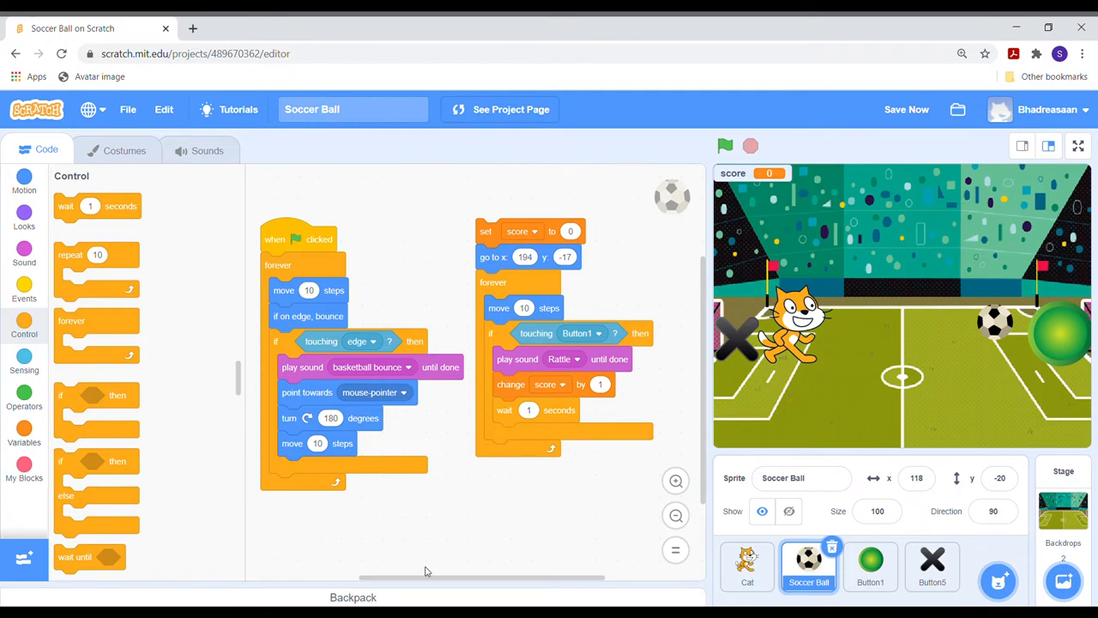
{"action": "mouse_move", "coordinate": [374, 445]}
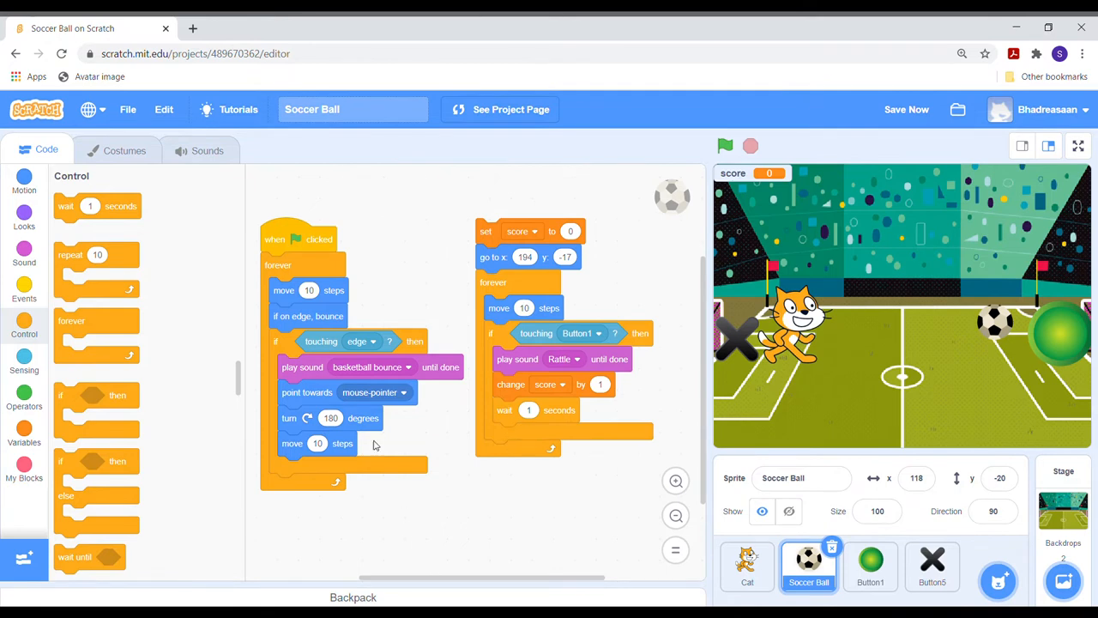
- Send the ball back to x 184, y 17 after the wait with a go-to block
{"action": "left_click", "coordinate": [24, 360]}
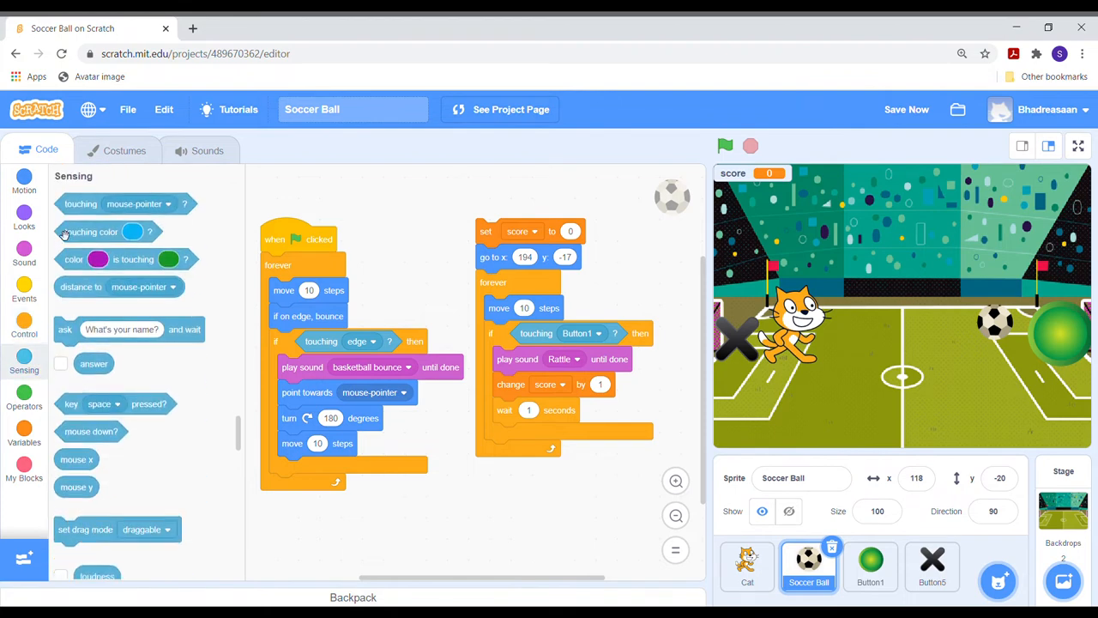
{"action": "left_click", "coordinate": [24, 192]}
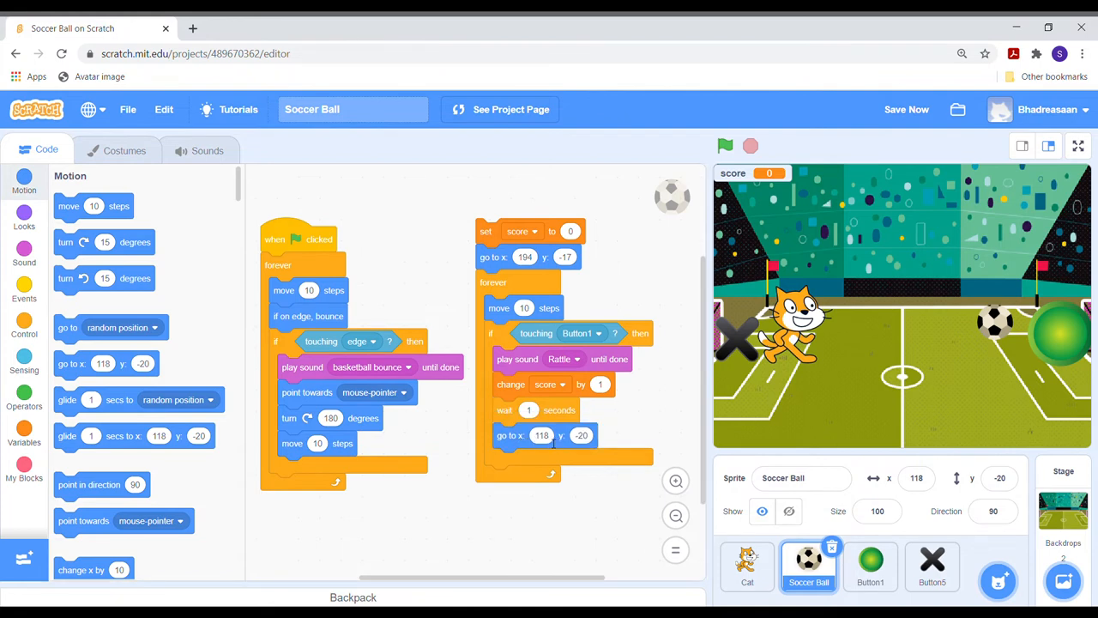
{"action": "left_click", "coordinate": [542, 436]}
{"action": "type", "text": "194"}
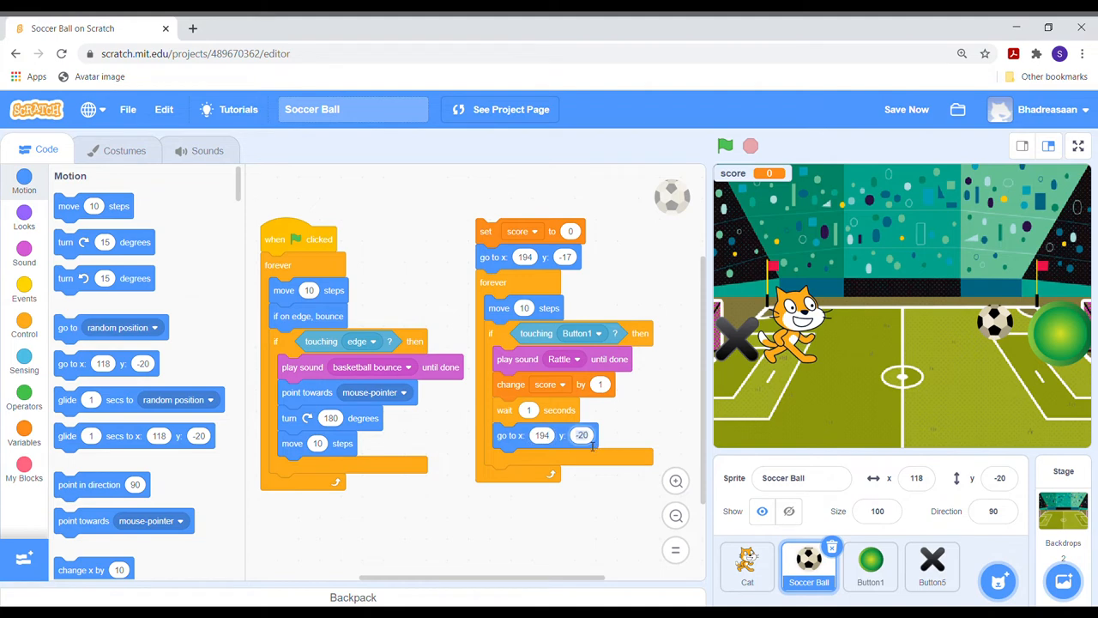
{"action": "left_click", "coordinate": [581, 436]}
{"action": "type", "text": "17"}
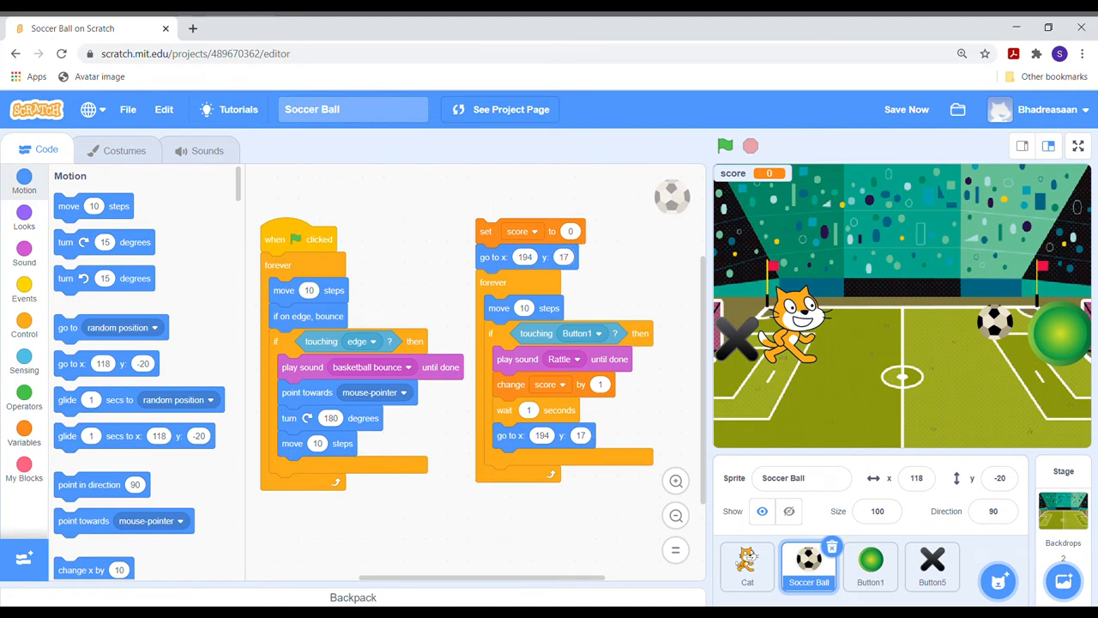
- Start the scoring script with a 'when green flag clicked' hat and test-run the game
{"action": "left_click", "coordinate": [24, 299]}
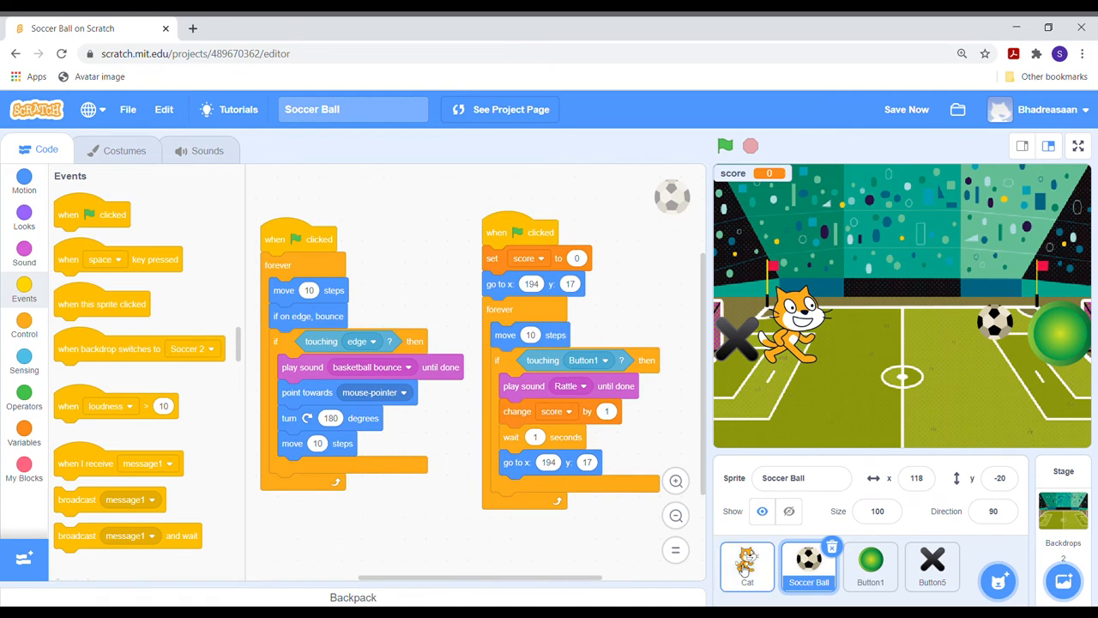
{"action": "left_click", "coordinate": [724, 144]}
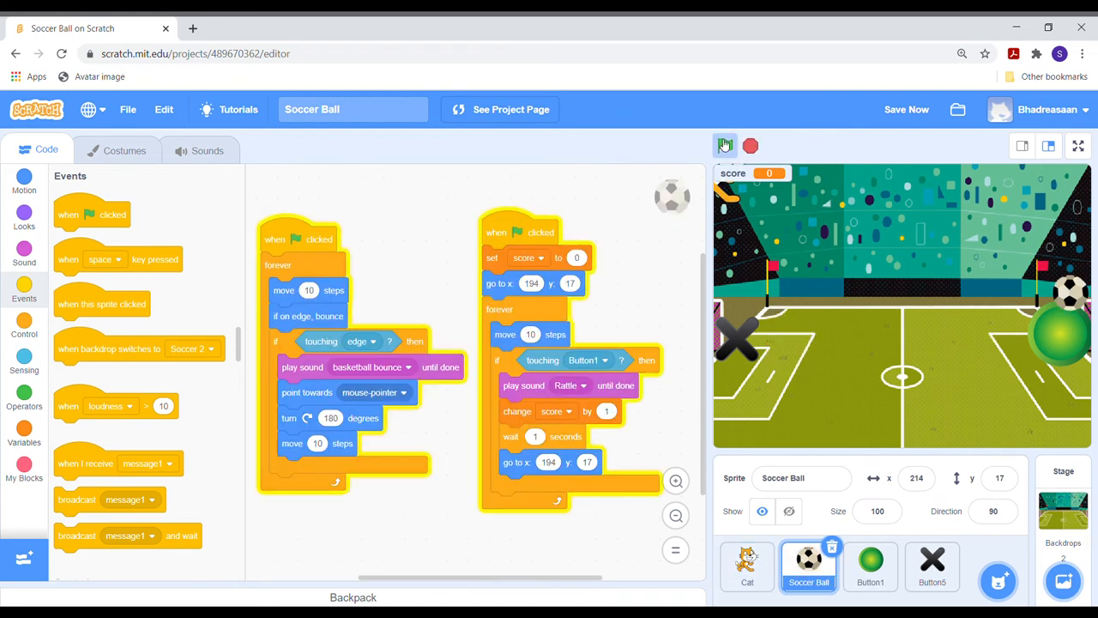
{"action": "left_click", "coordinate": [724, 144]}
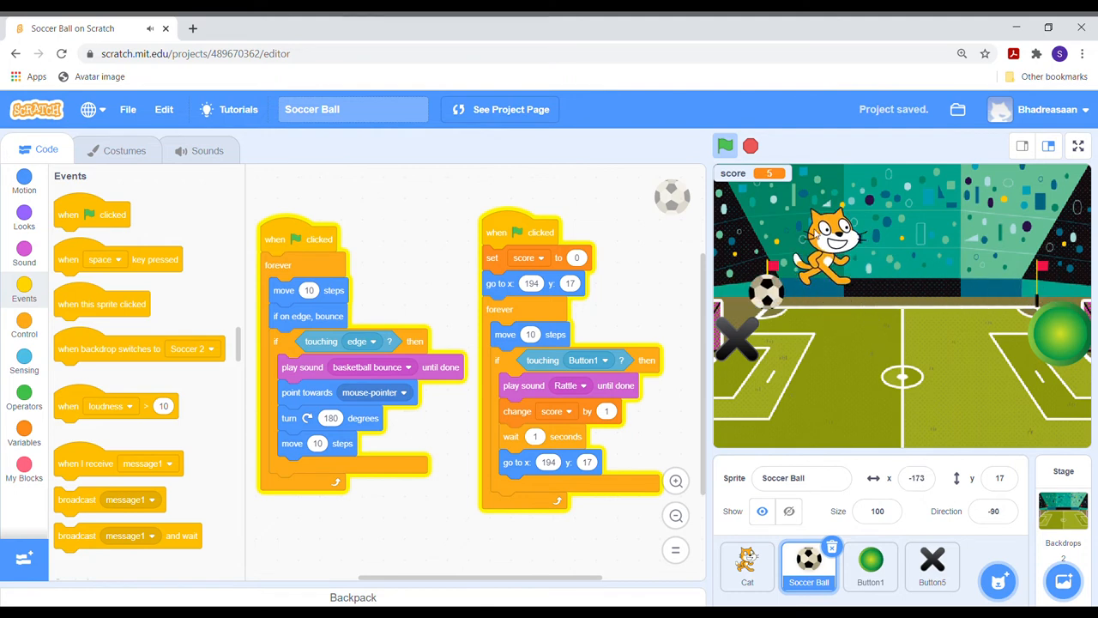
{"action": "left_click", "coordinate": [724, 144]}
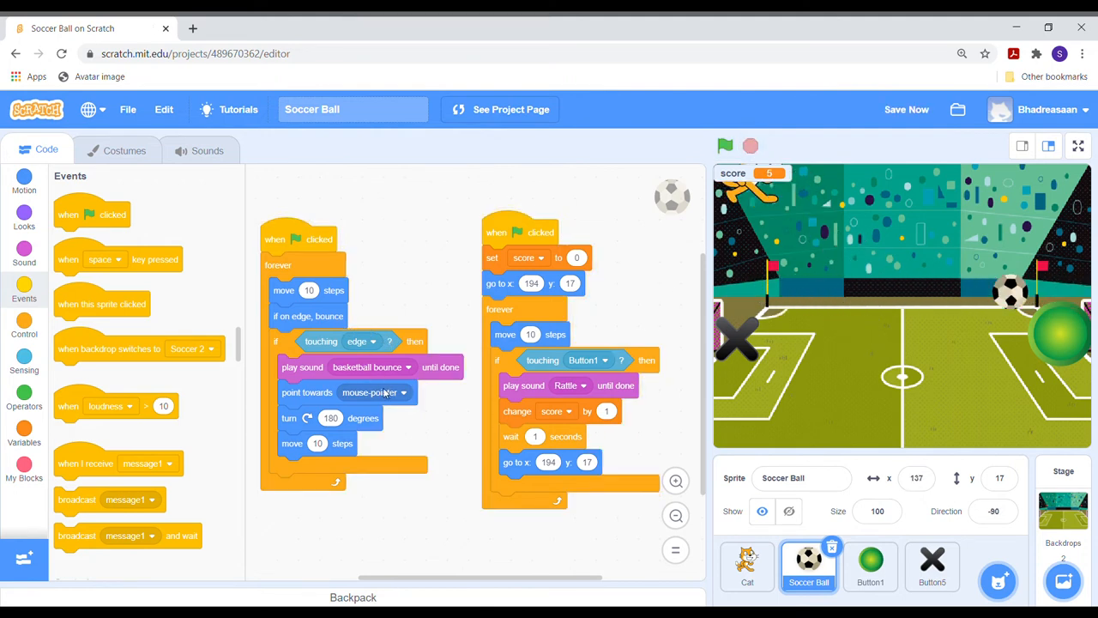
- Make the ball point toward the Cat after bouncing instead of the mouse pointer, then test again
{"action": "left_click", "coordinate": [408, 391]}
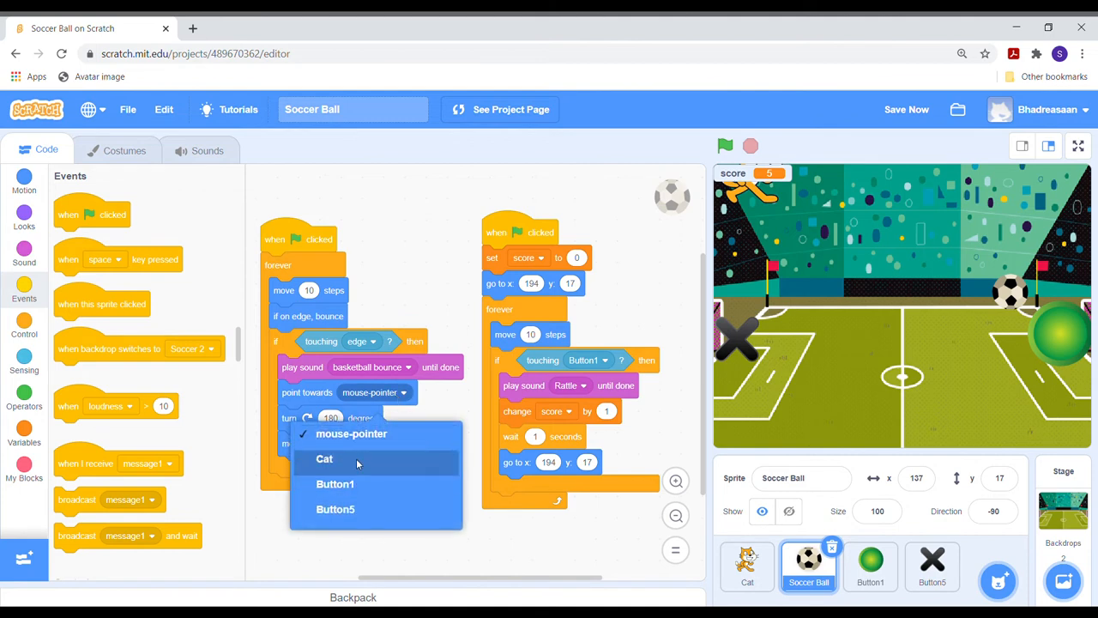
{"action": "left_click", "coordinate": [324, 459]}
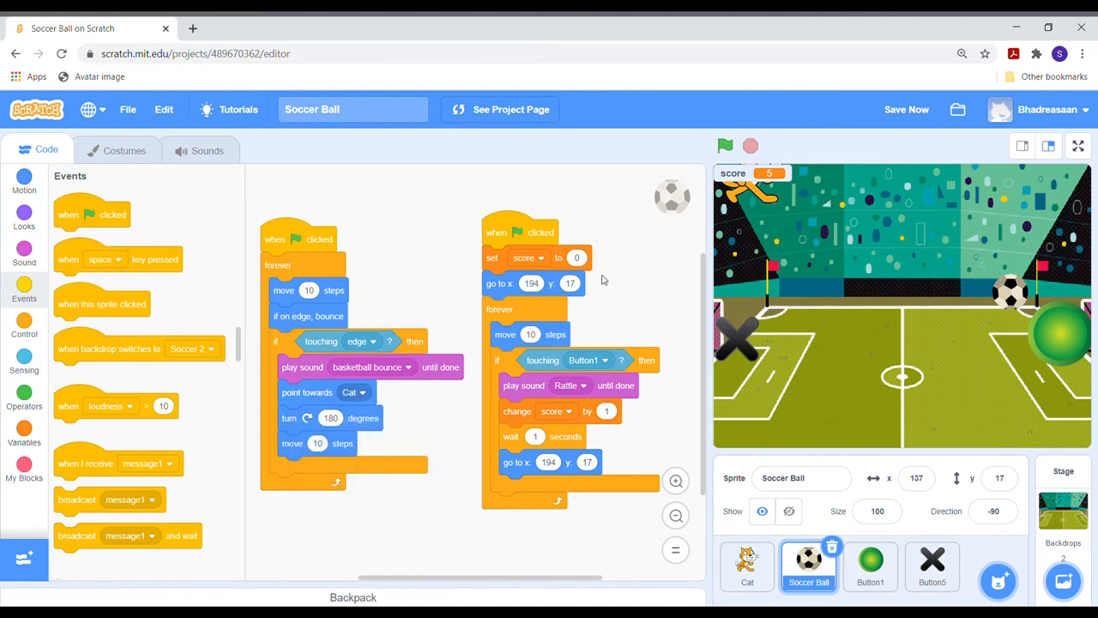
{"action": "left_click", "coordinate": [724, 144]}
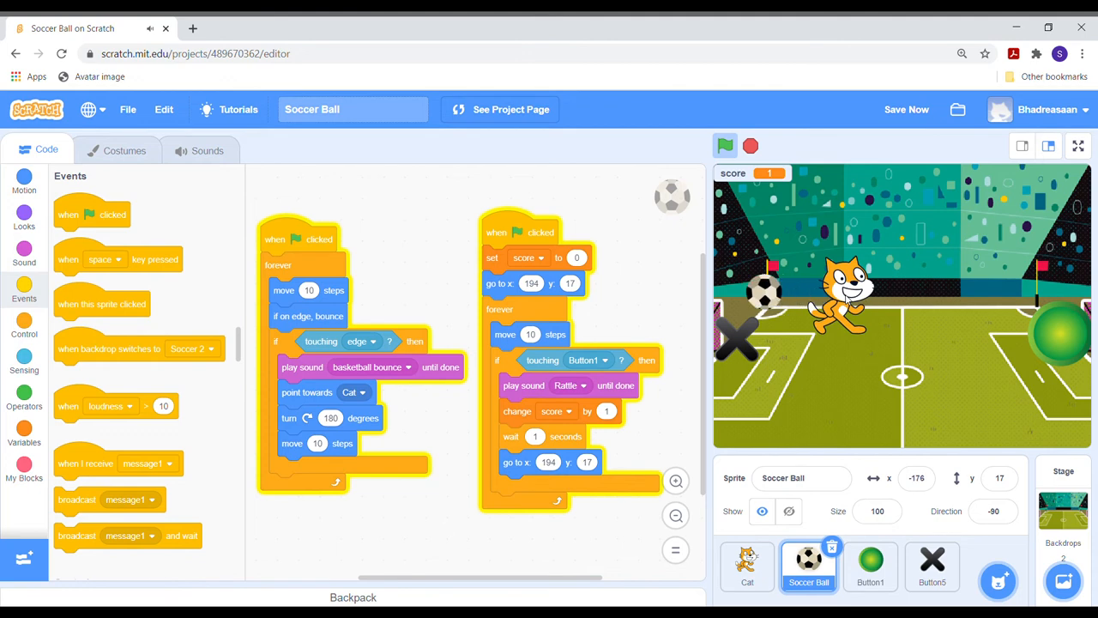
{"action": "left_click", "coordinate": [724, 144]}
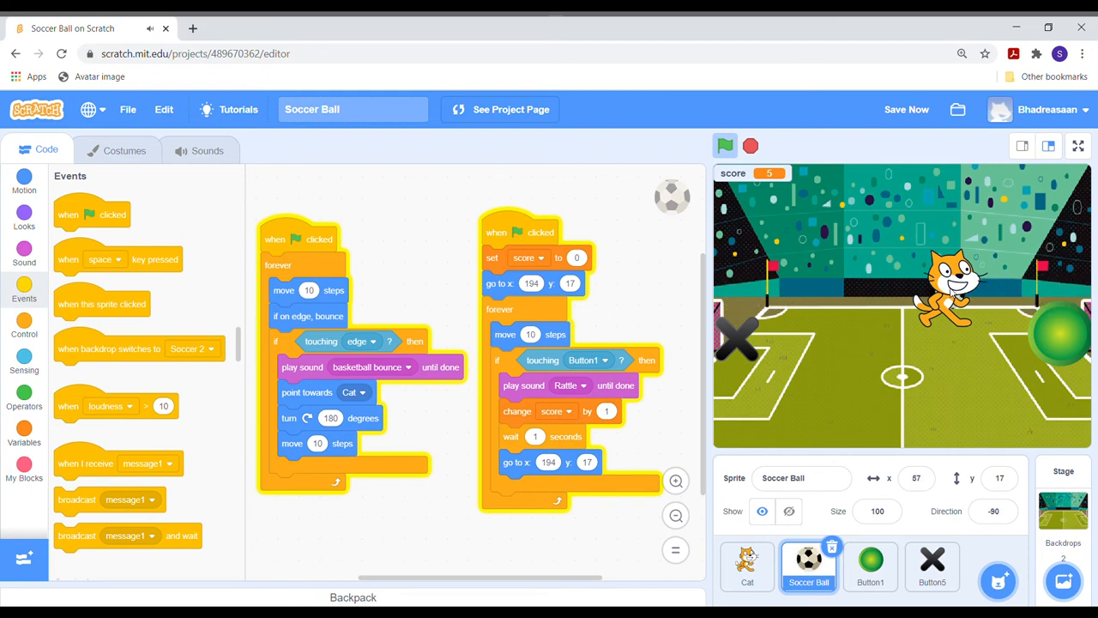
{"action": "left_click", "coordinate": [724, 146]}
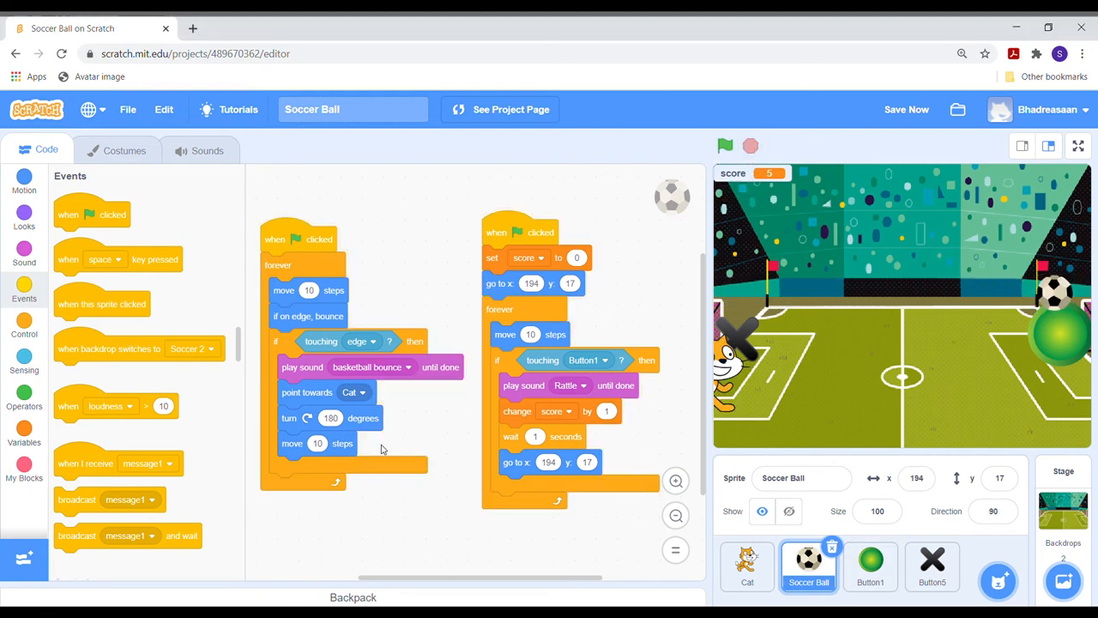
- Change the bounce condition from touching edge to touching mouse-pointer
{"action": "left_click", "coordinate": [374, 340]}
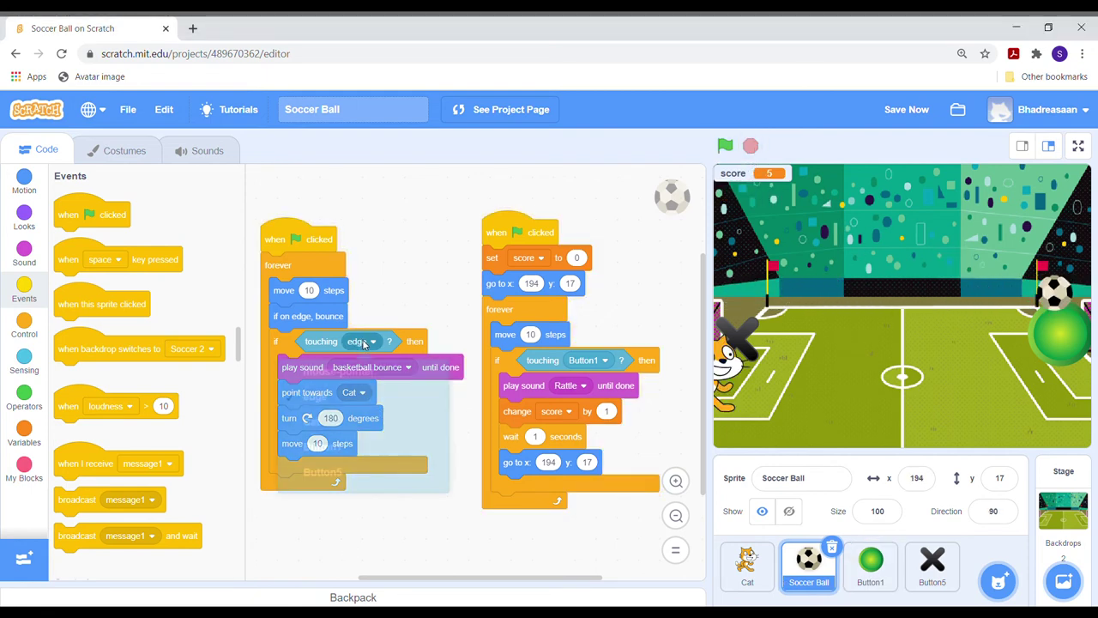
{"action": "left_click", "coordinate": [361, 340]}
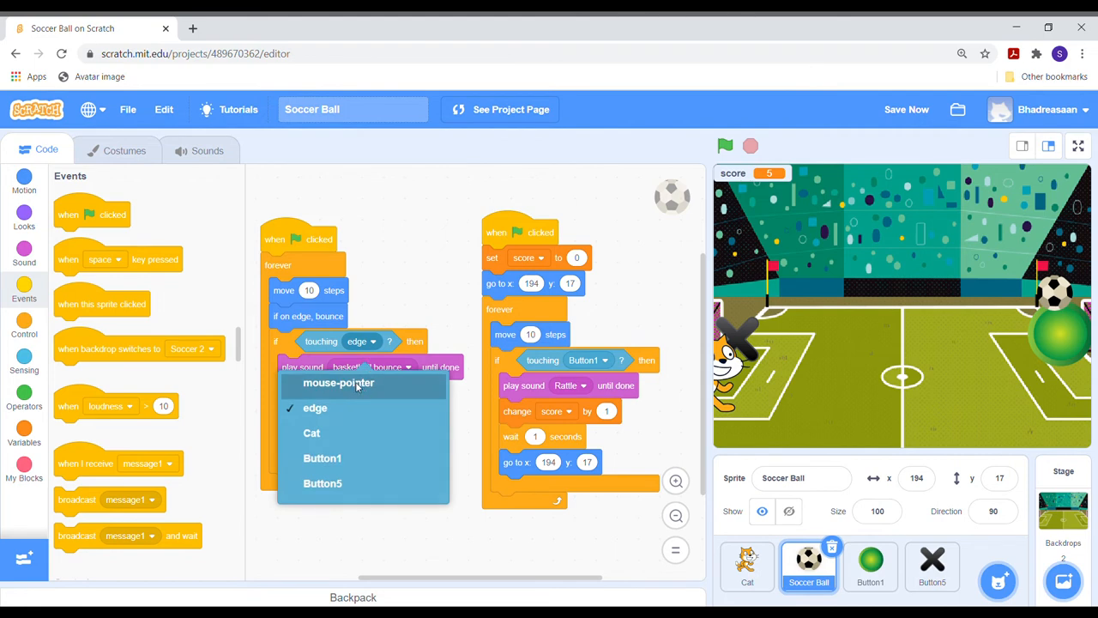
{"action": "left_click", "coordinate": [338, 384]}
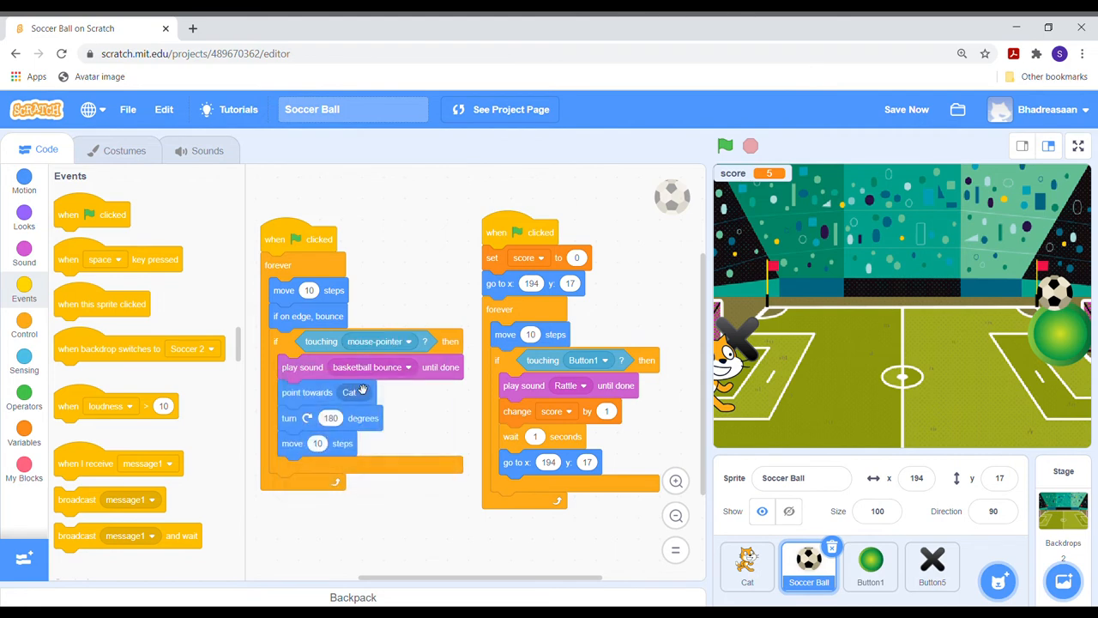
{"action": "mouse_move", "coordinate": [761, 168]}
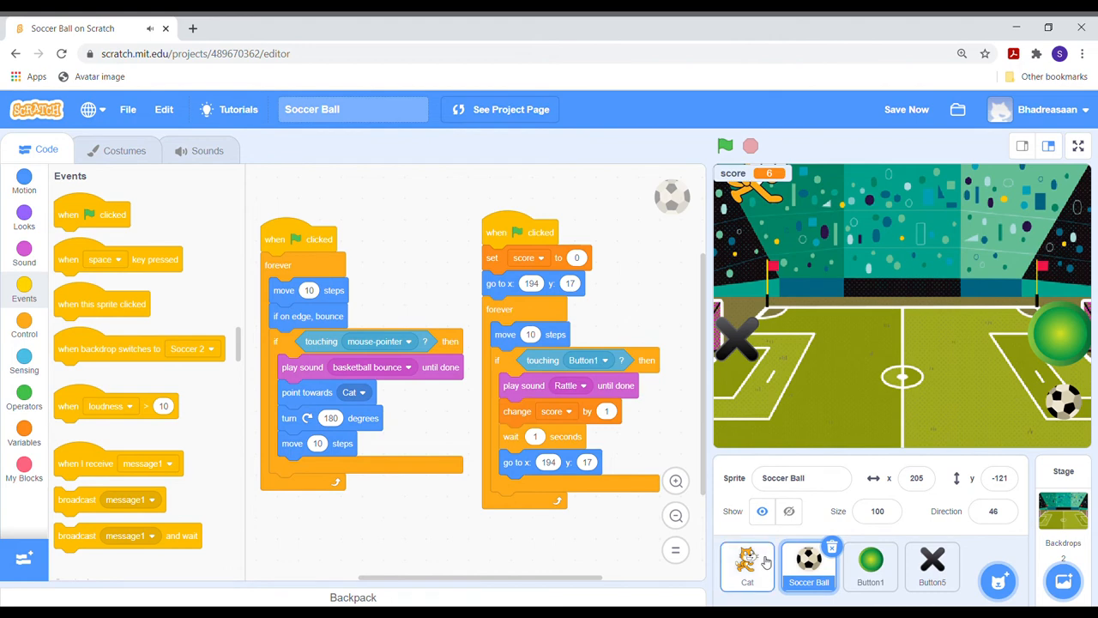
- Check the Cat's script, then play the game from Soccer Ball until the score reaches 11
{"action": "left_click", "coordinate": [748, 566]}
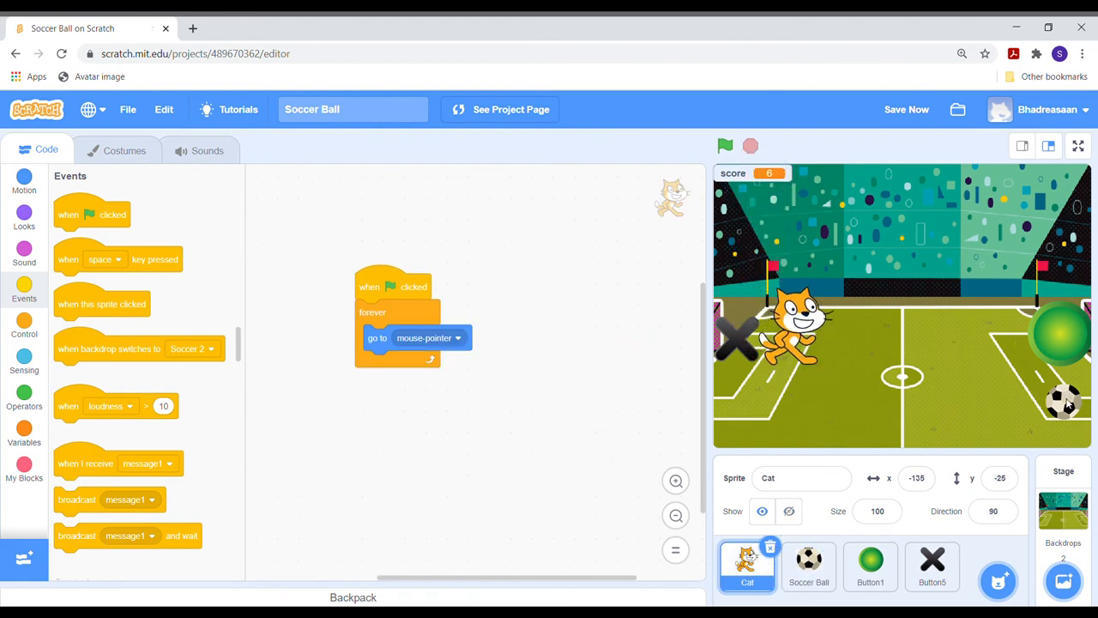
{"action": "left_click", "coordinate": [808, 563]}
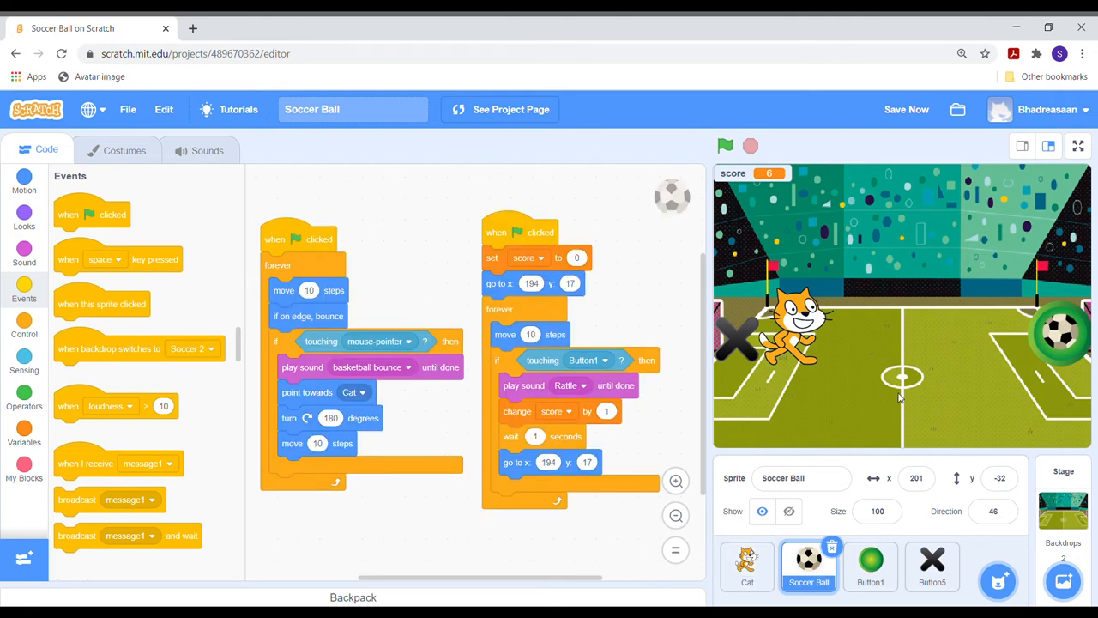
{"action": "left_click", "coordinate": [724, 144]}
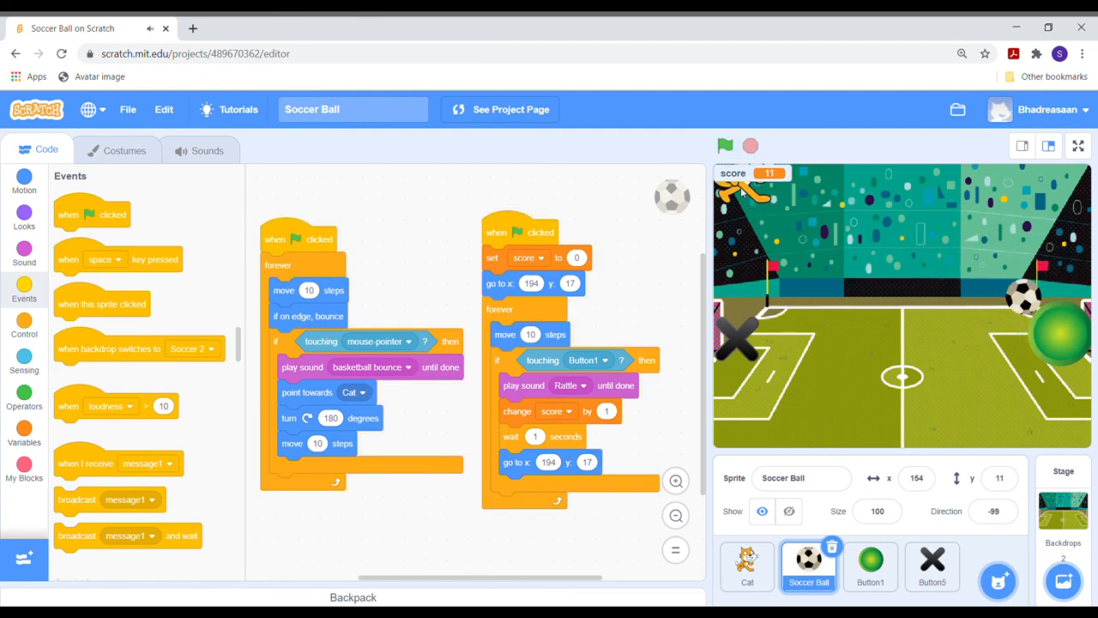
{"action": "left_click", "coordinate": [748, 566]}
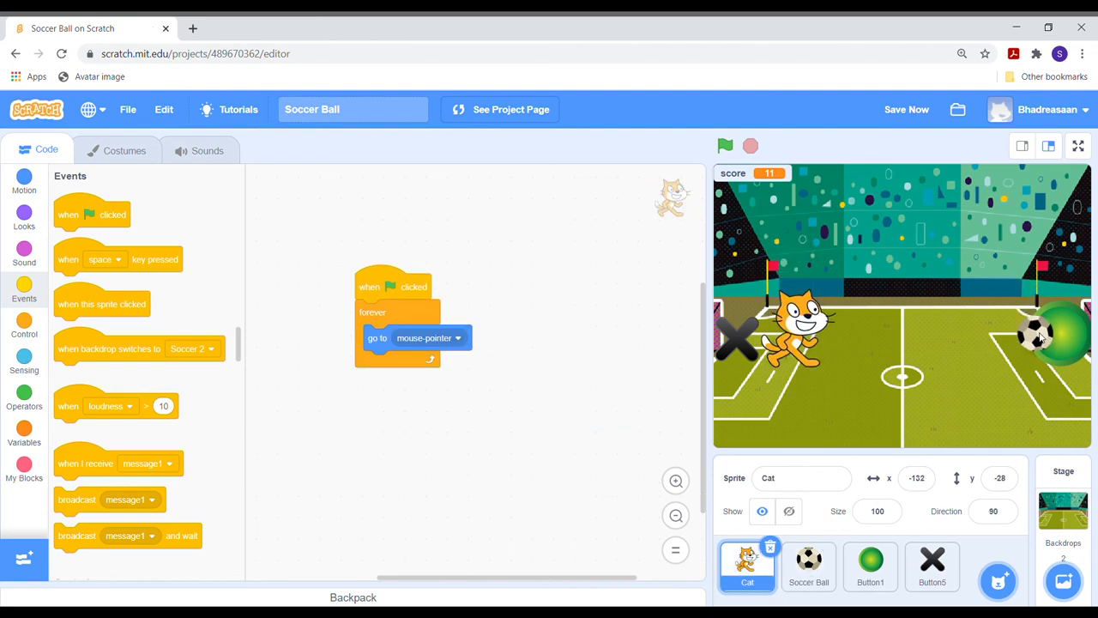
{"action": "left_click", "coordinate": [810, 563]}
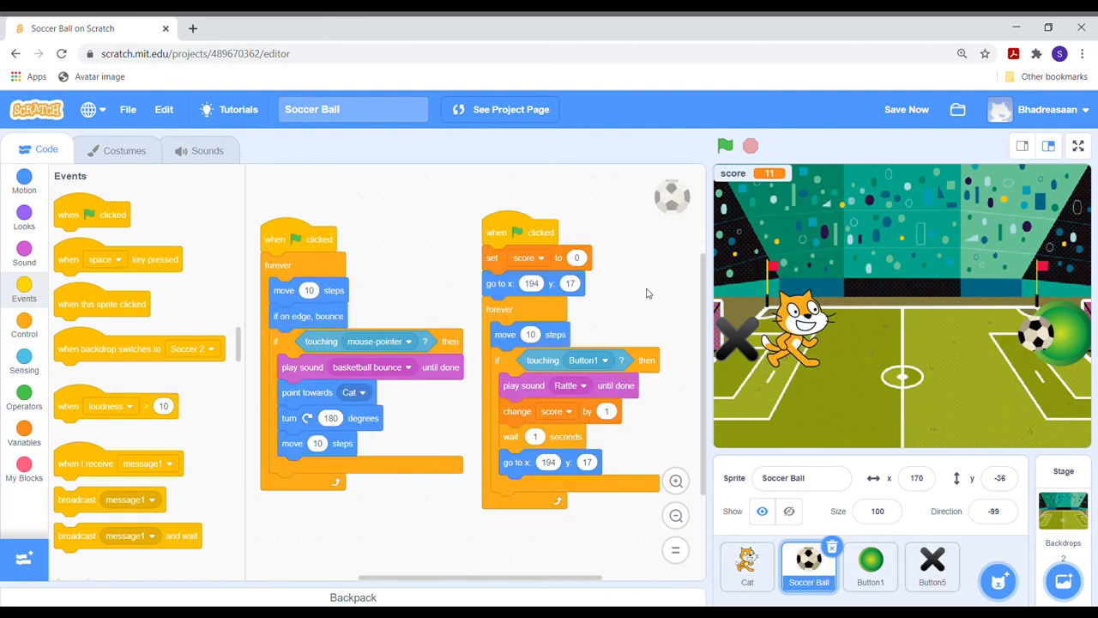